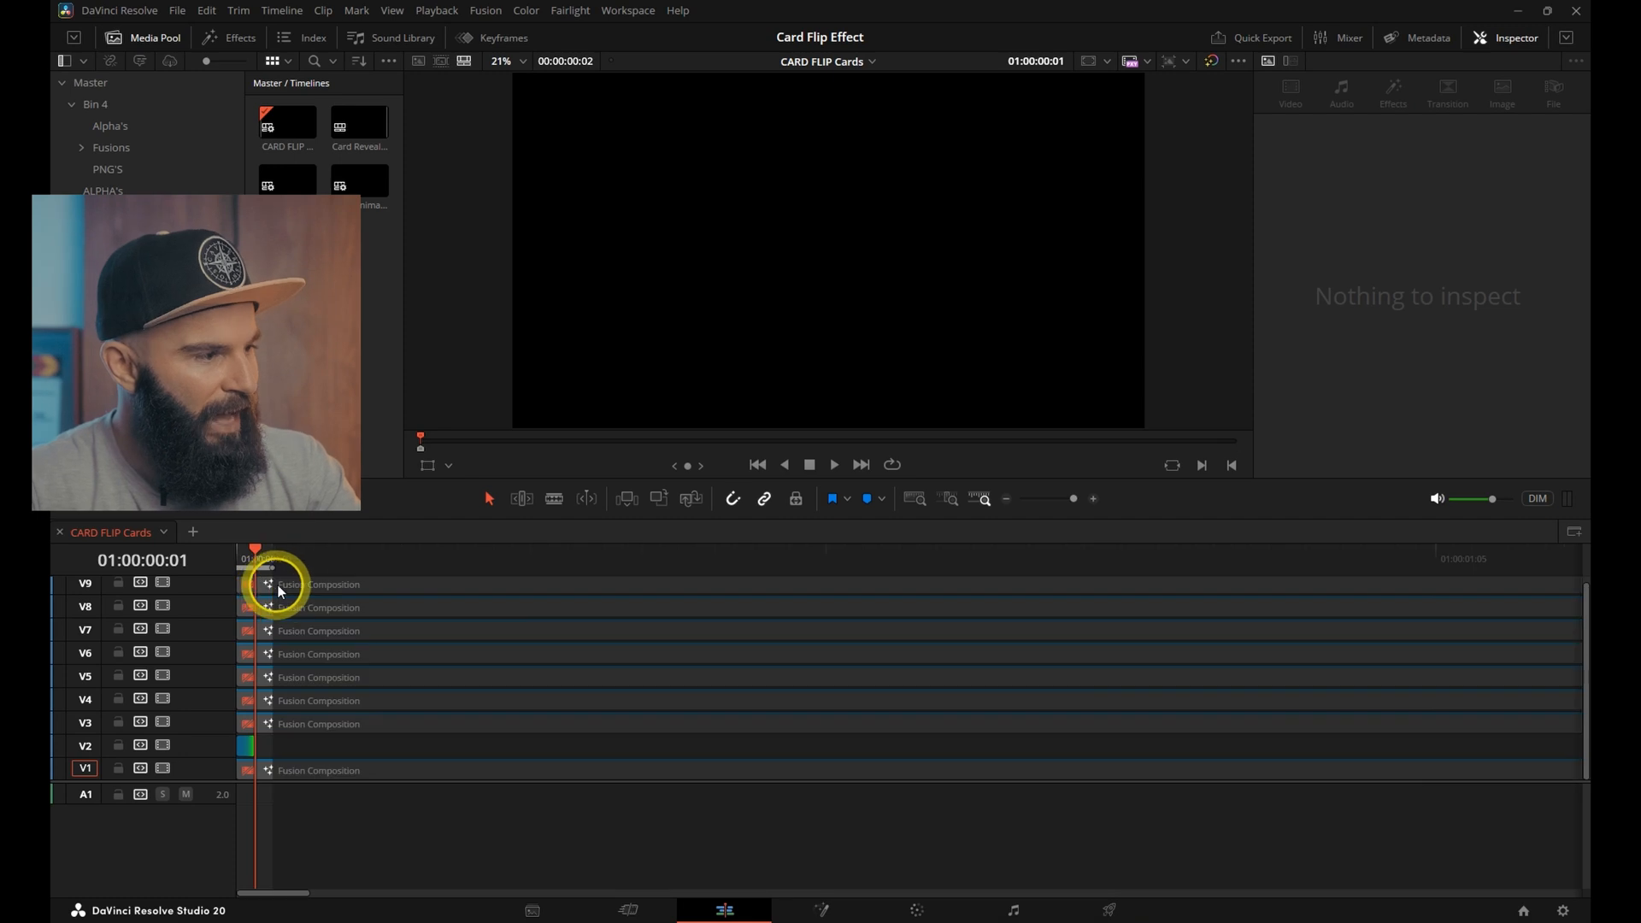
Queue a PNG-with-alpha render job for the top Fusion composition clip on the Deliver page
click(320, 606)
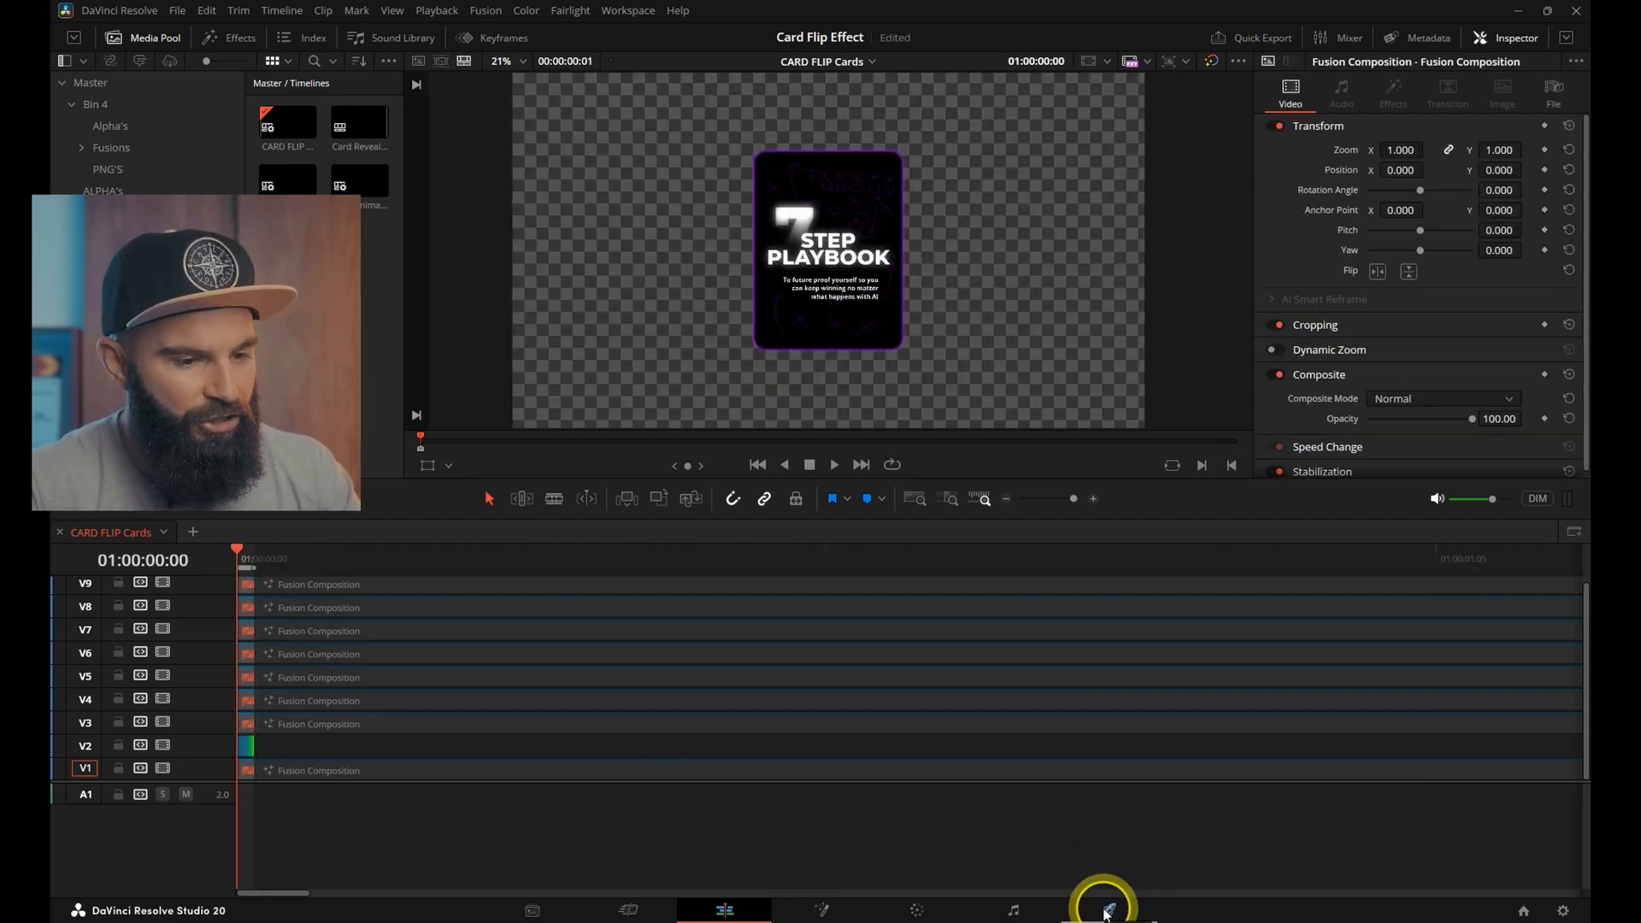
click(1107, 905)
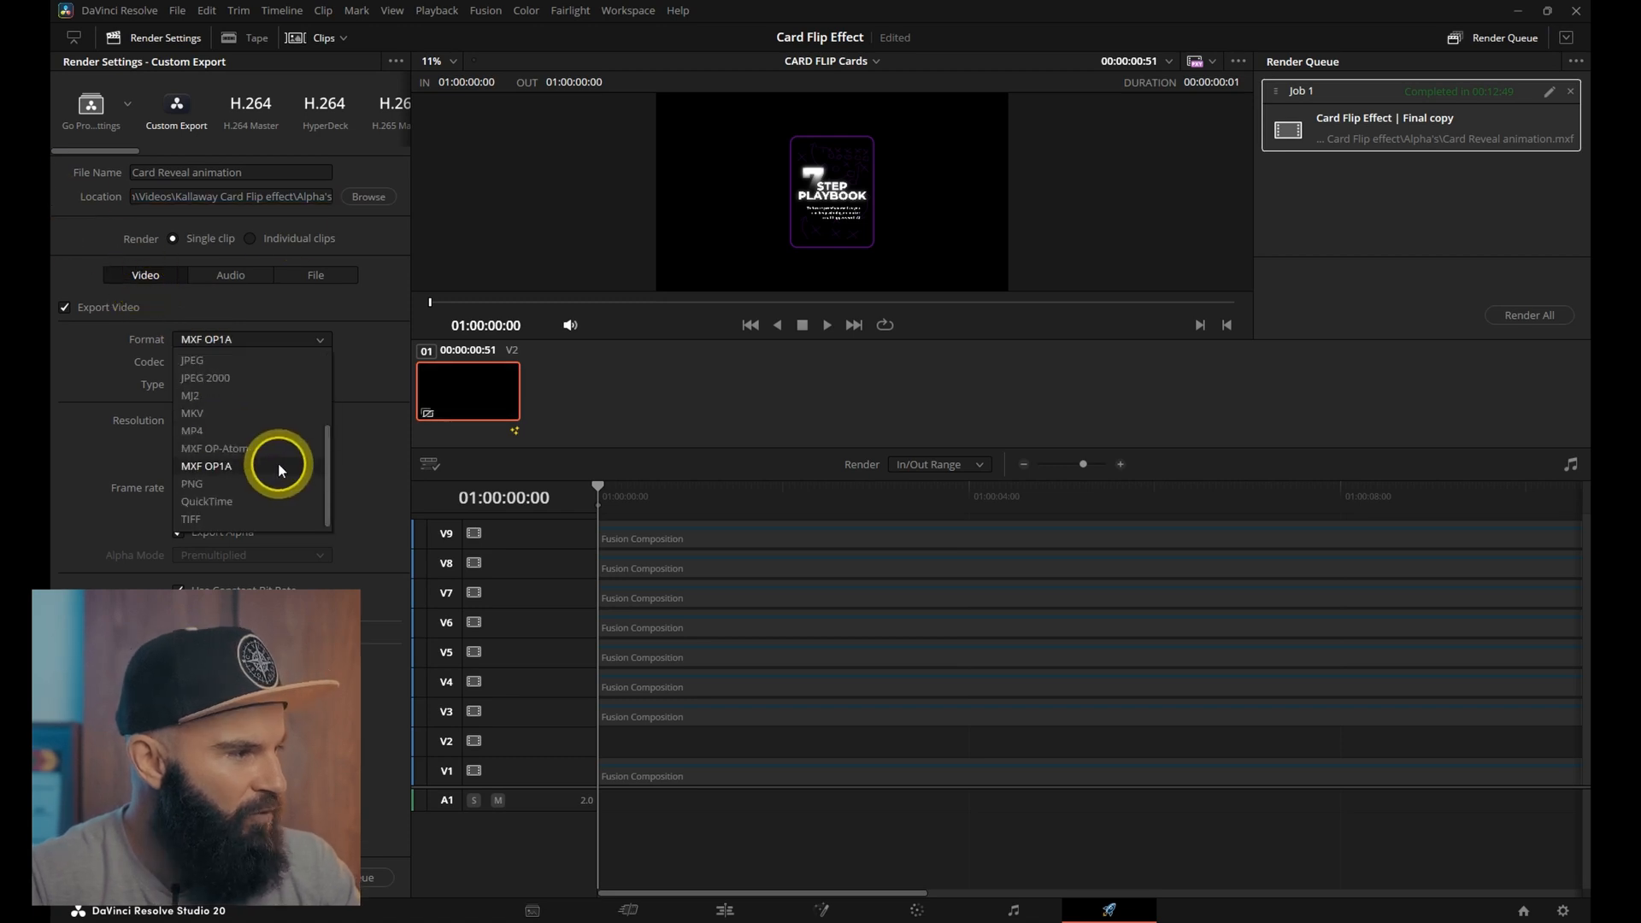
click(191, 482)
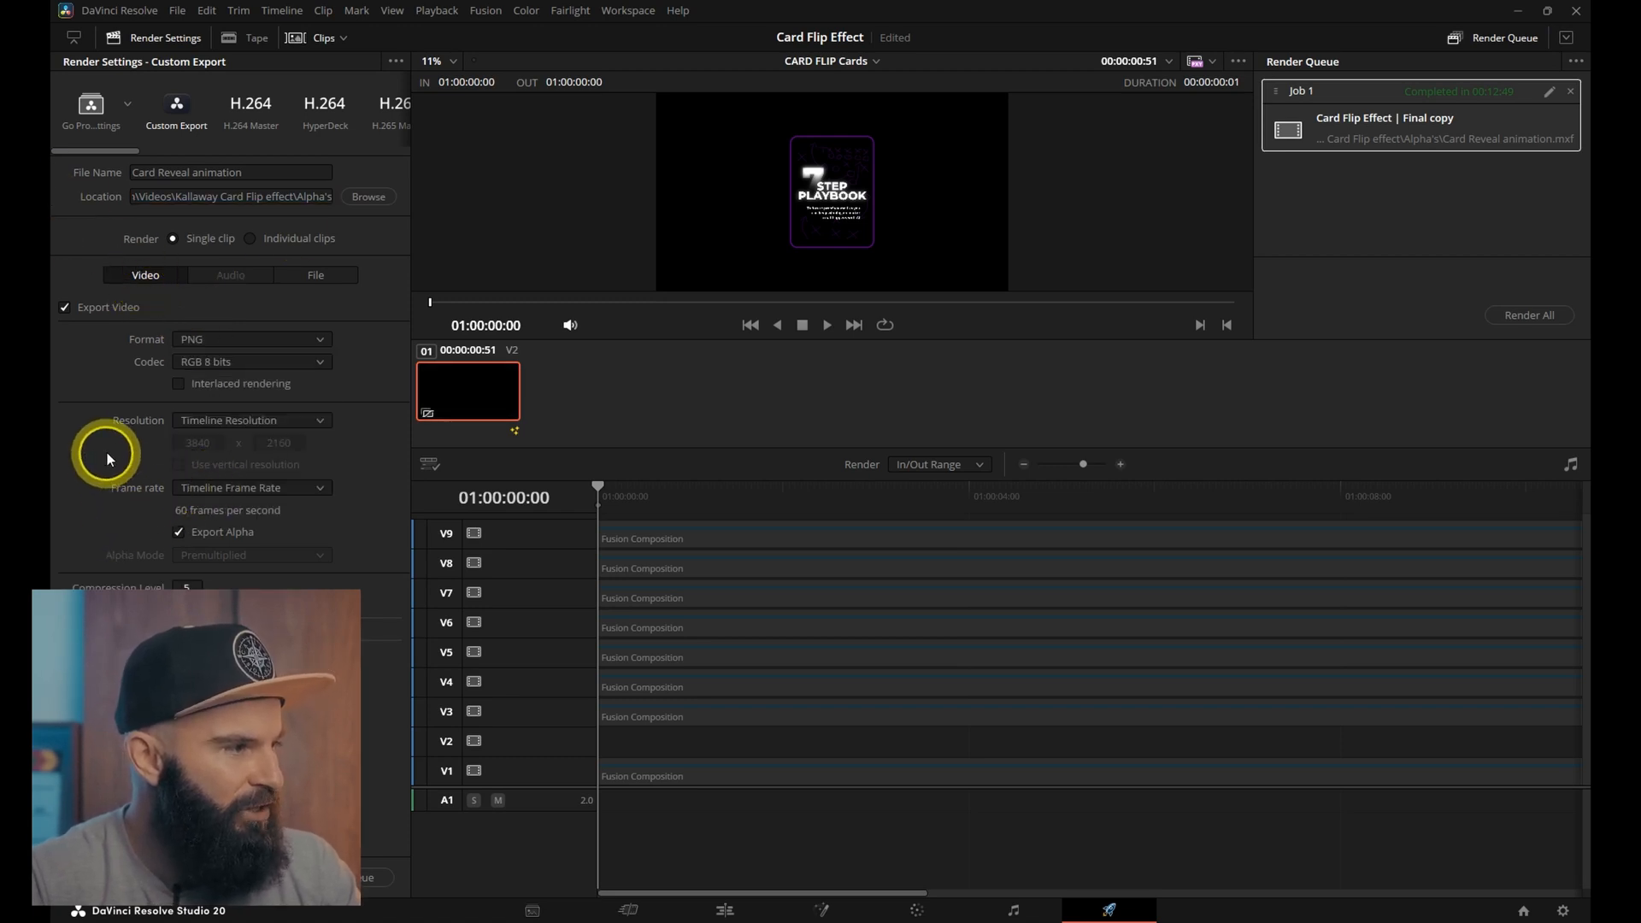
mouse_move(202, 557)
text( front face)
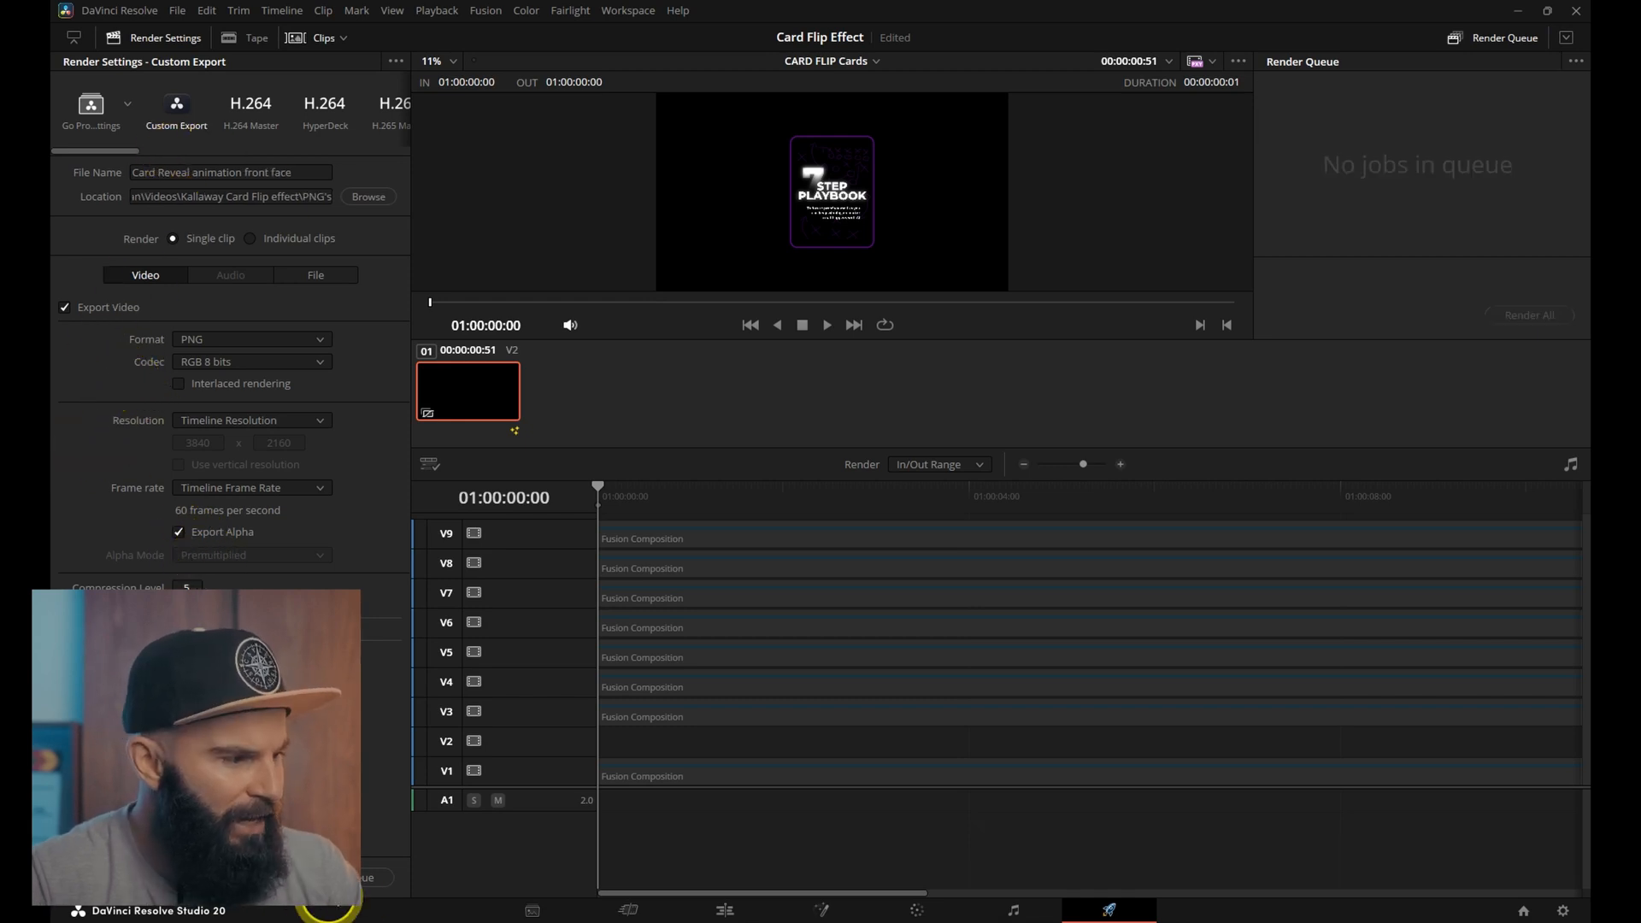
click(1527, 315)
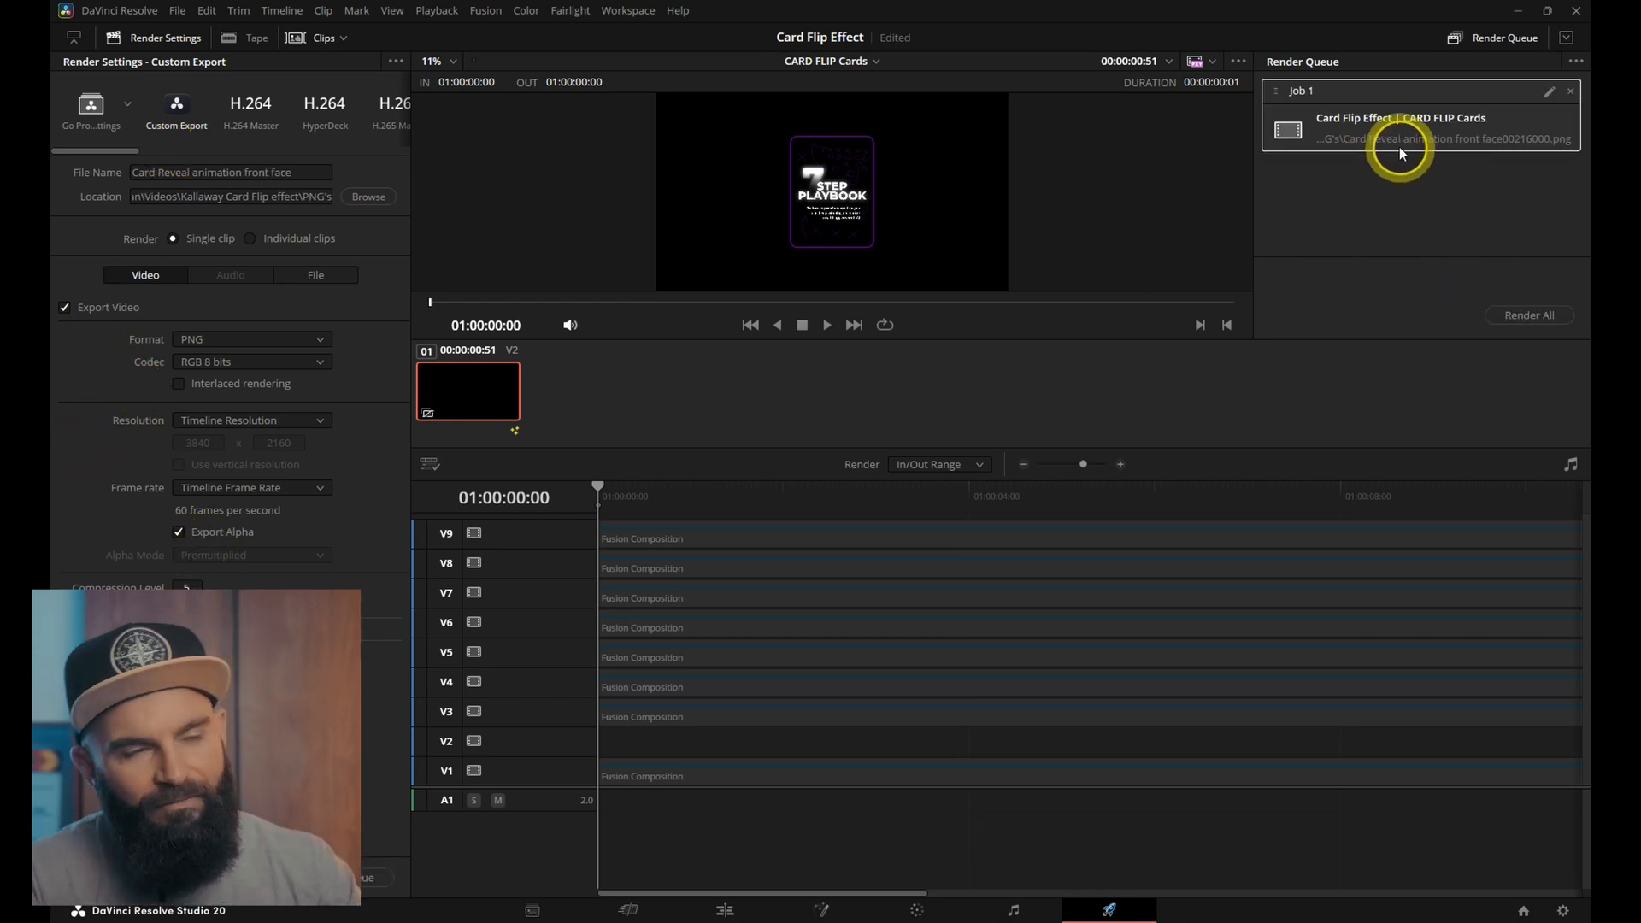
mouse_move(1449, 309)
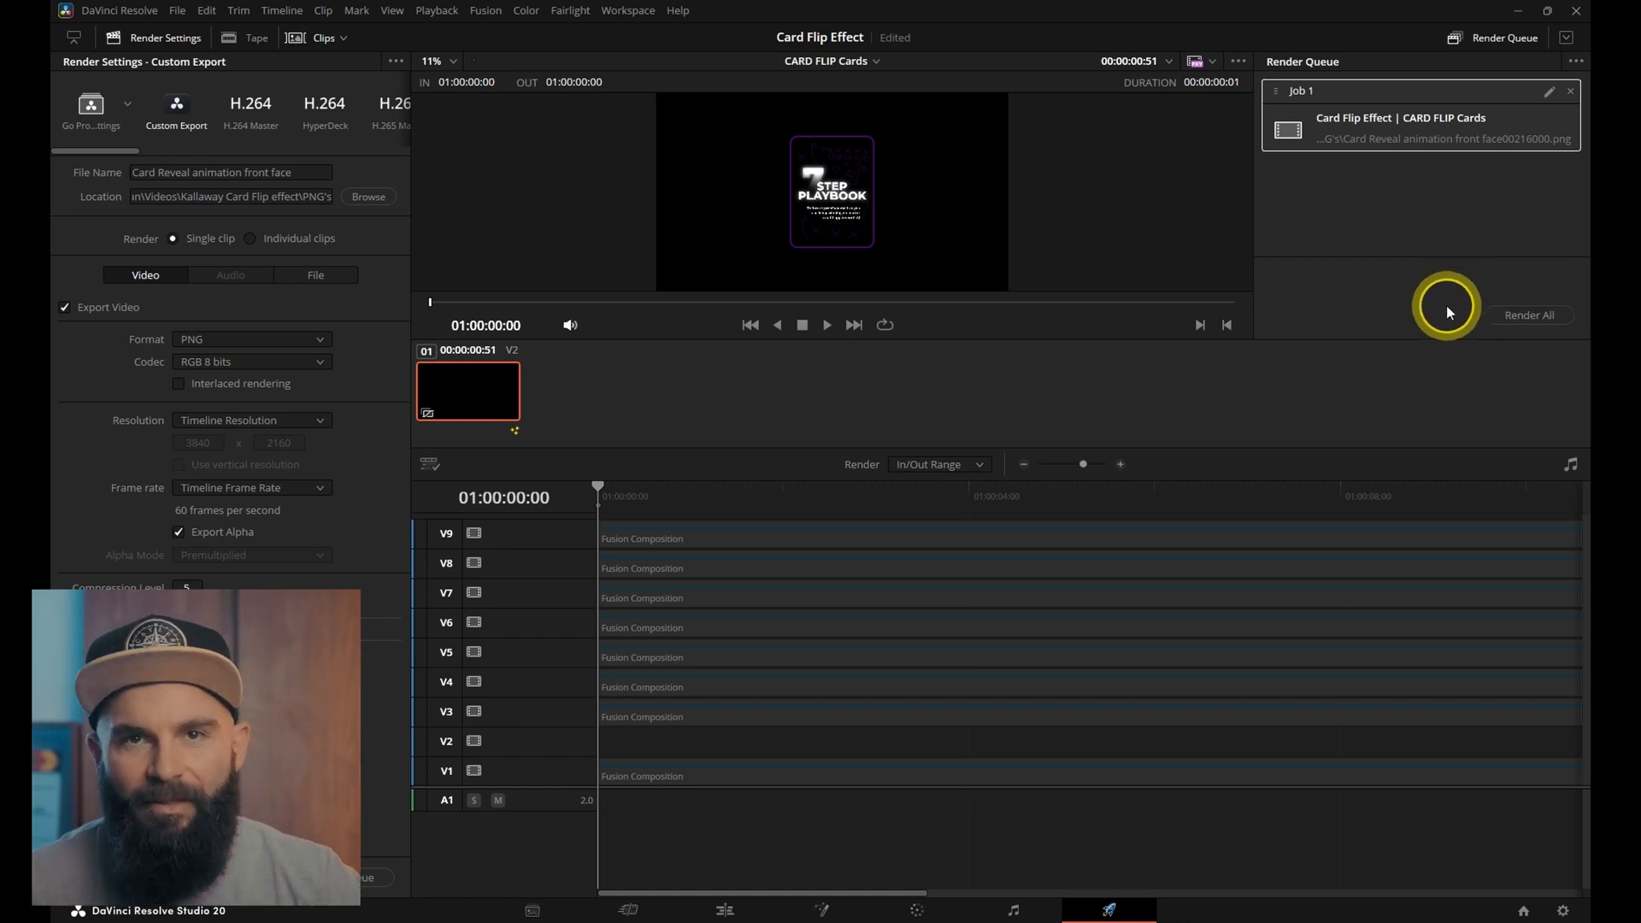
mouse_move(1217, 626)
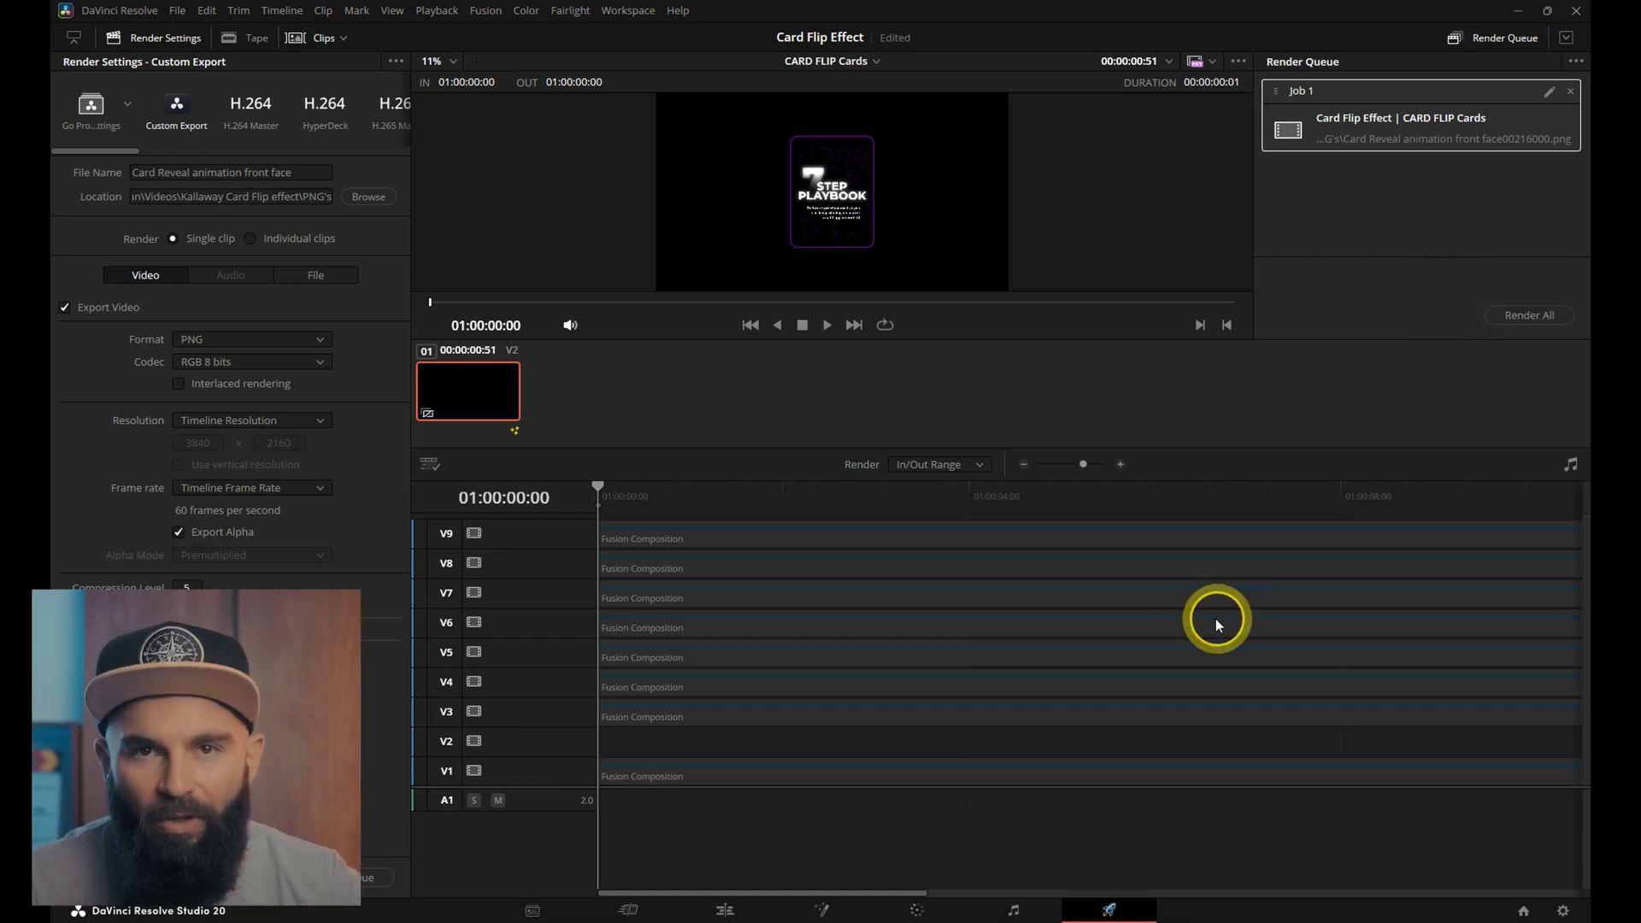
click(723, 909)
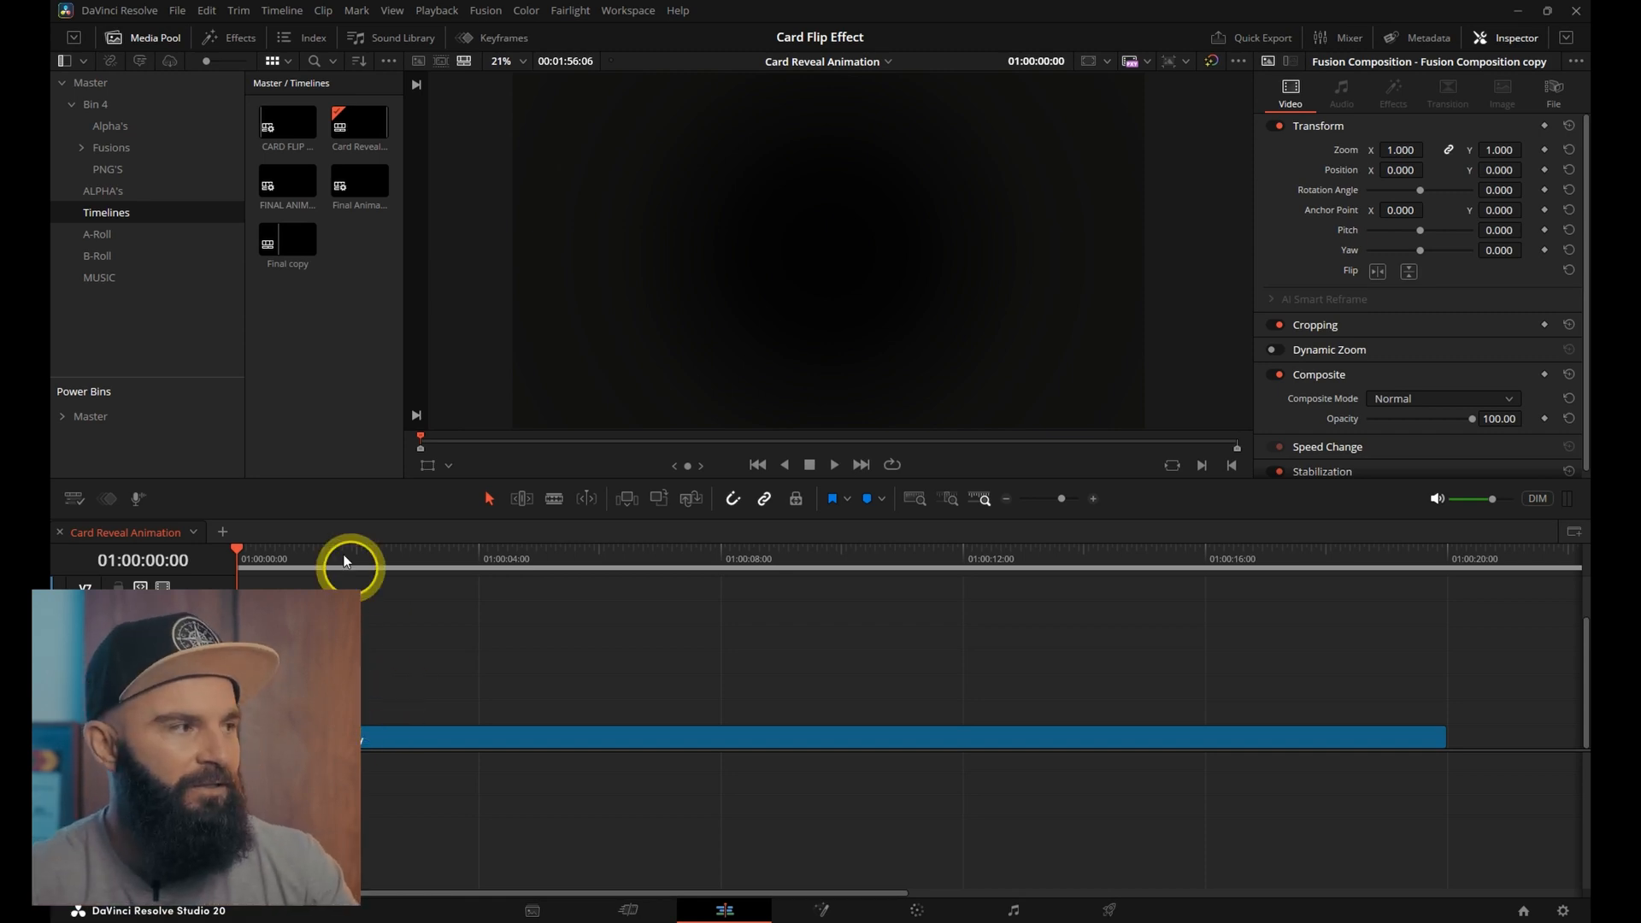
Switch to the Card Reveal Animation timeline to add a new Fusion Composition clip
click(229, 37)
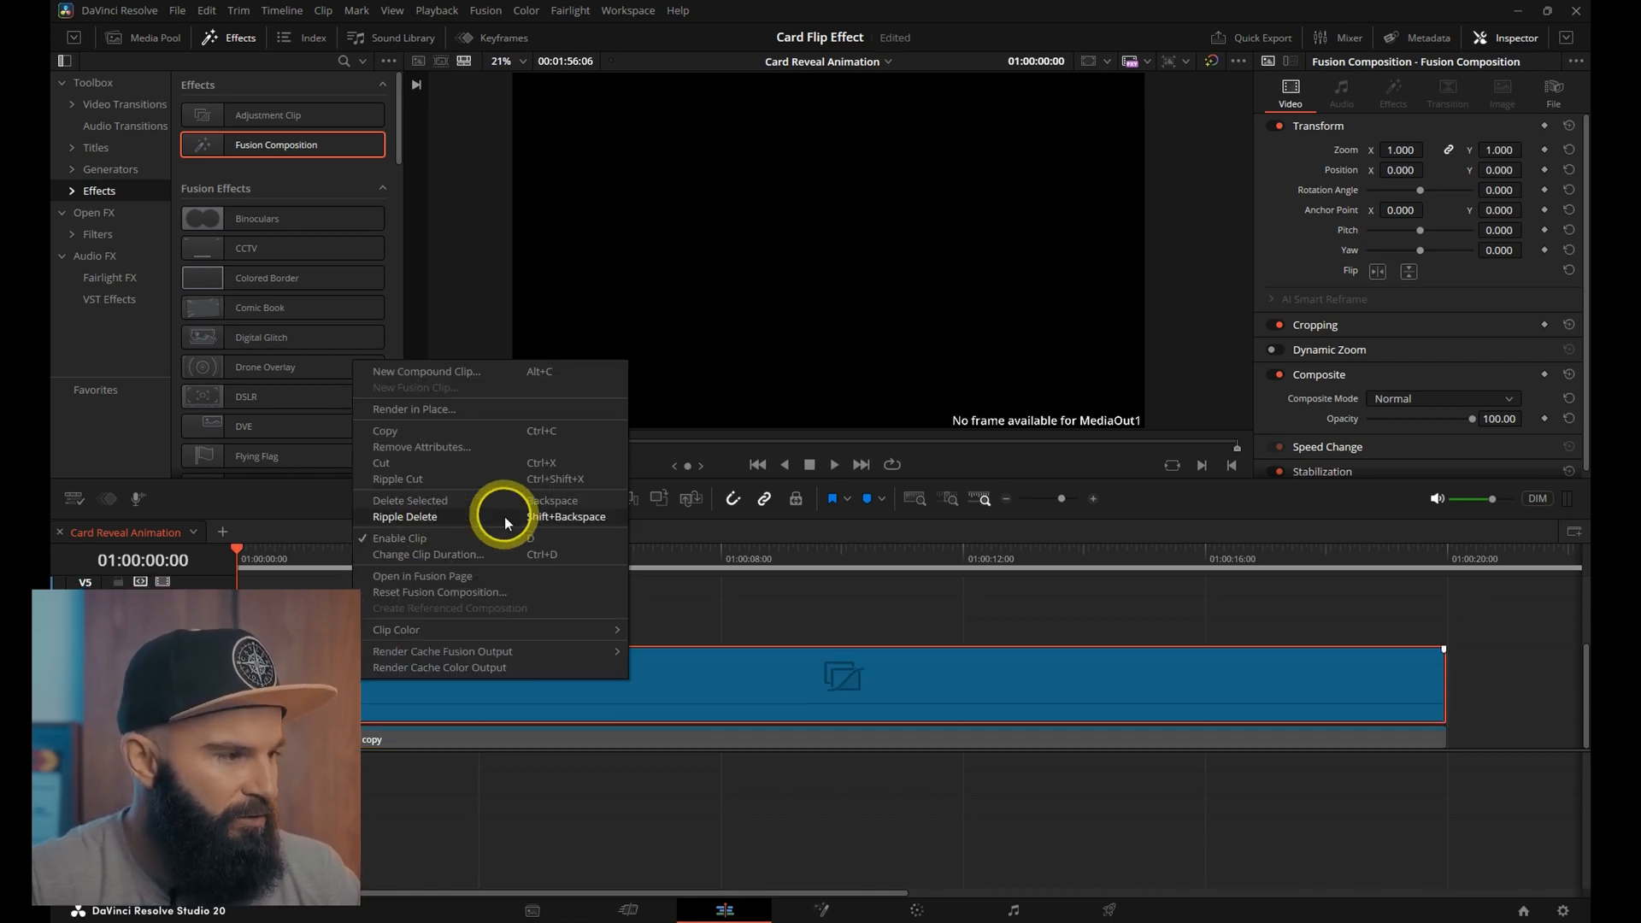
Open the new composition in Fusion and bring the eight card PNGs in as separate MediaIn nodes
click(422, 575)
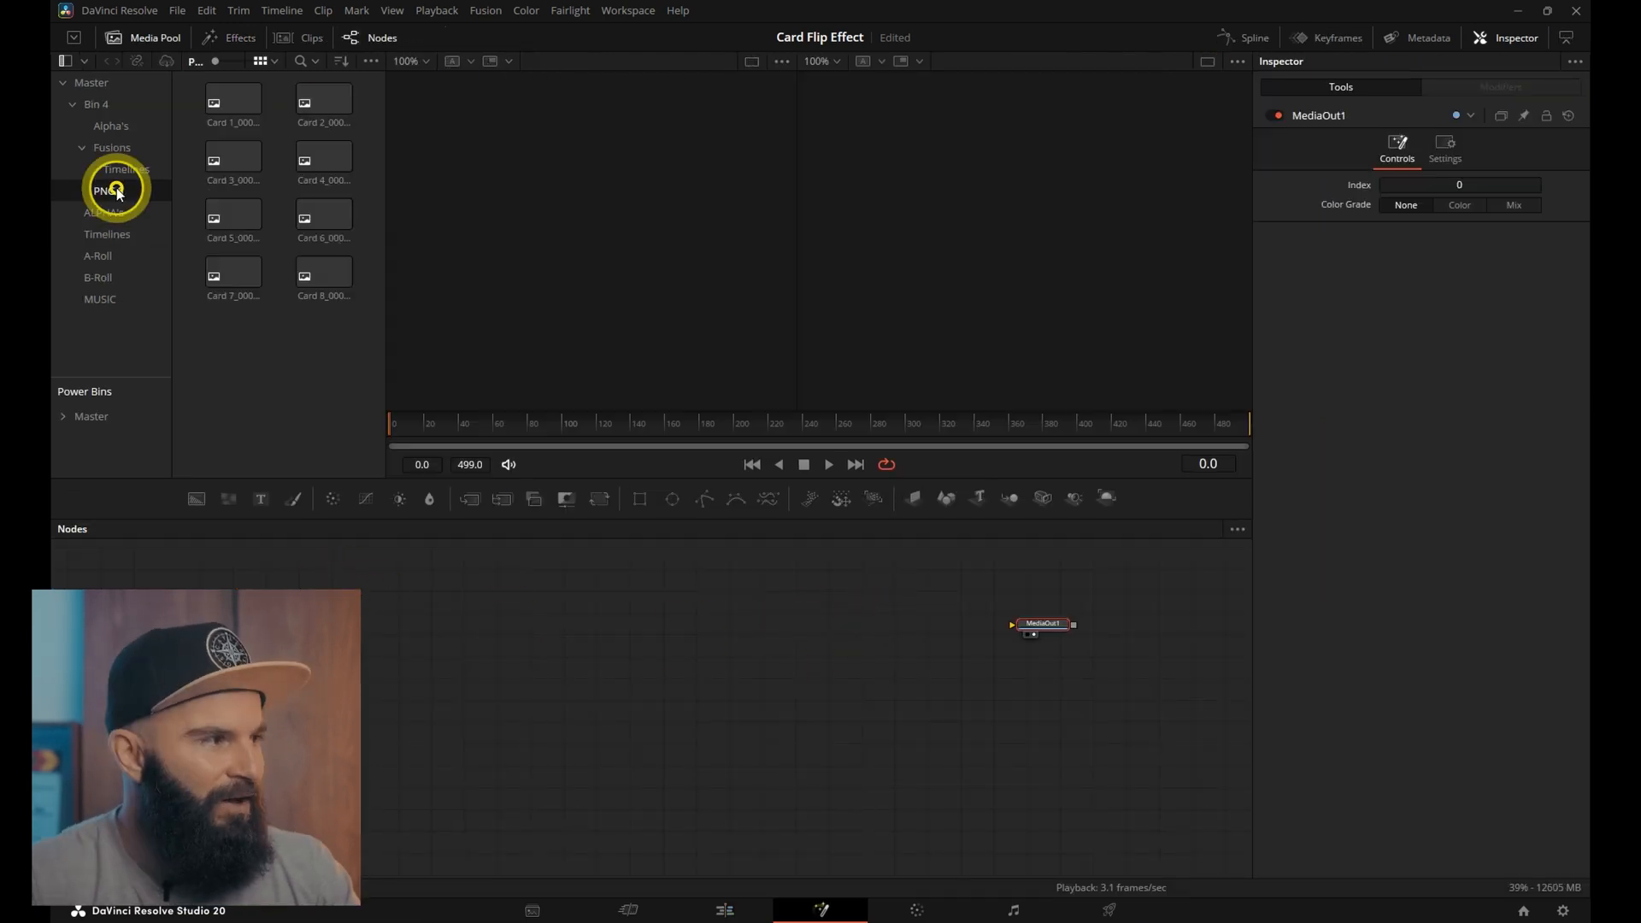
click(99, 190)
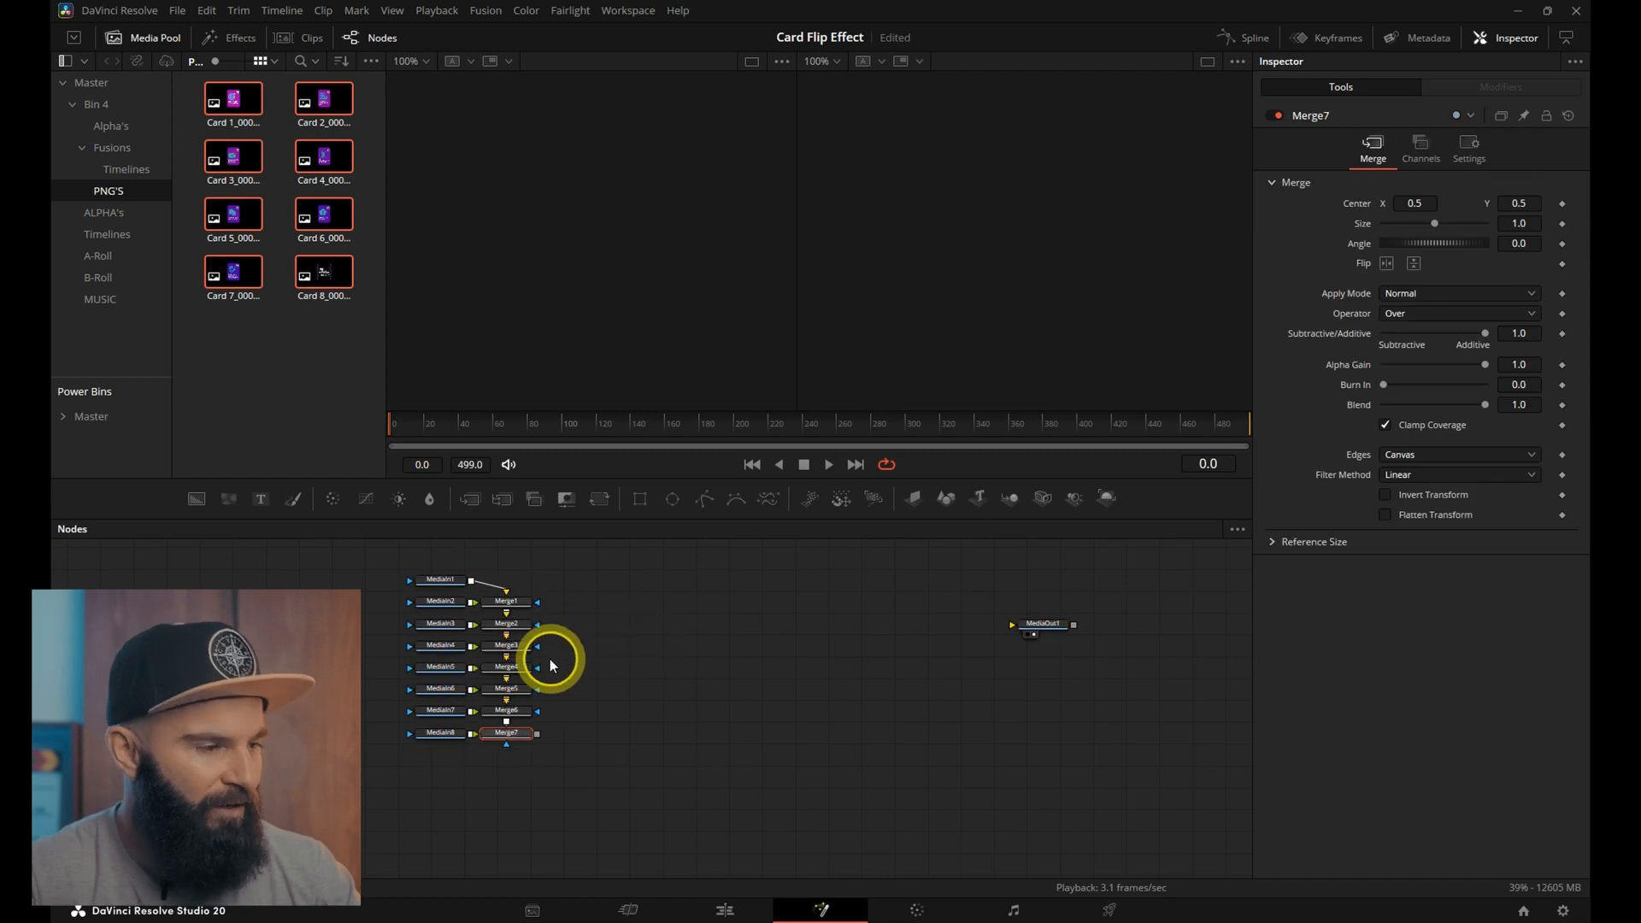
click(507, 728)
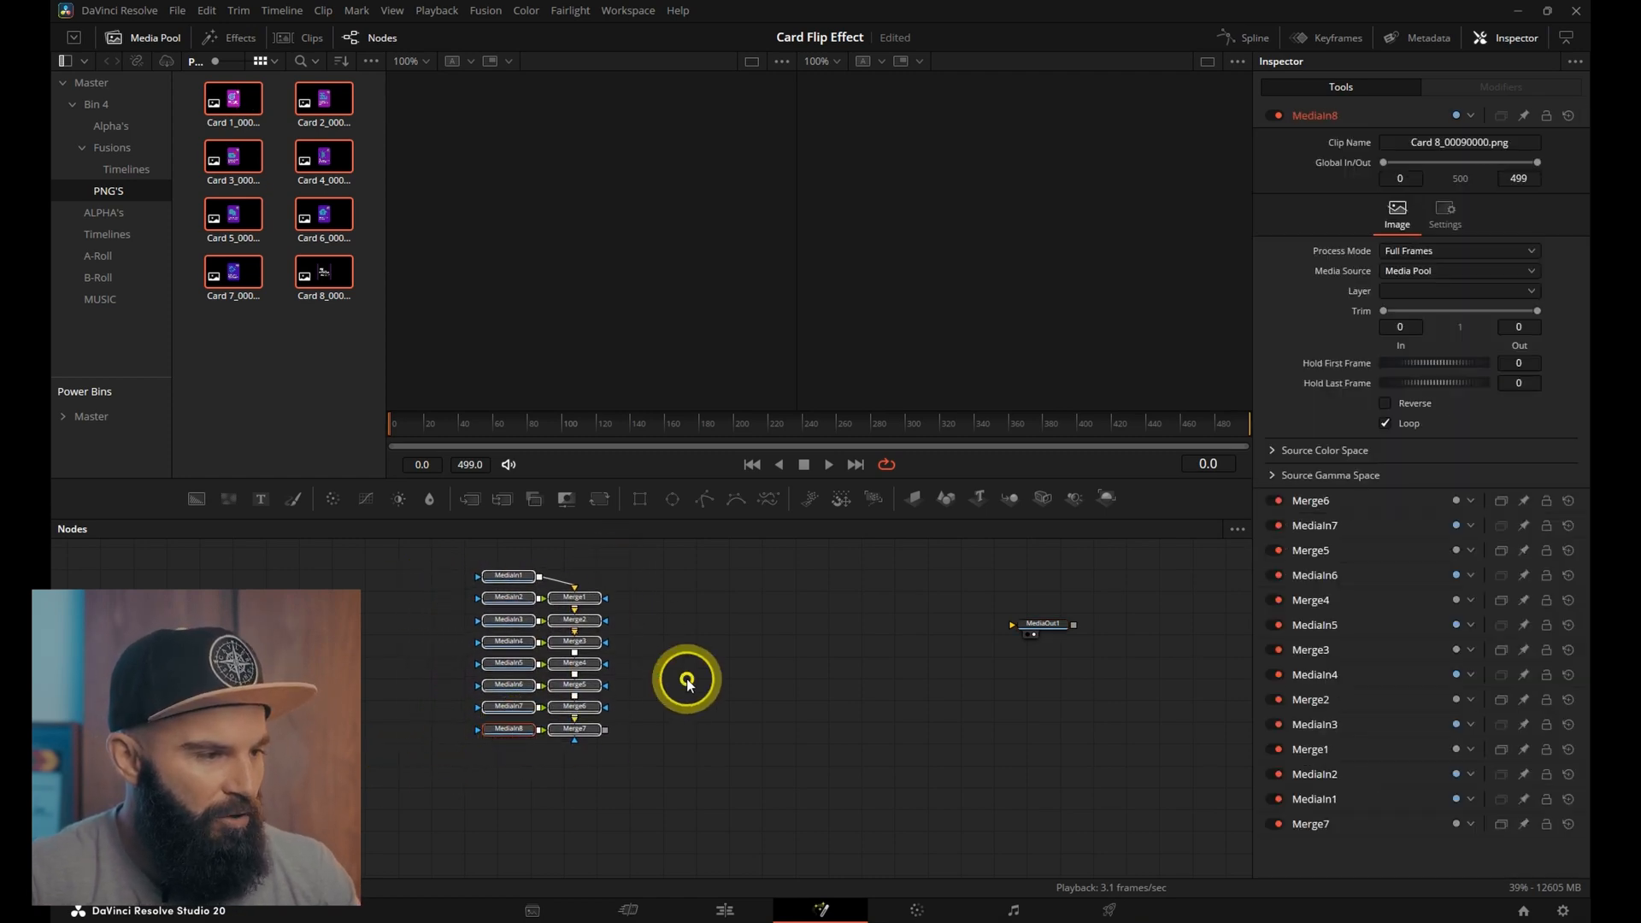
click(1022, 632)
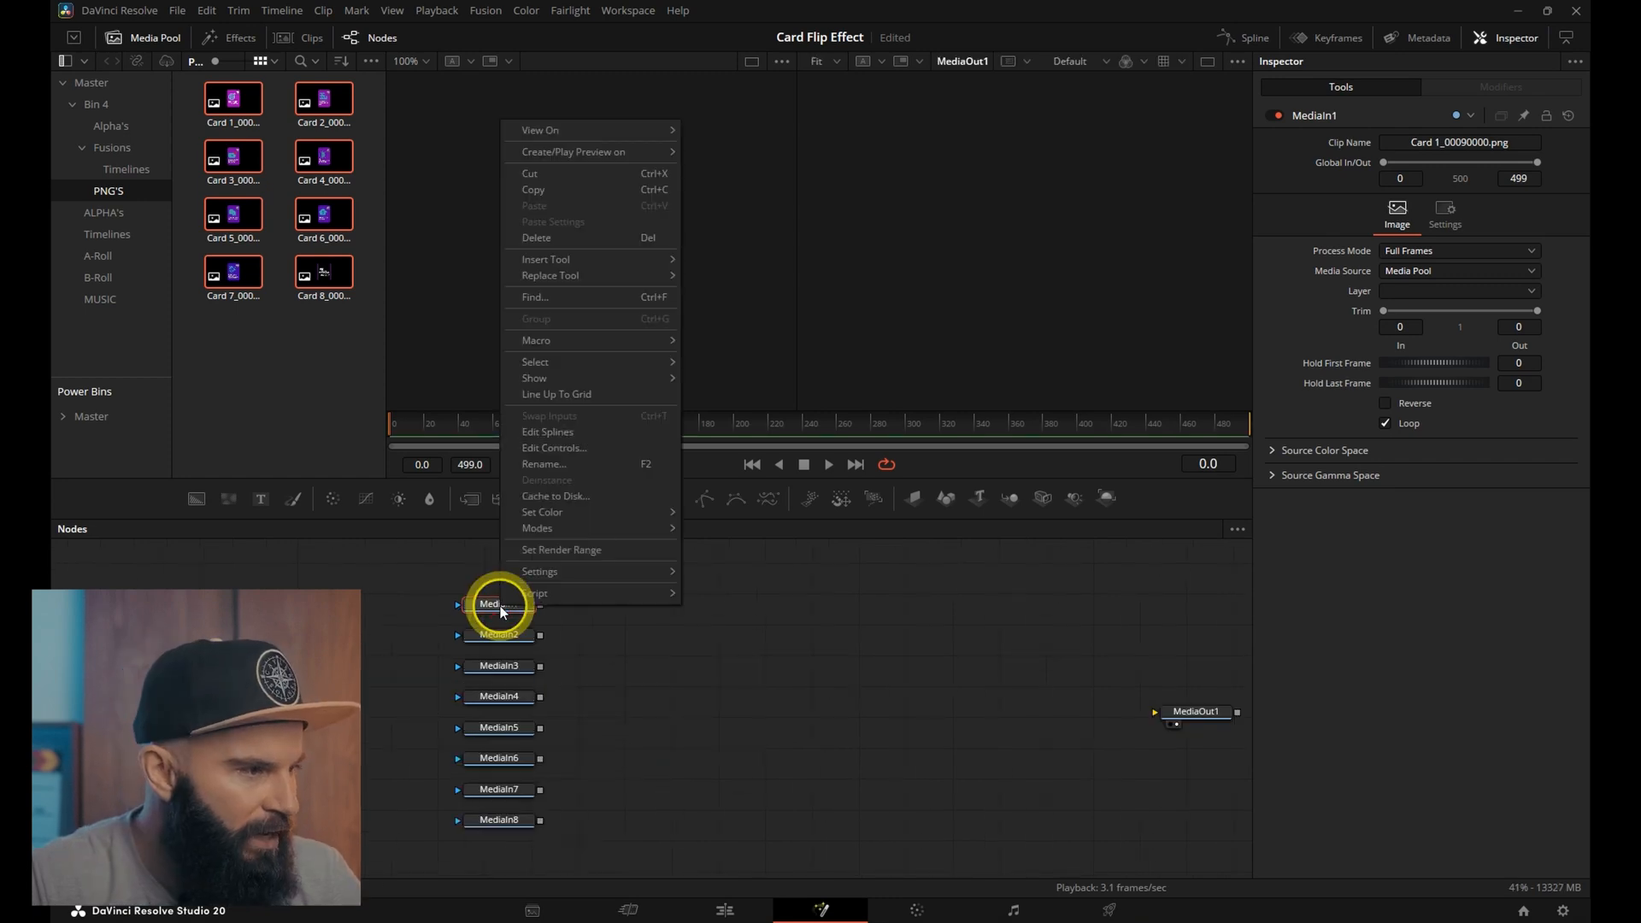
Rename the MediaIn nodes to Card plus their number, e.g. 'Card 3'
click(544, 463)
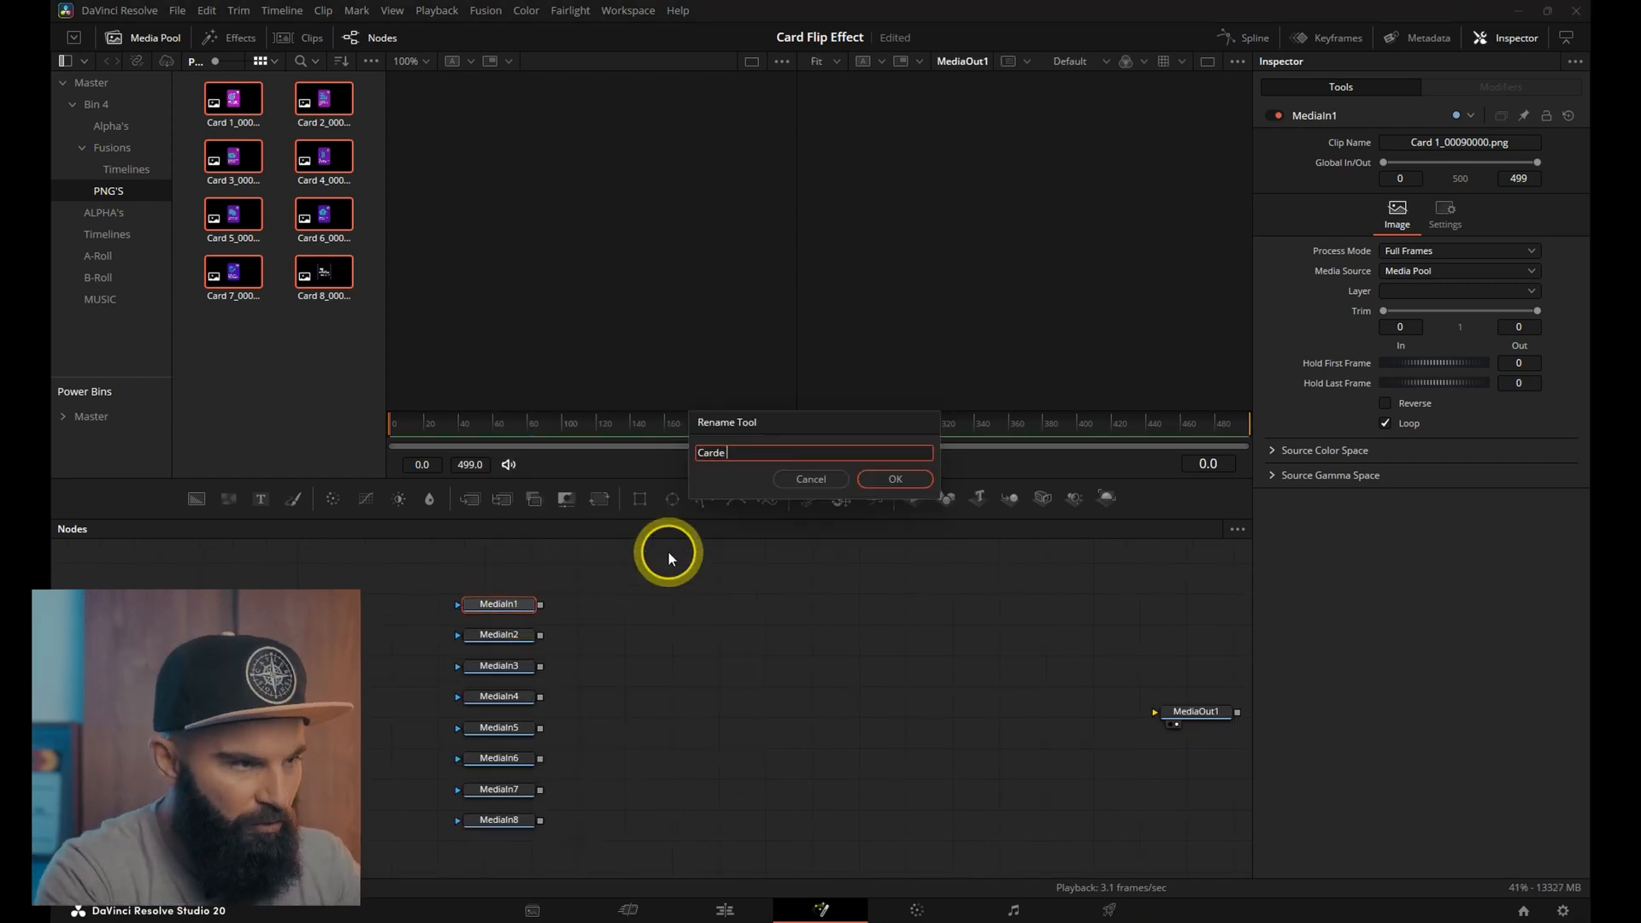
text(Card 3)
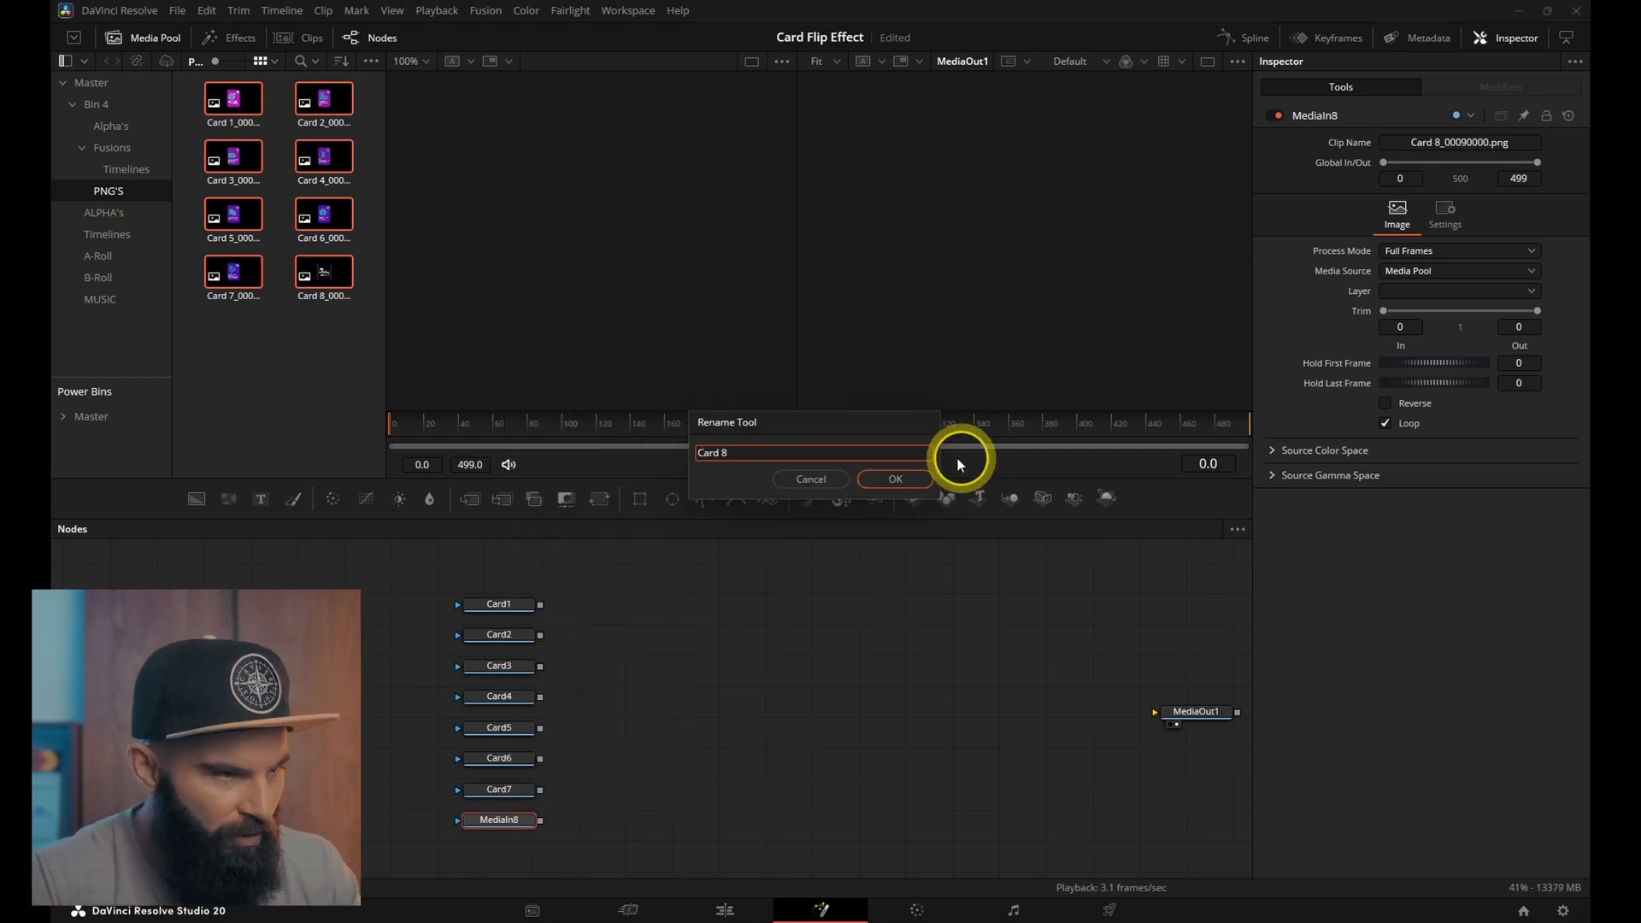
Confirm Card 8, then add ImagePlane3D and Transform3D per card plus a Merge3D node
click(894, 479)
text(Camera Shake)
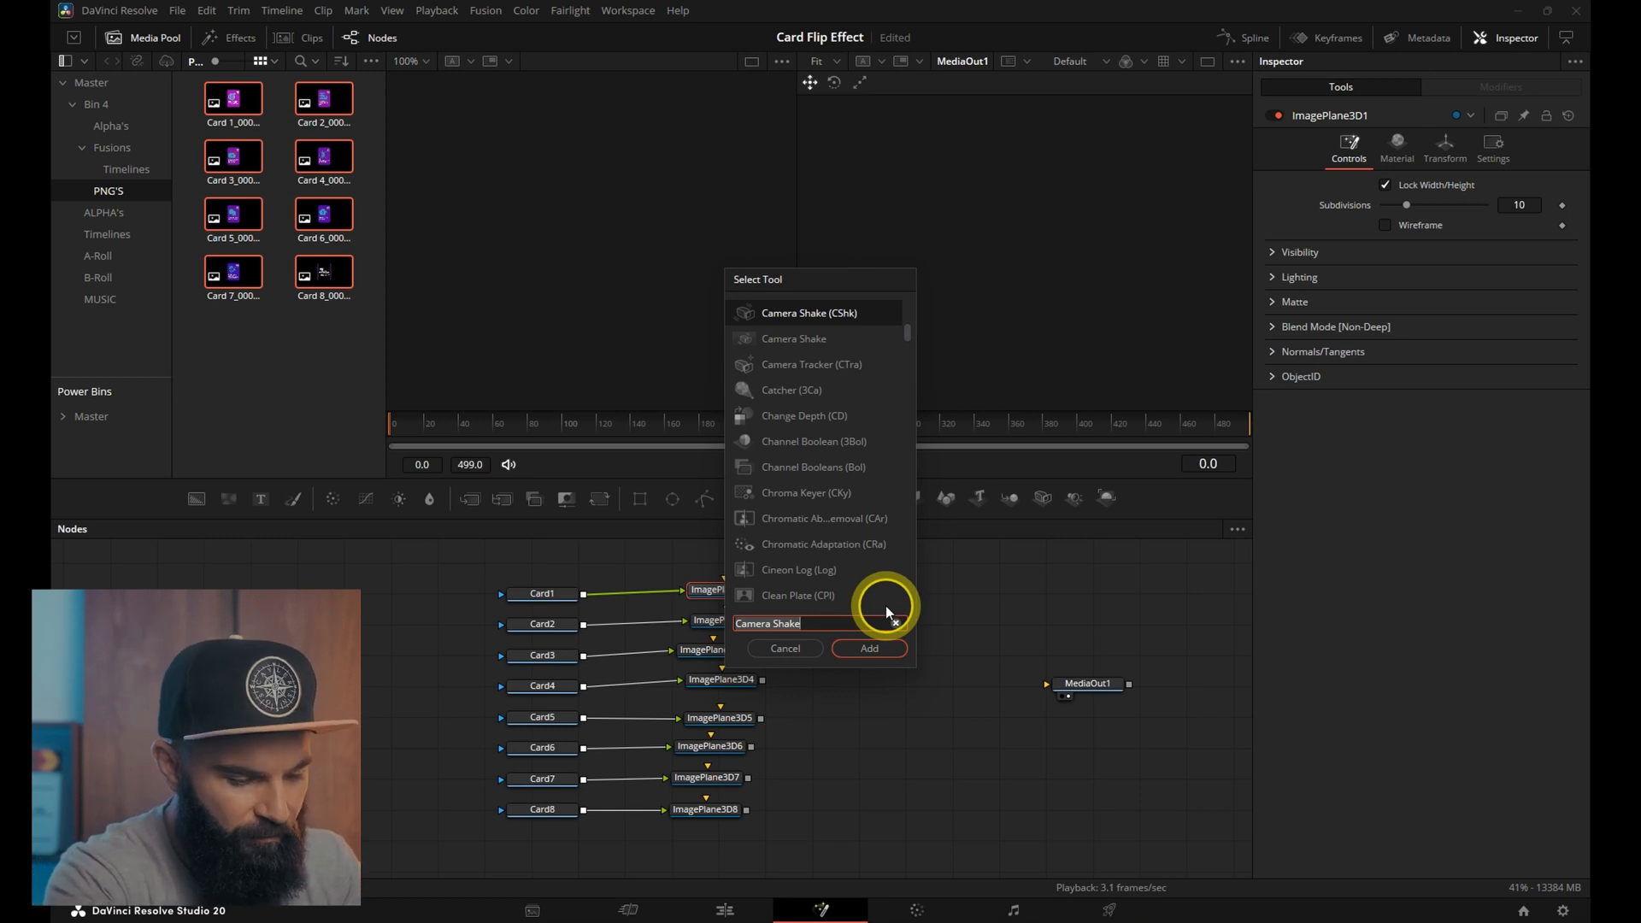
click(868, 649)
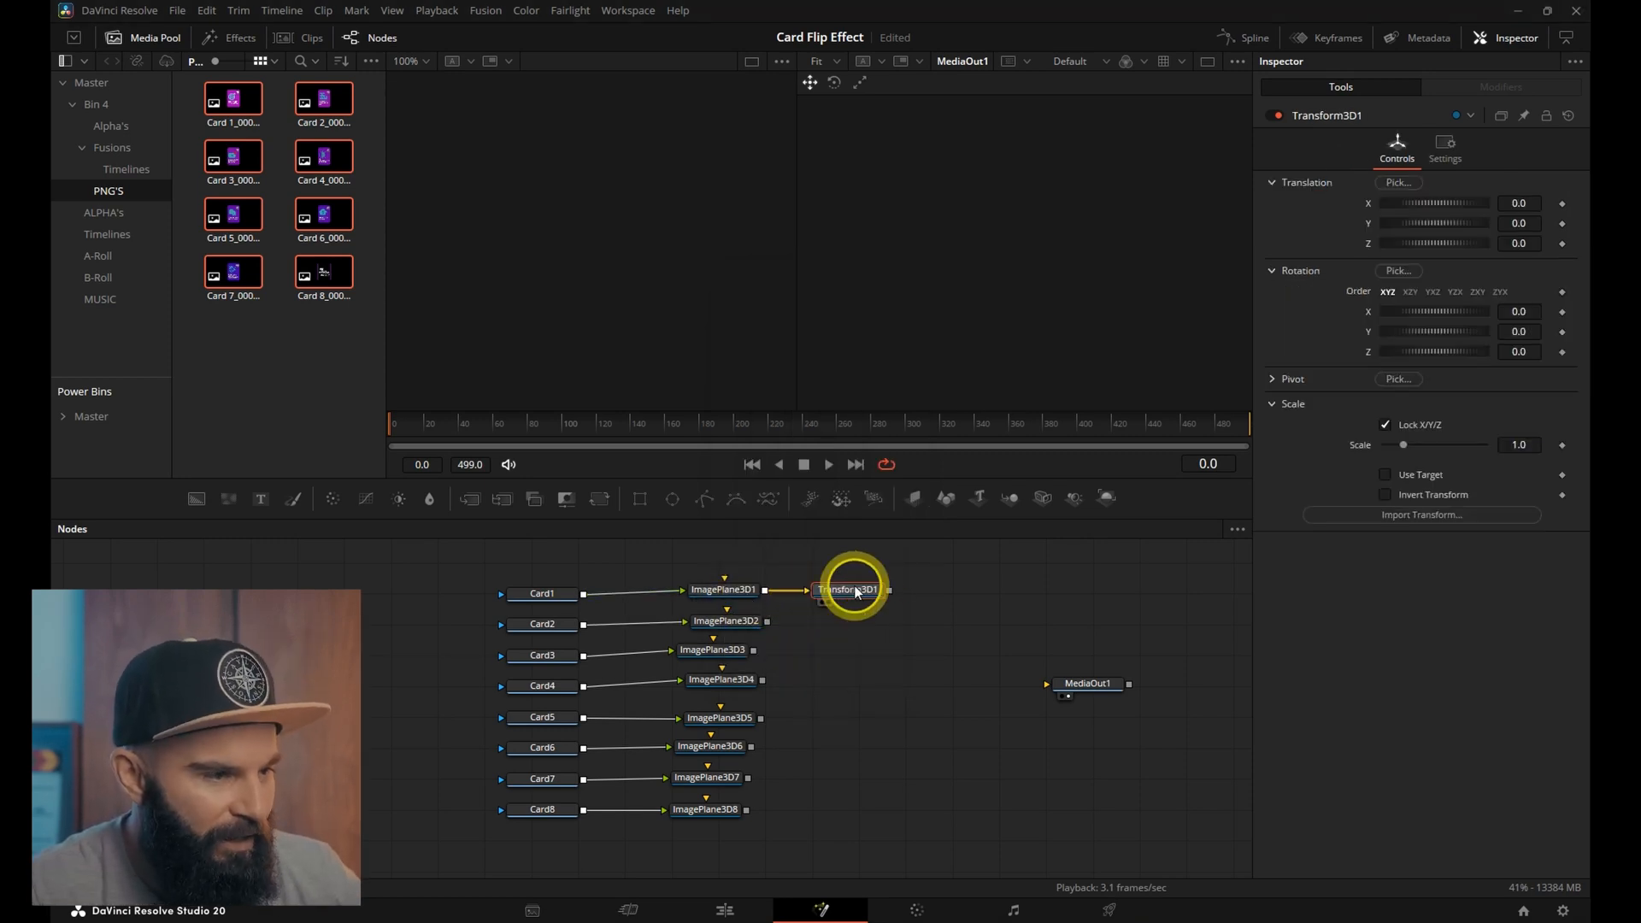
click(711, 749)
text(merge)
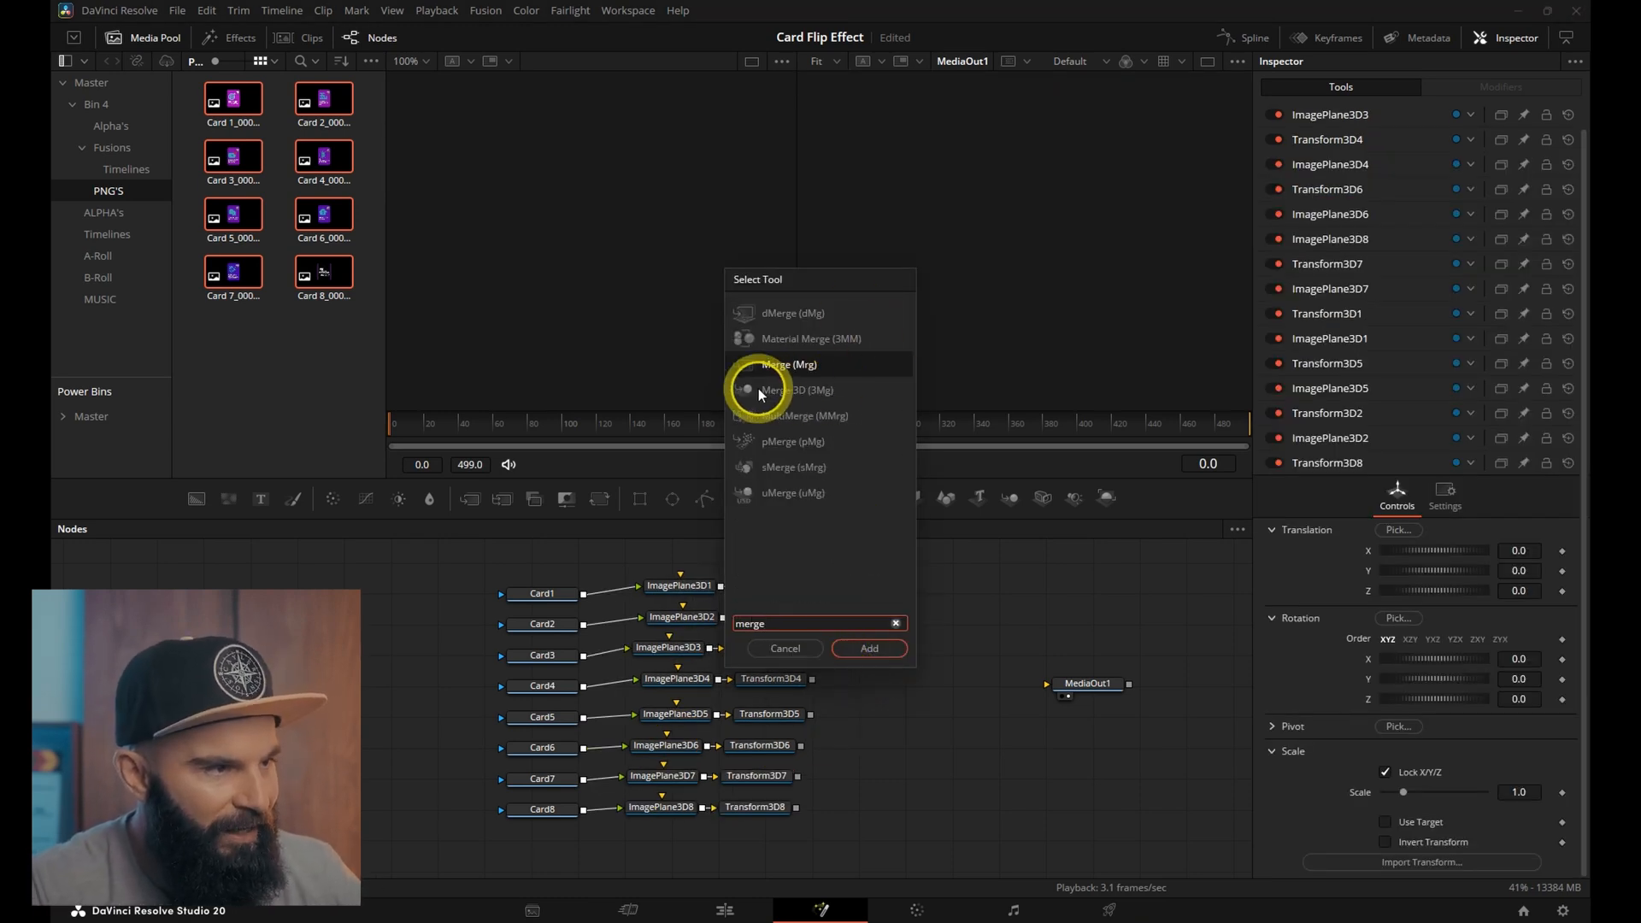
click(868, 647)
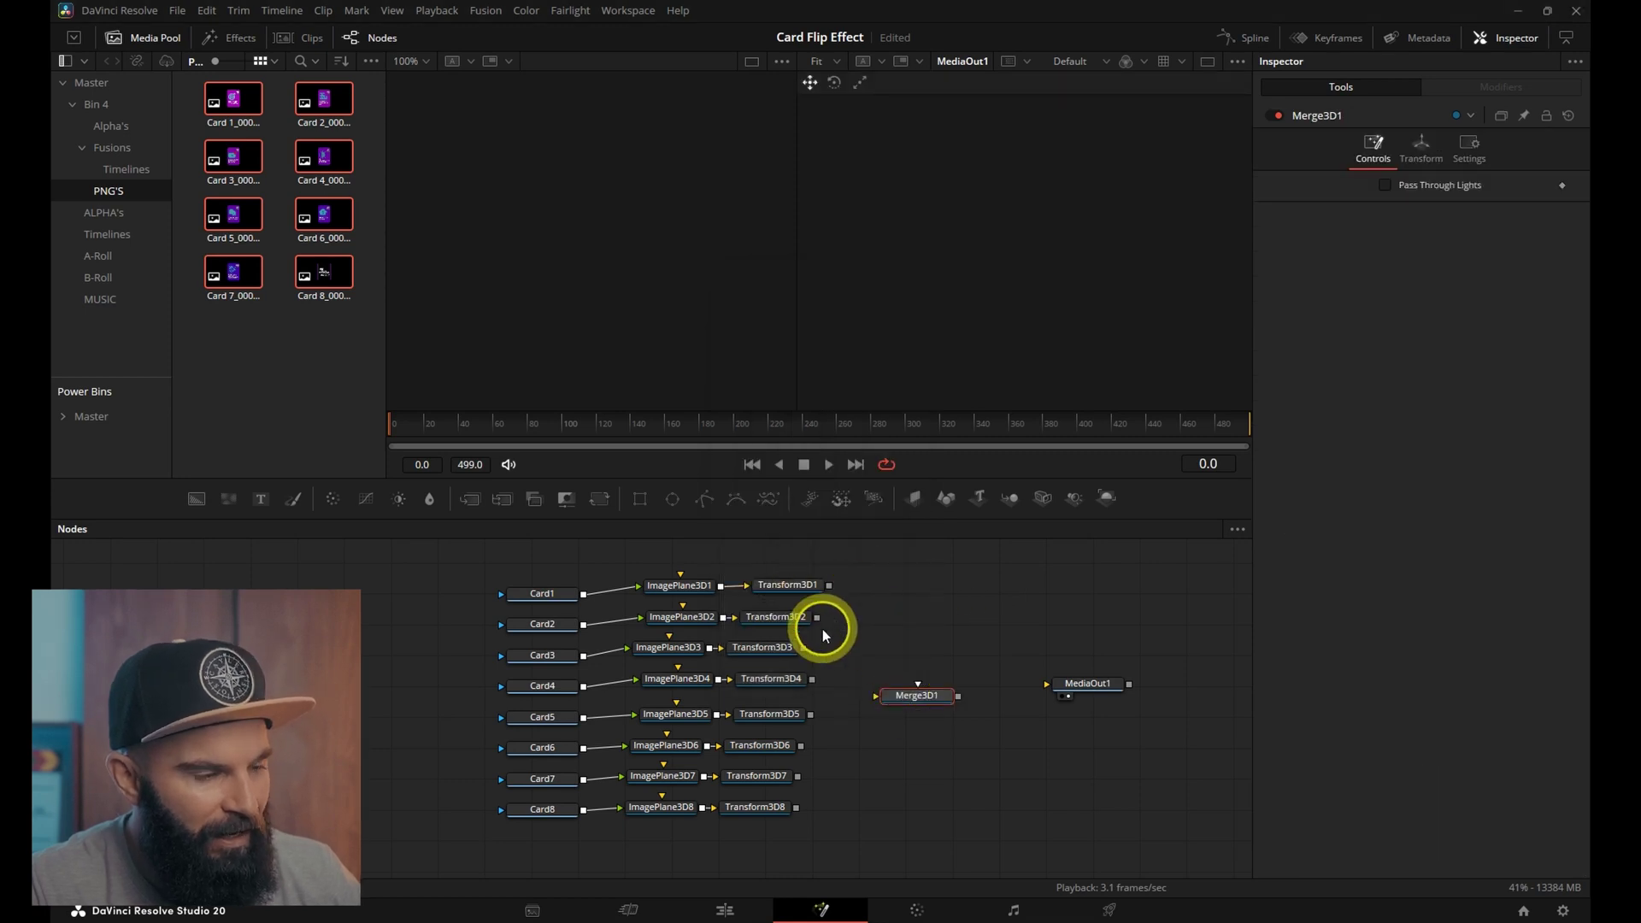
mouse_move(828, 588)
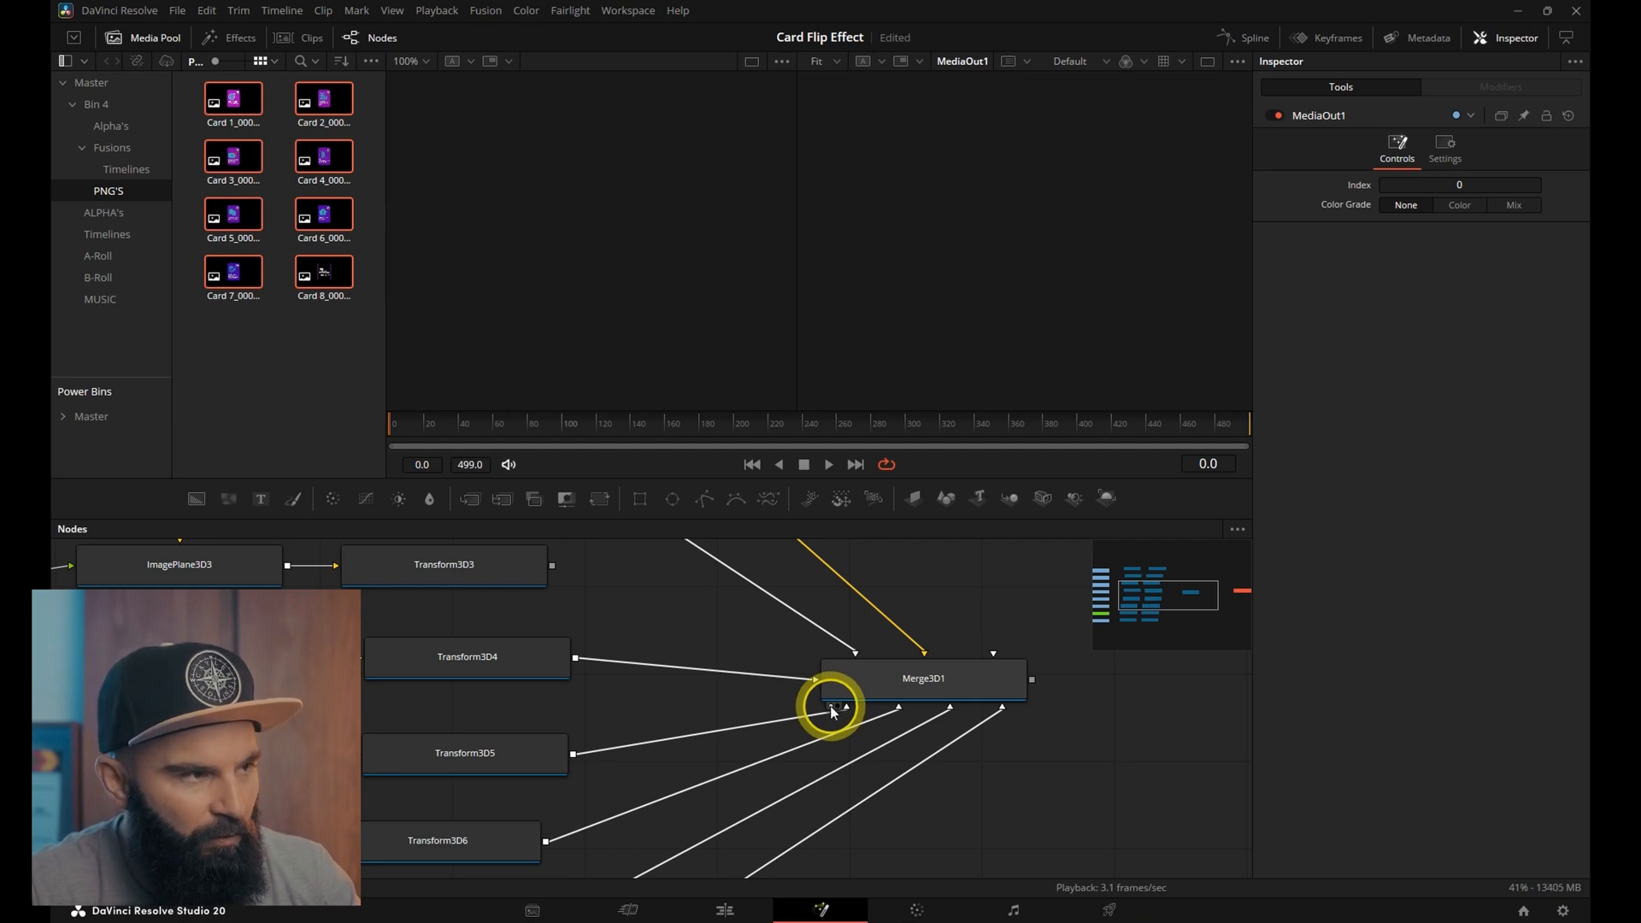
Wire the last transform into Merge3D and set the first cards' Translation Z to -0.1, -0.2
click(921, 678)
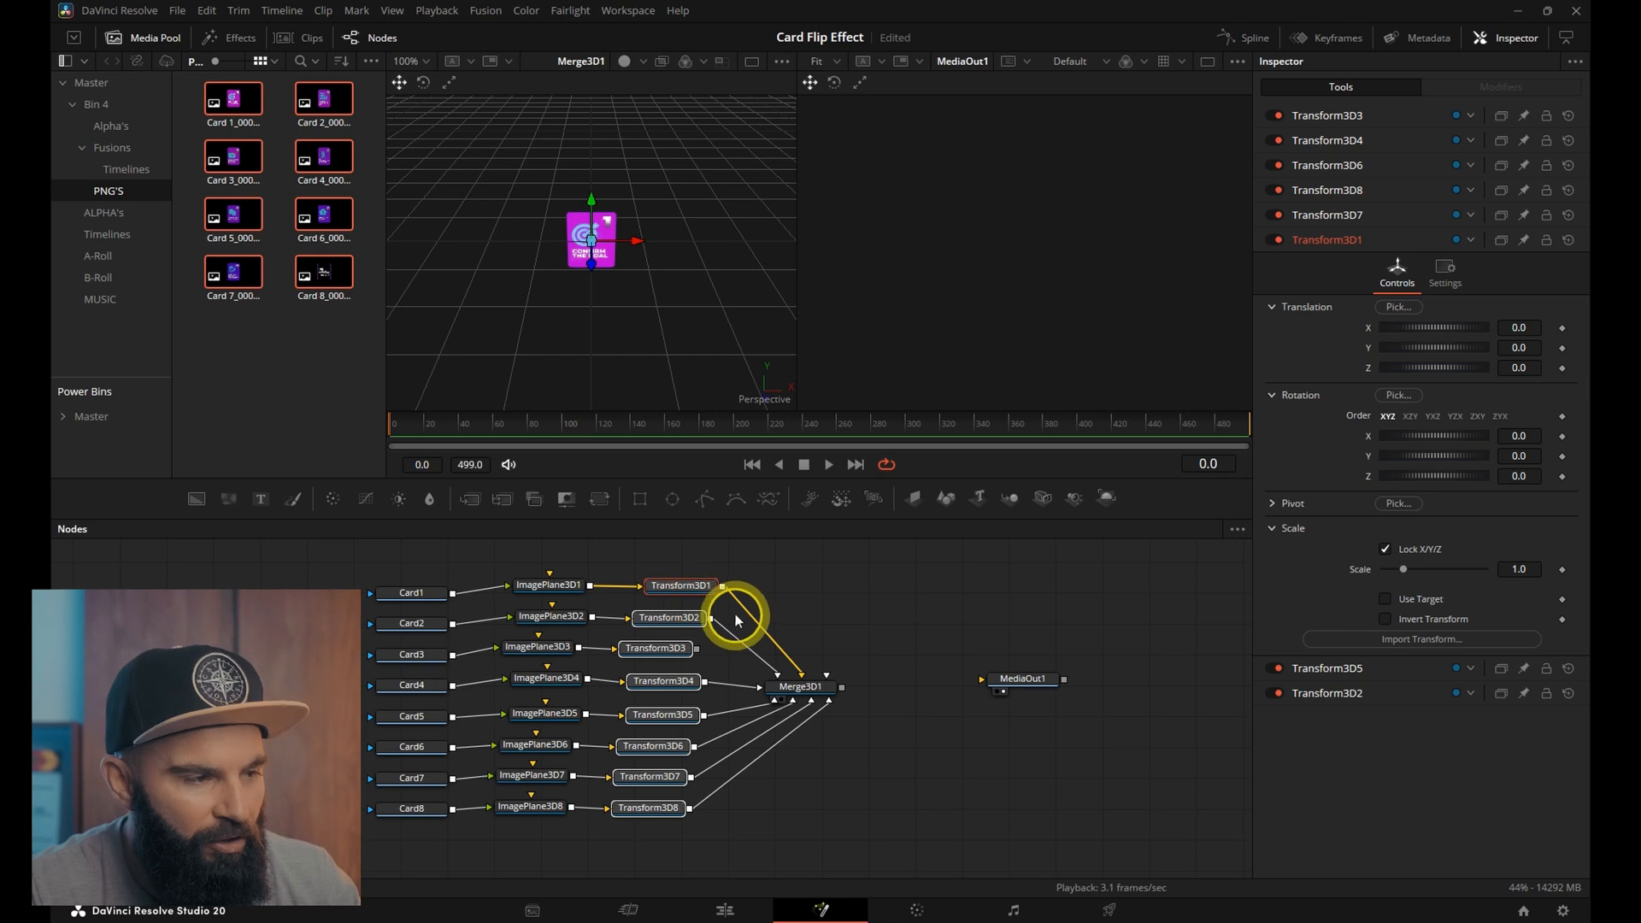
click(648, 807)
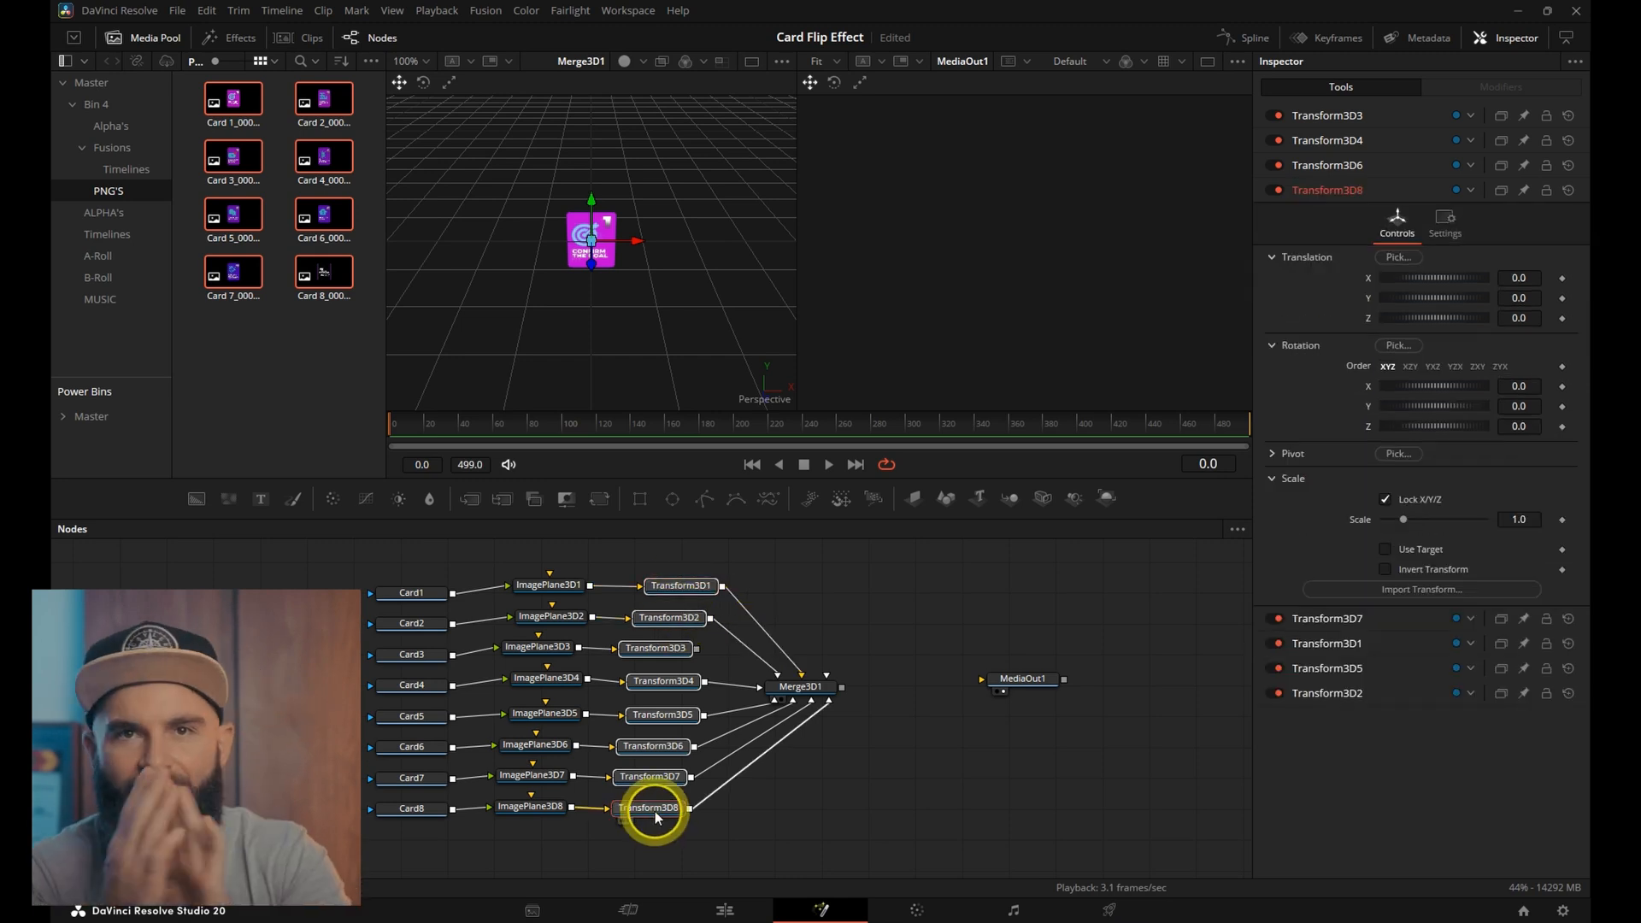
click(547, 584)
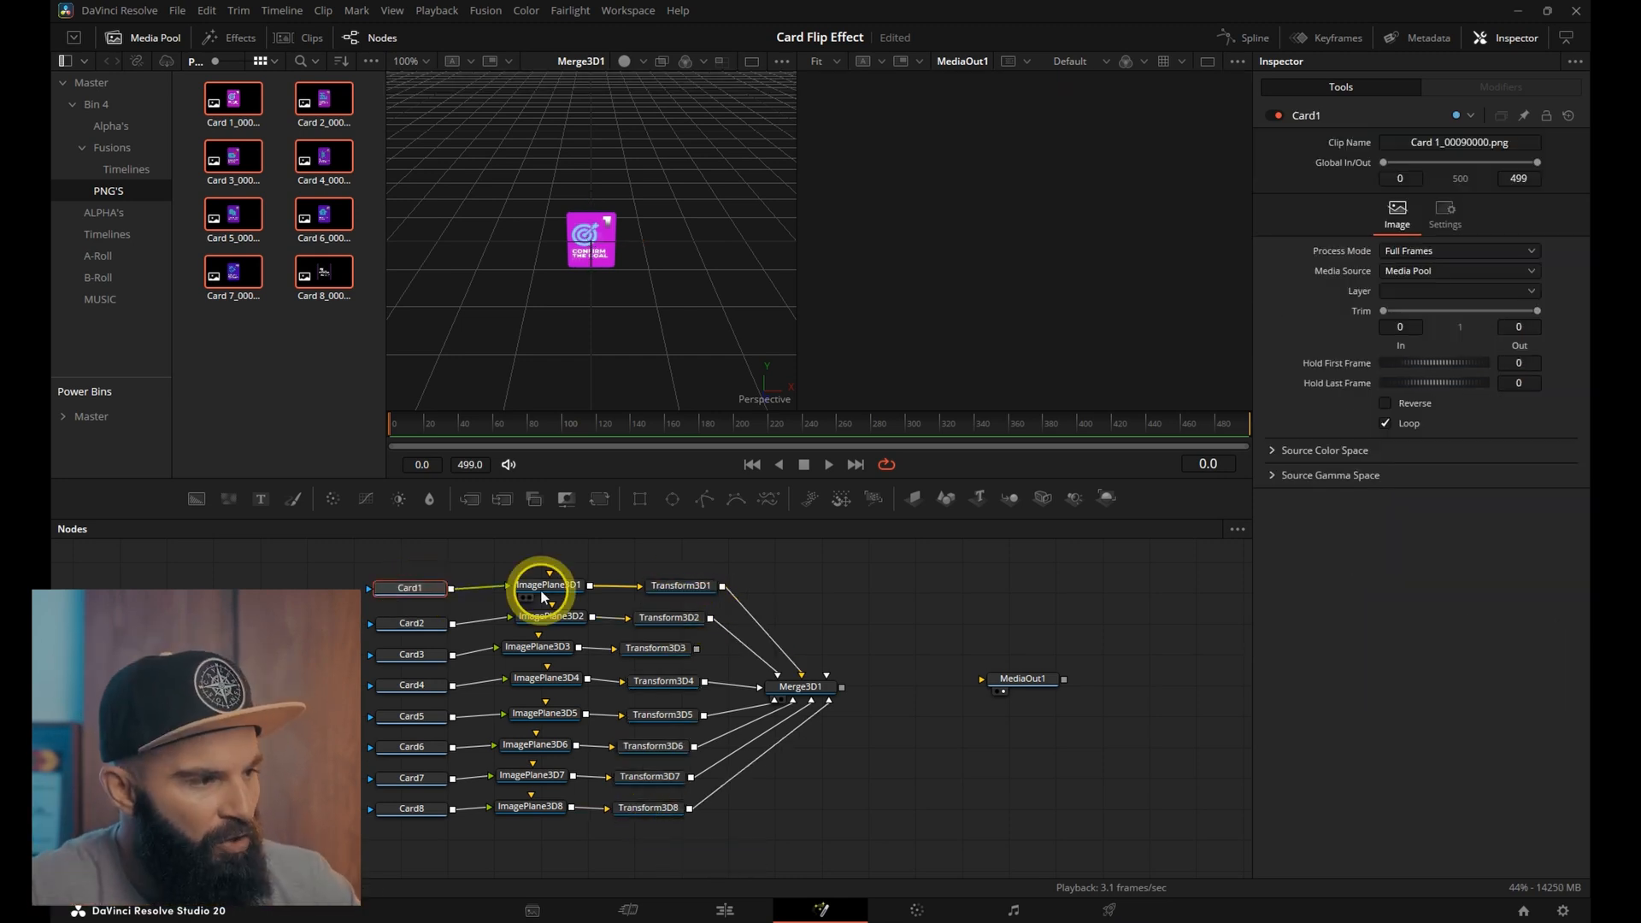
click(680, 585)
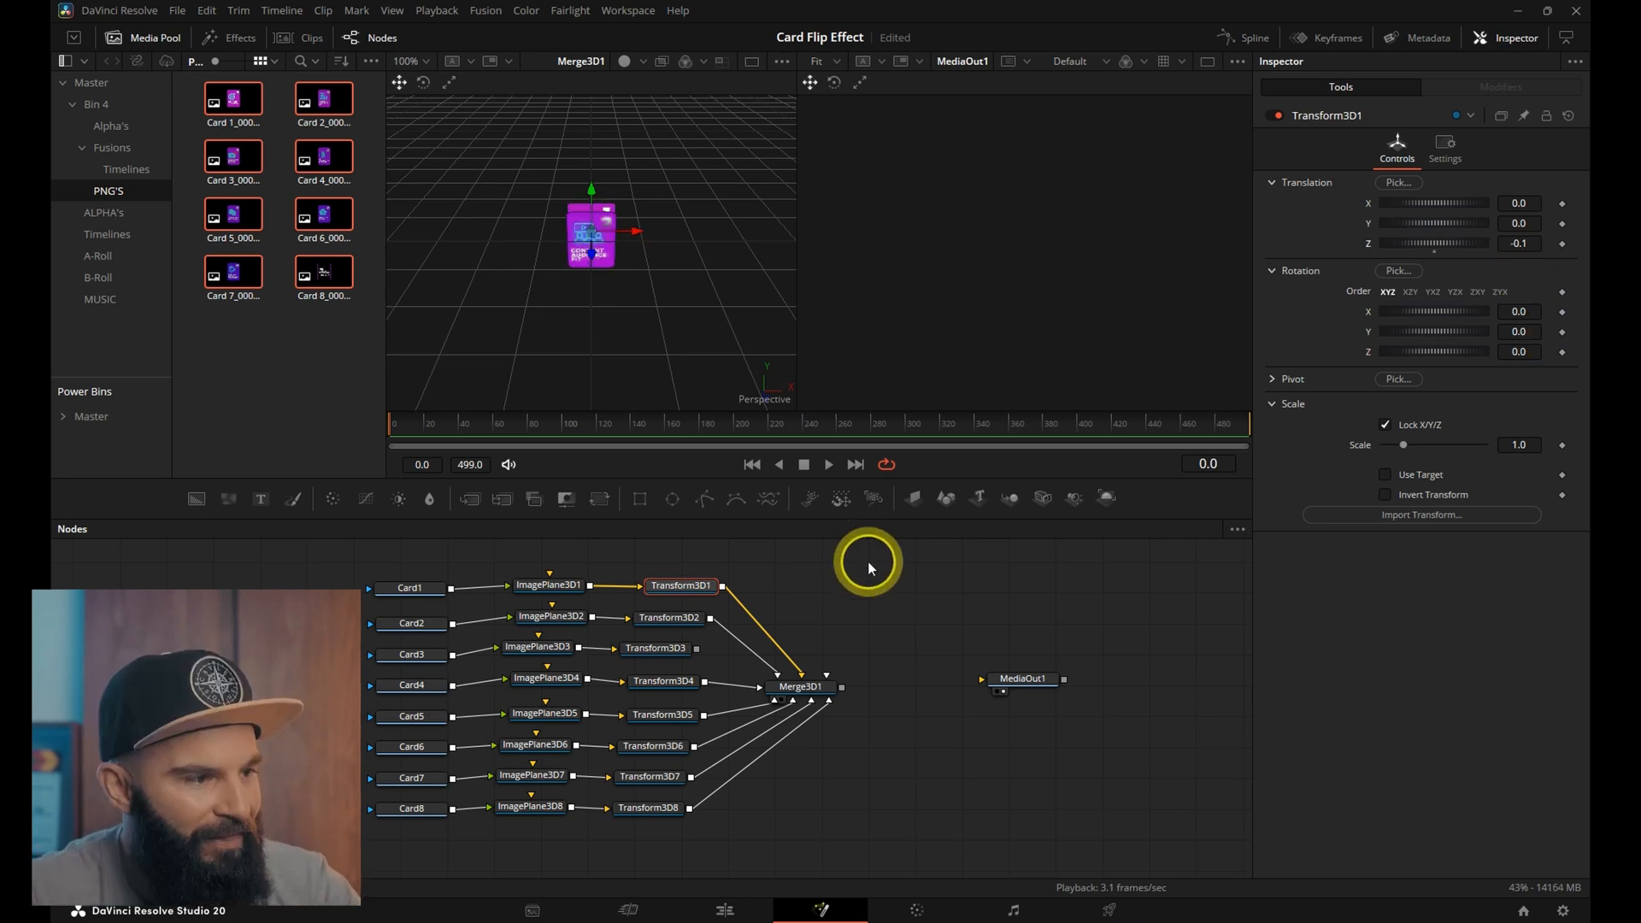
click(679, 616)
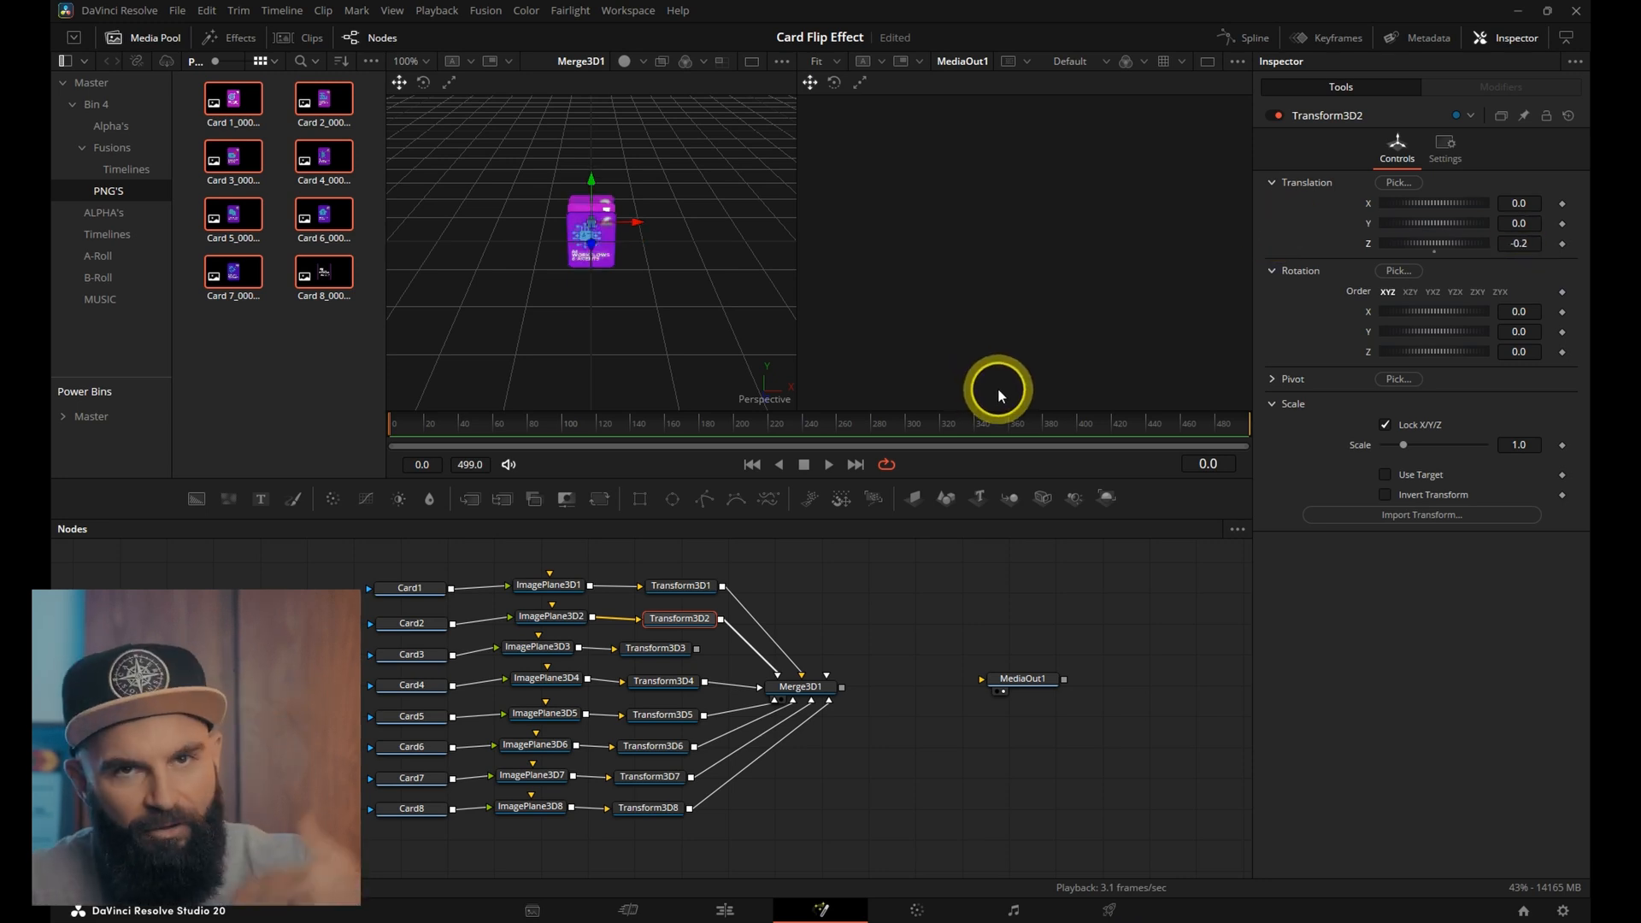
Set the remaining cards' Translation Z progressively deeper in -0.1 steps to stack the deck
click(679, 651)
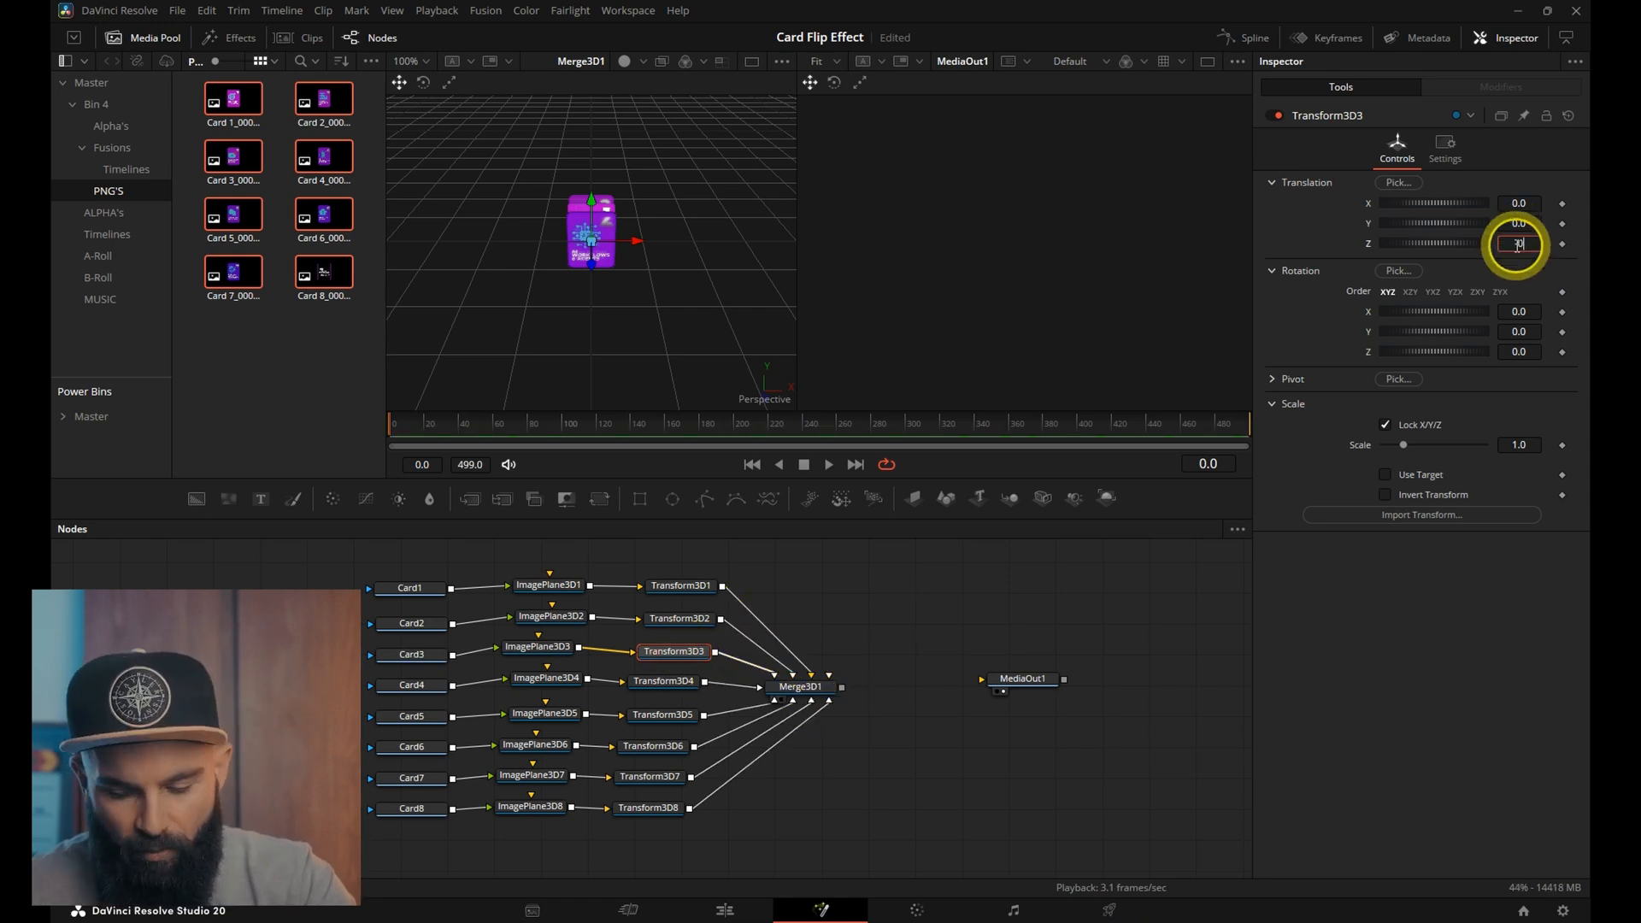
click(663, 680)
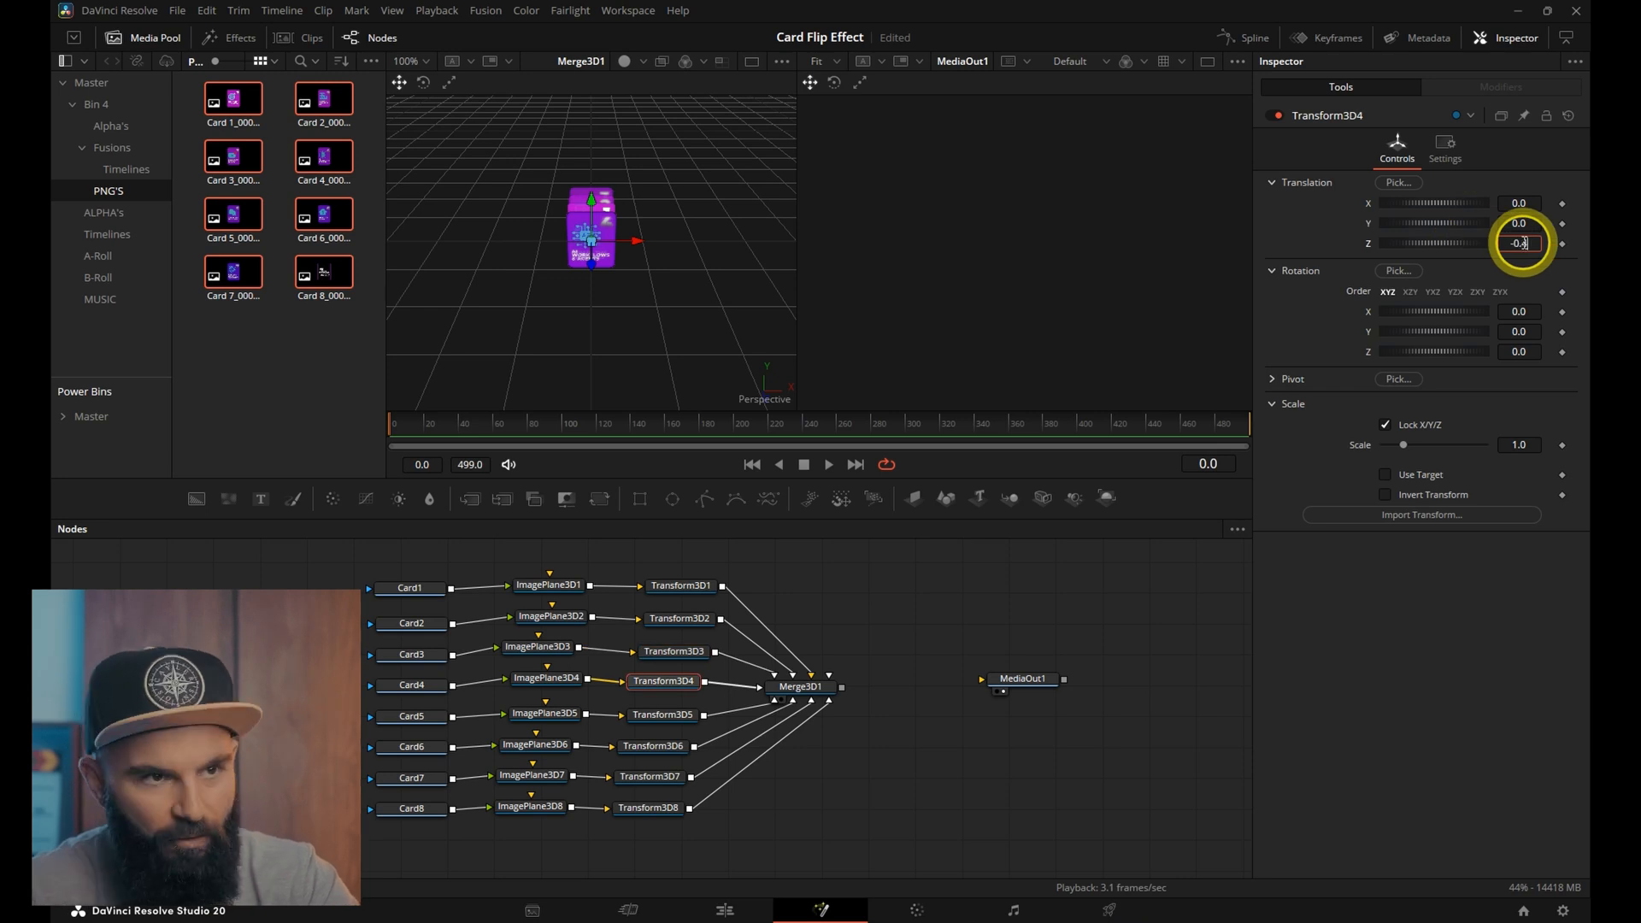
click(651, 745)
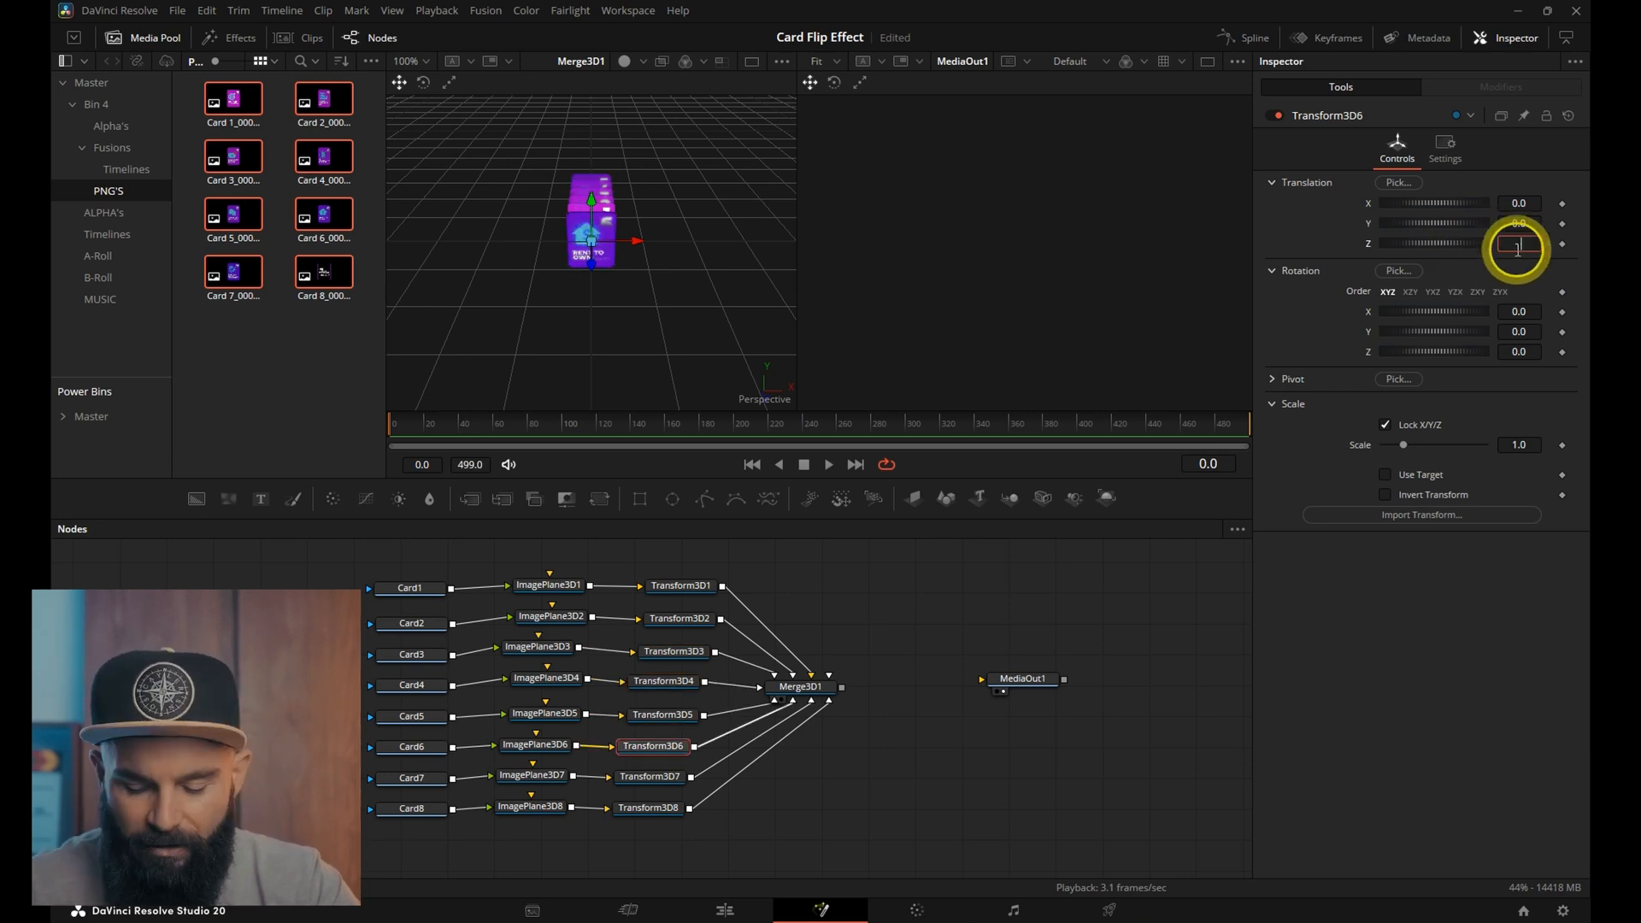
click(649, 776)
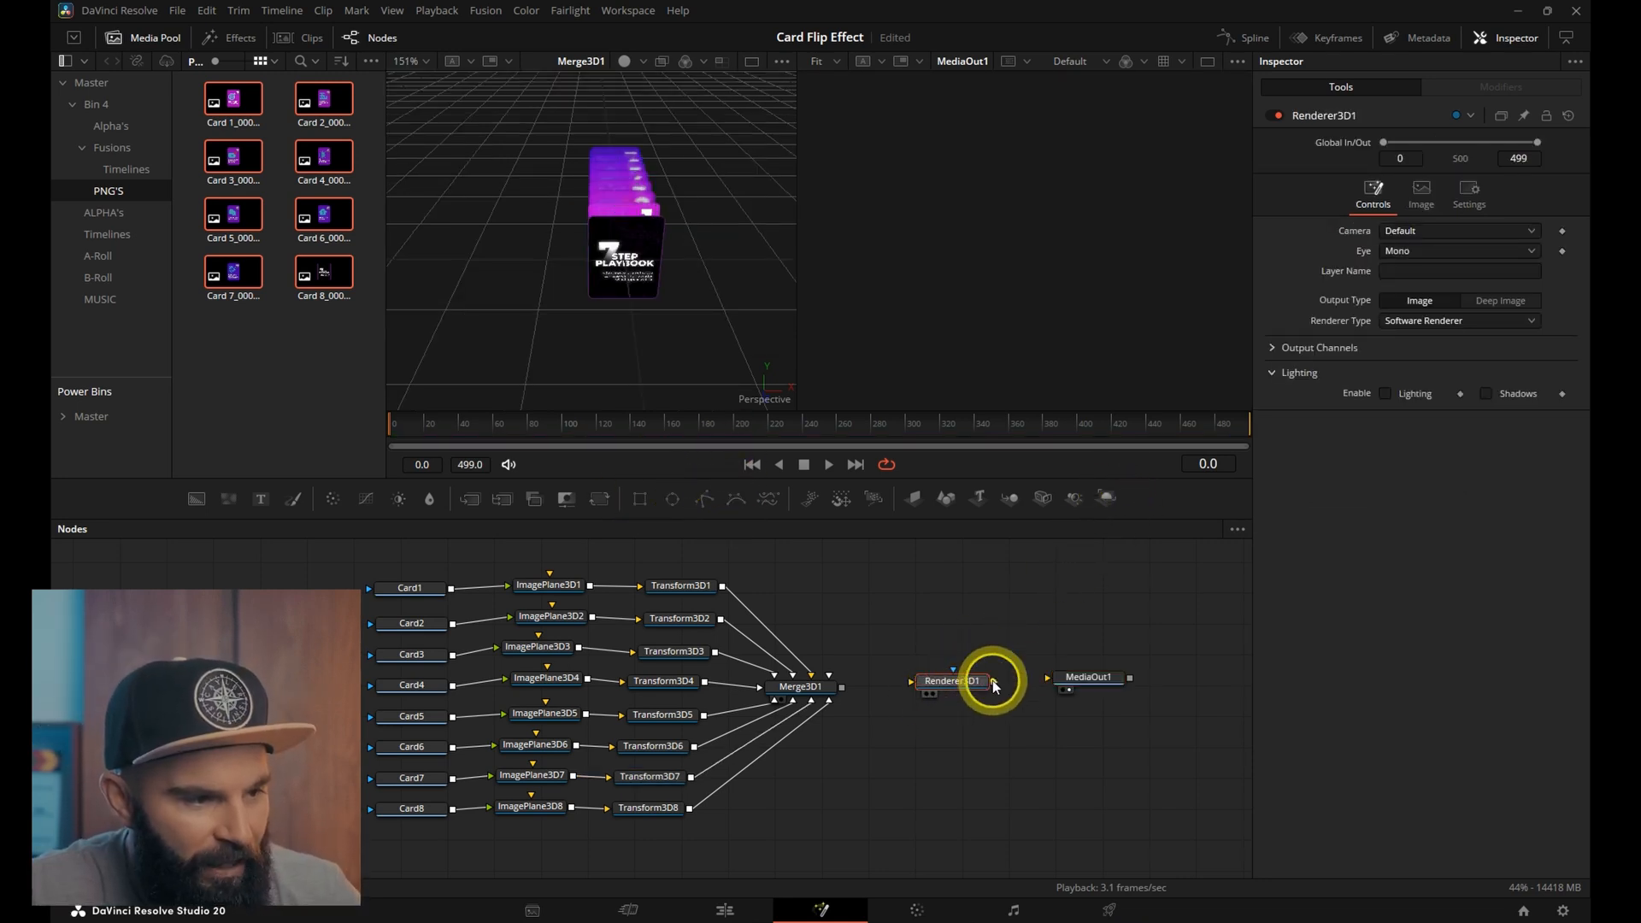
Wire a Renderer3D between Merge3D1 and MediaOut1 and connect a Camera3D into the merge
click(800, 687)
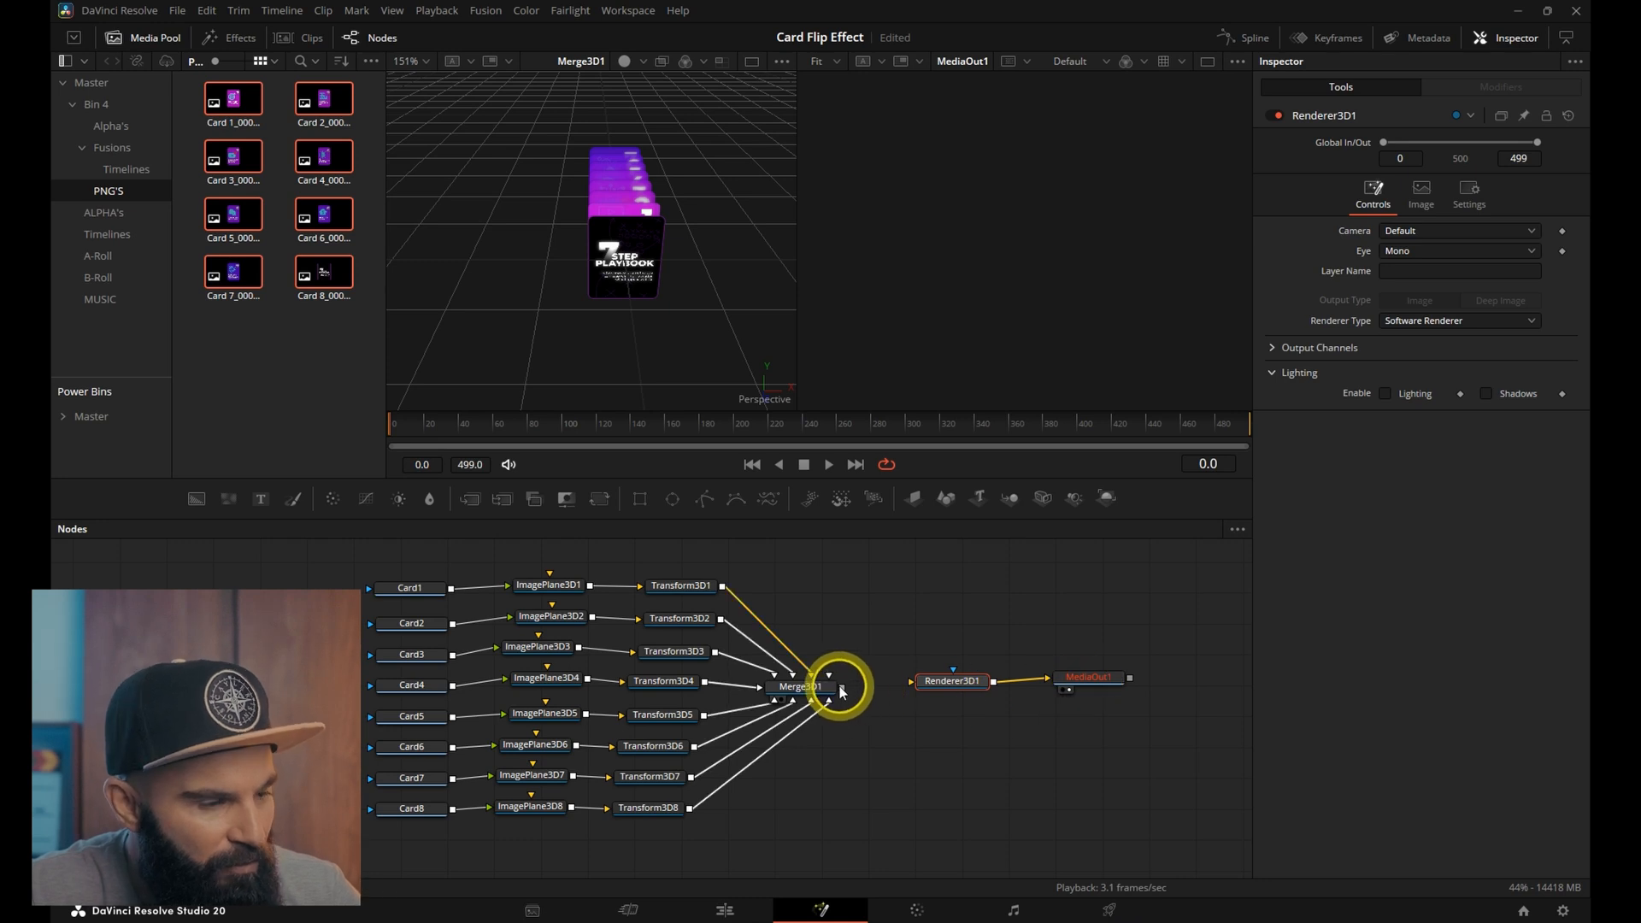
click(1088, 677)
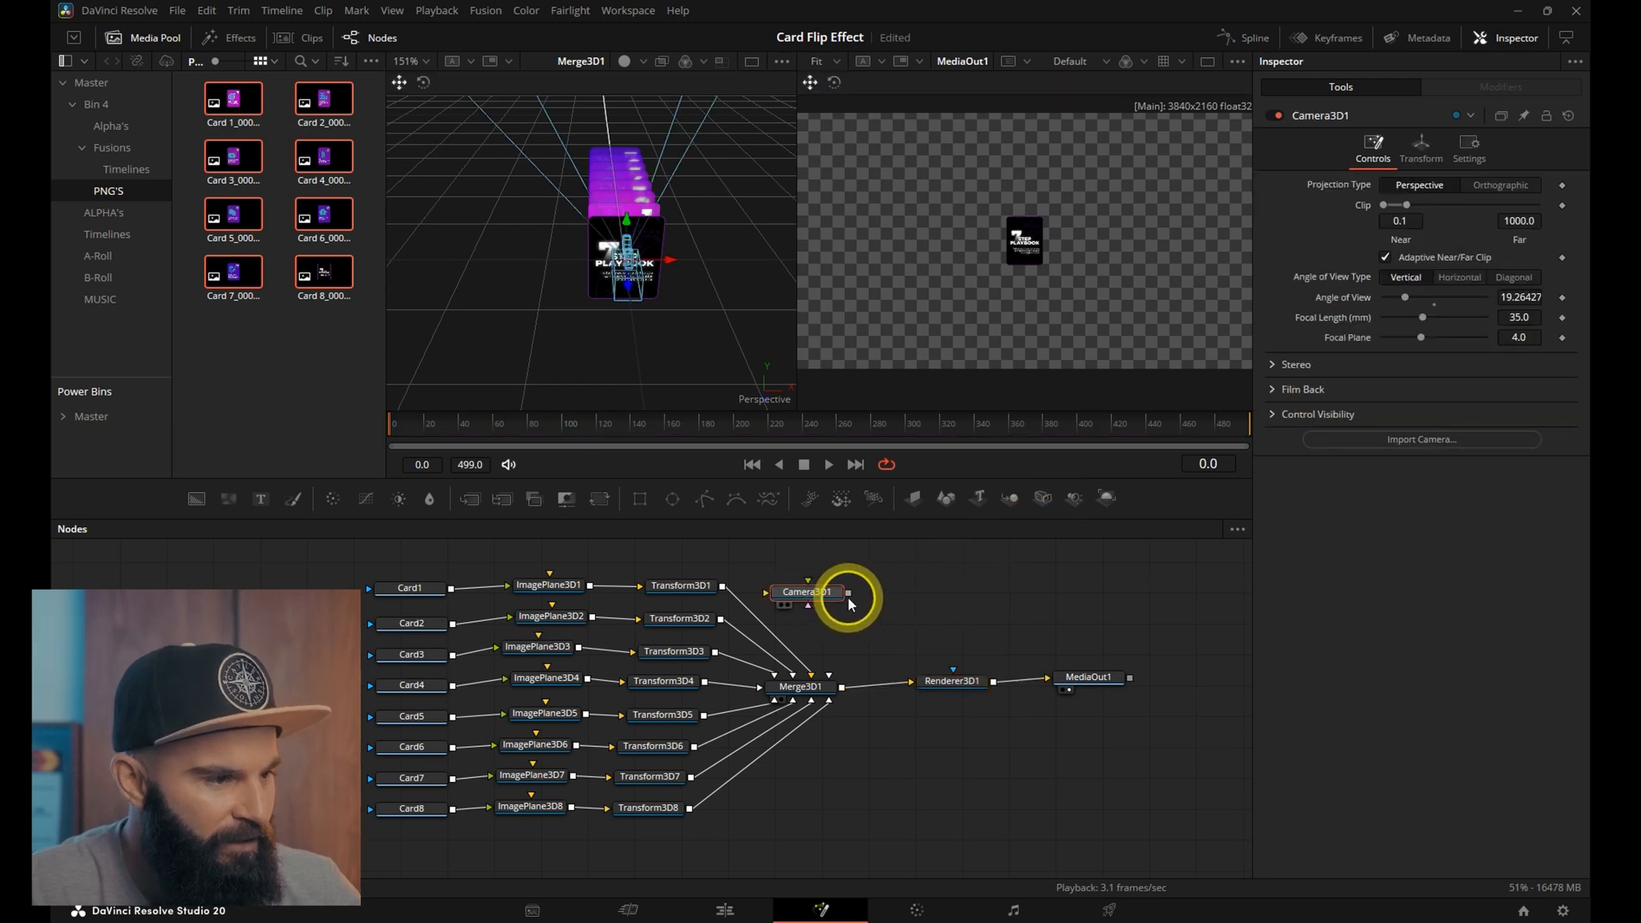
click(807, 592)
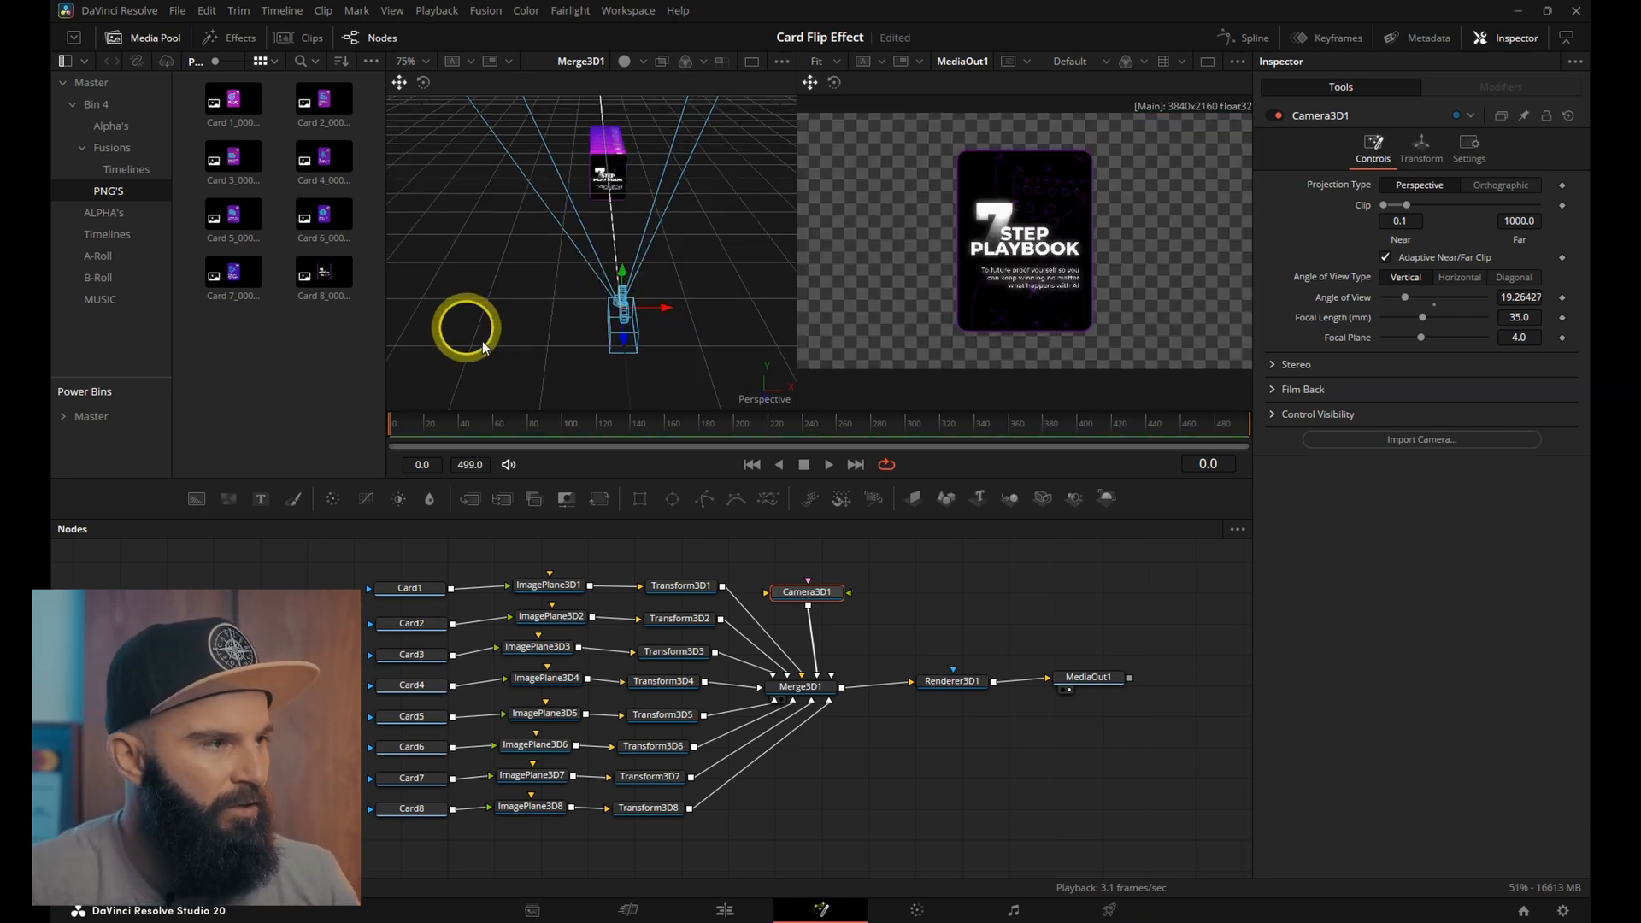
Keyframe Camera3D1 from zero at frame 0 to X 1.189, Y rotation -4.8 at frame 60
click(1420, 147)
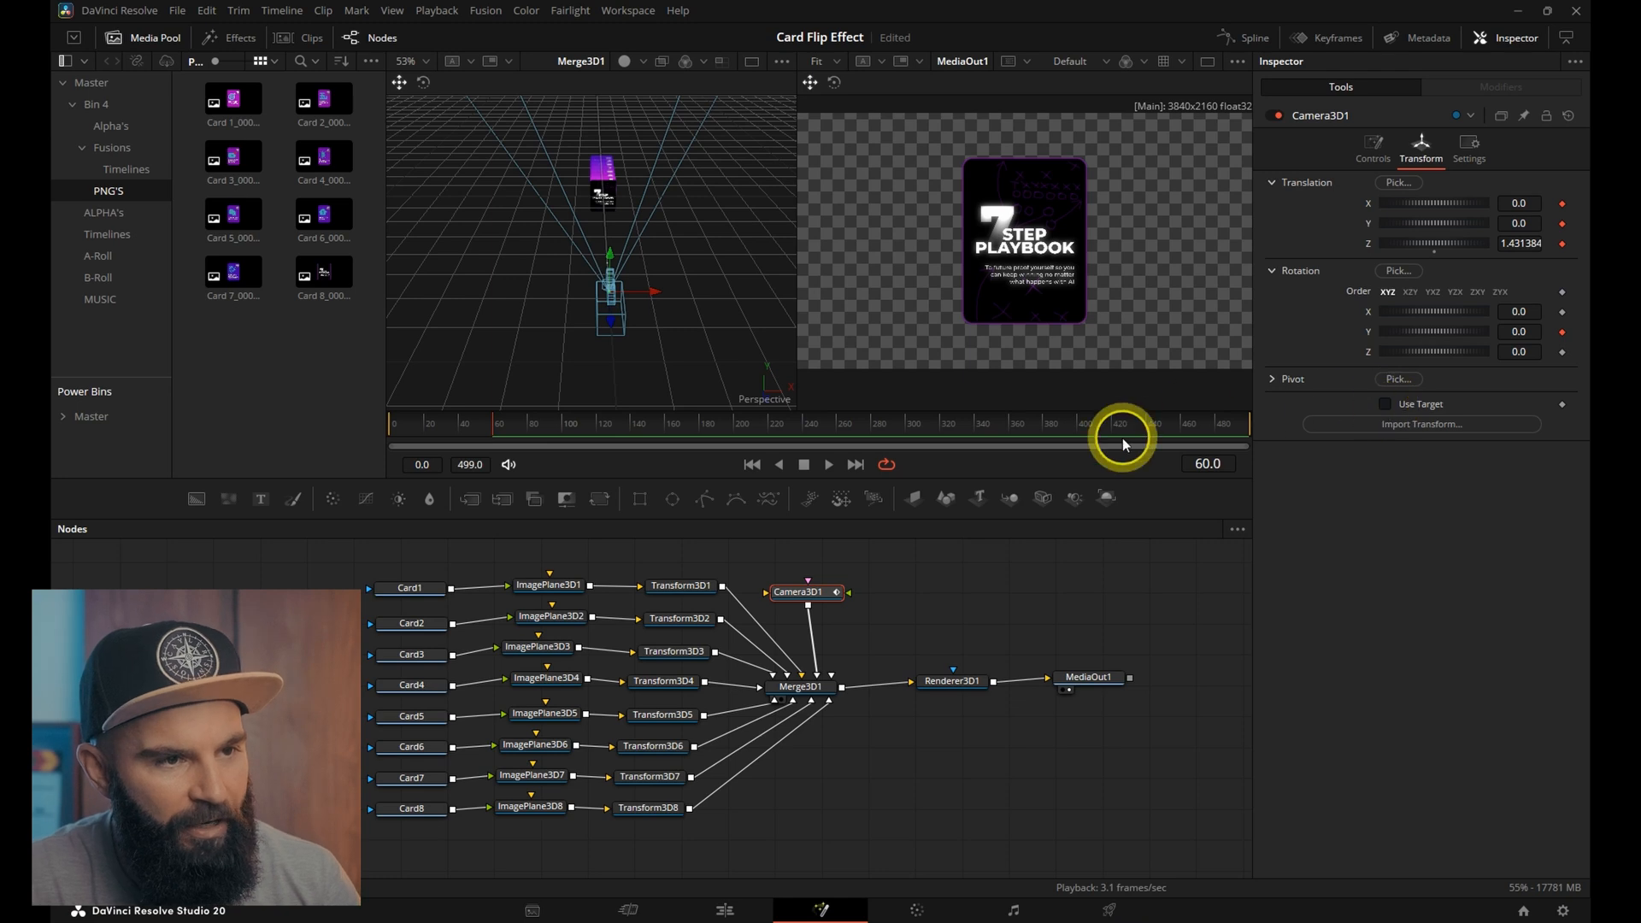
click(1386, 403)
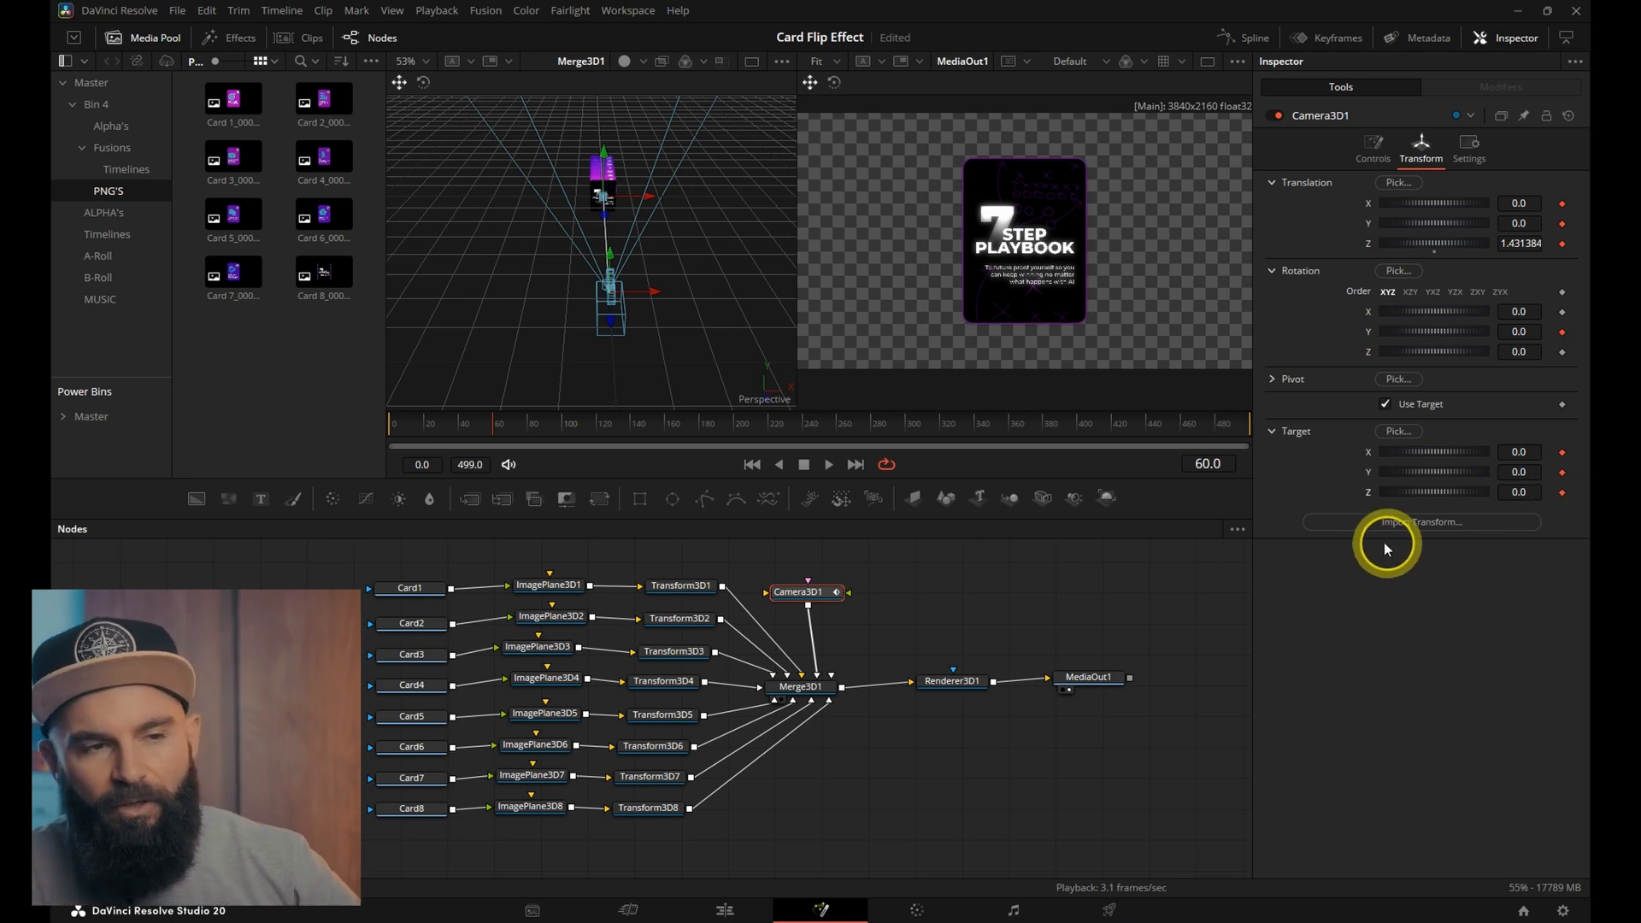
mouse_move(857, 444)
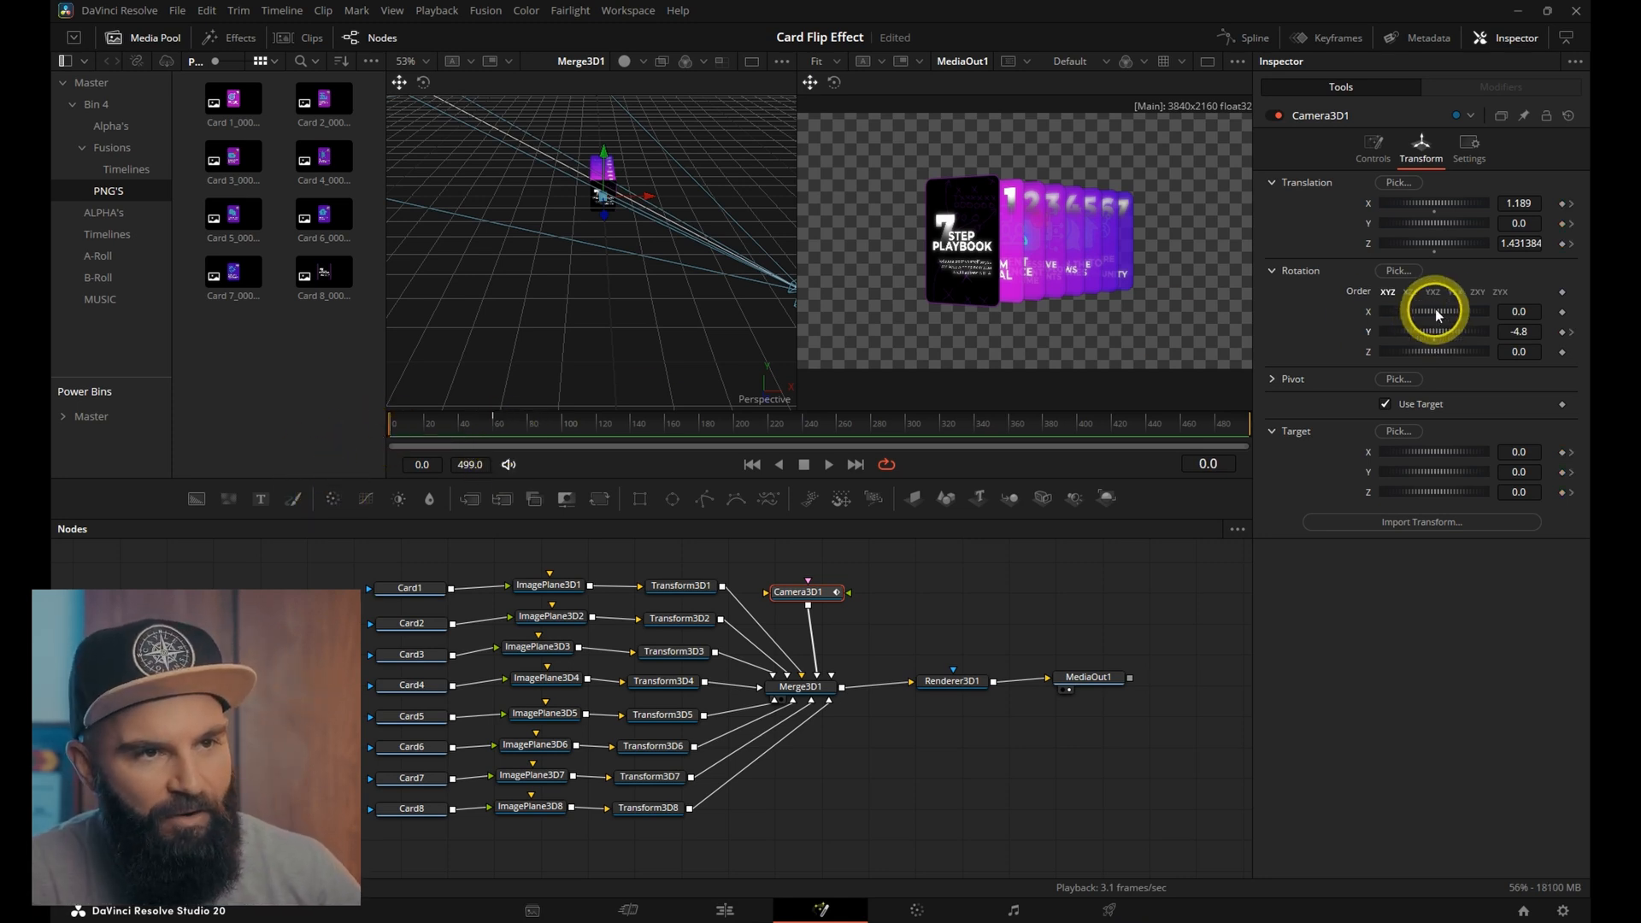
triple_click(1519, 204)
text(0)
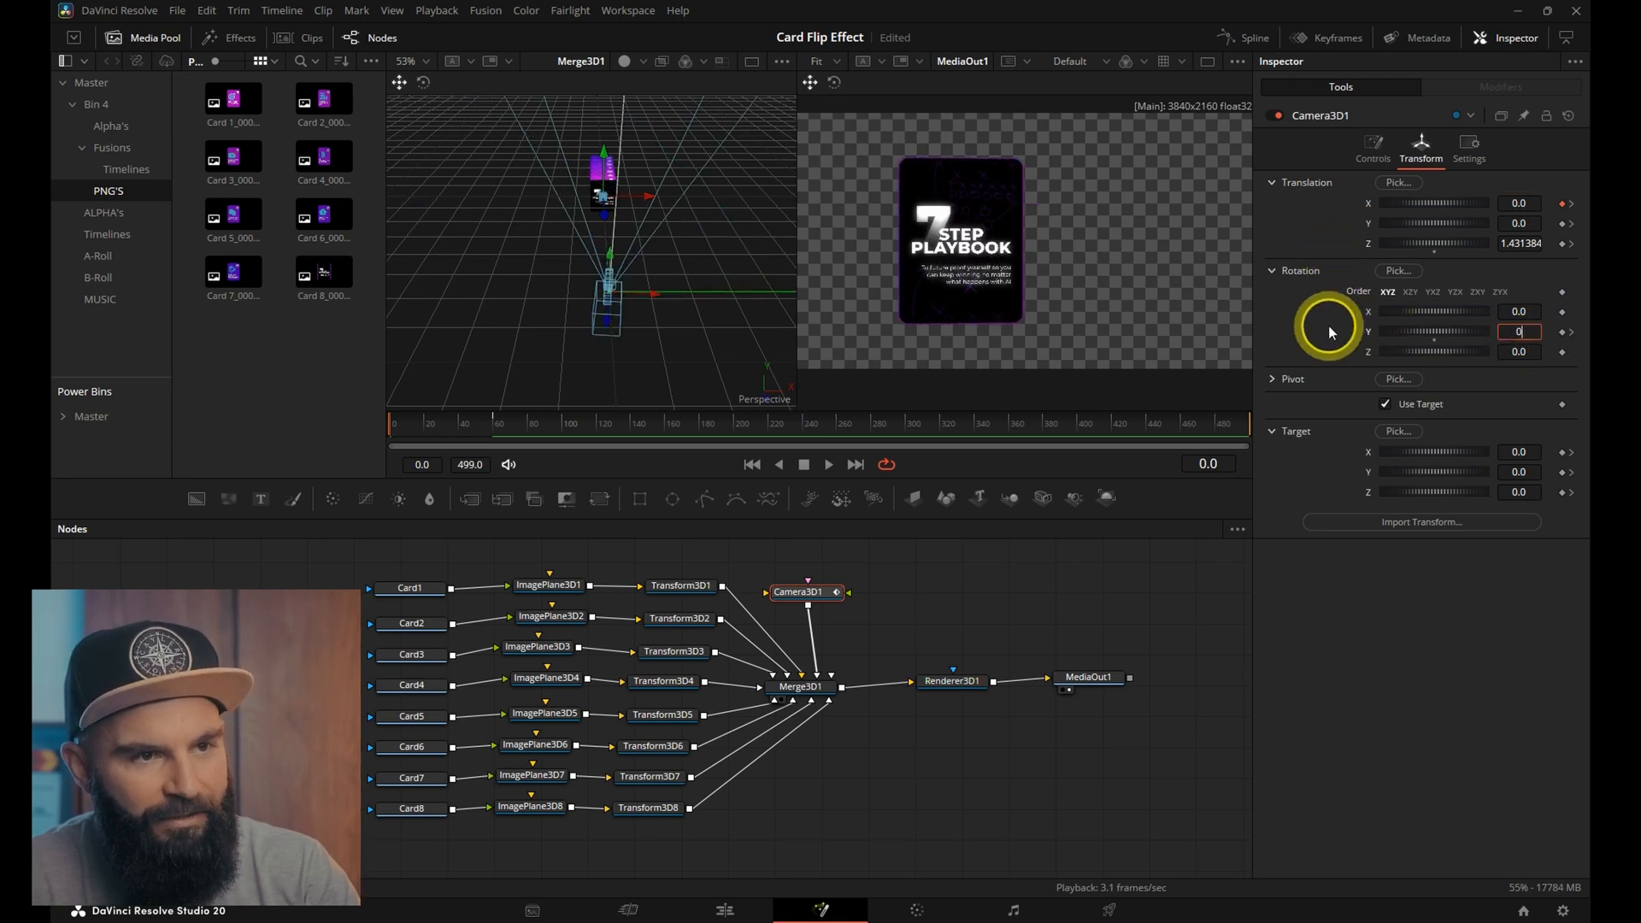
click(1252, 36)
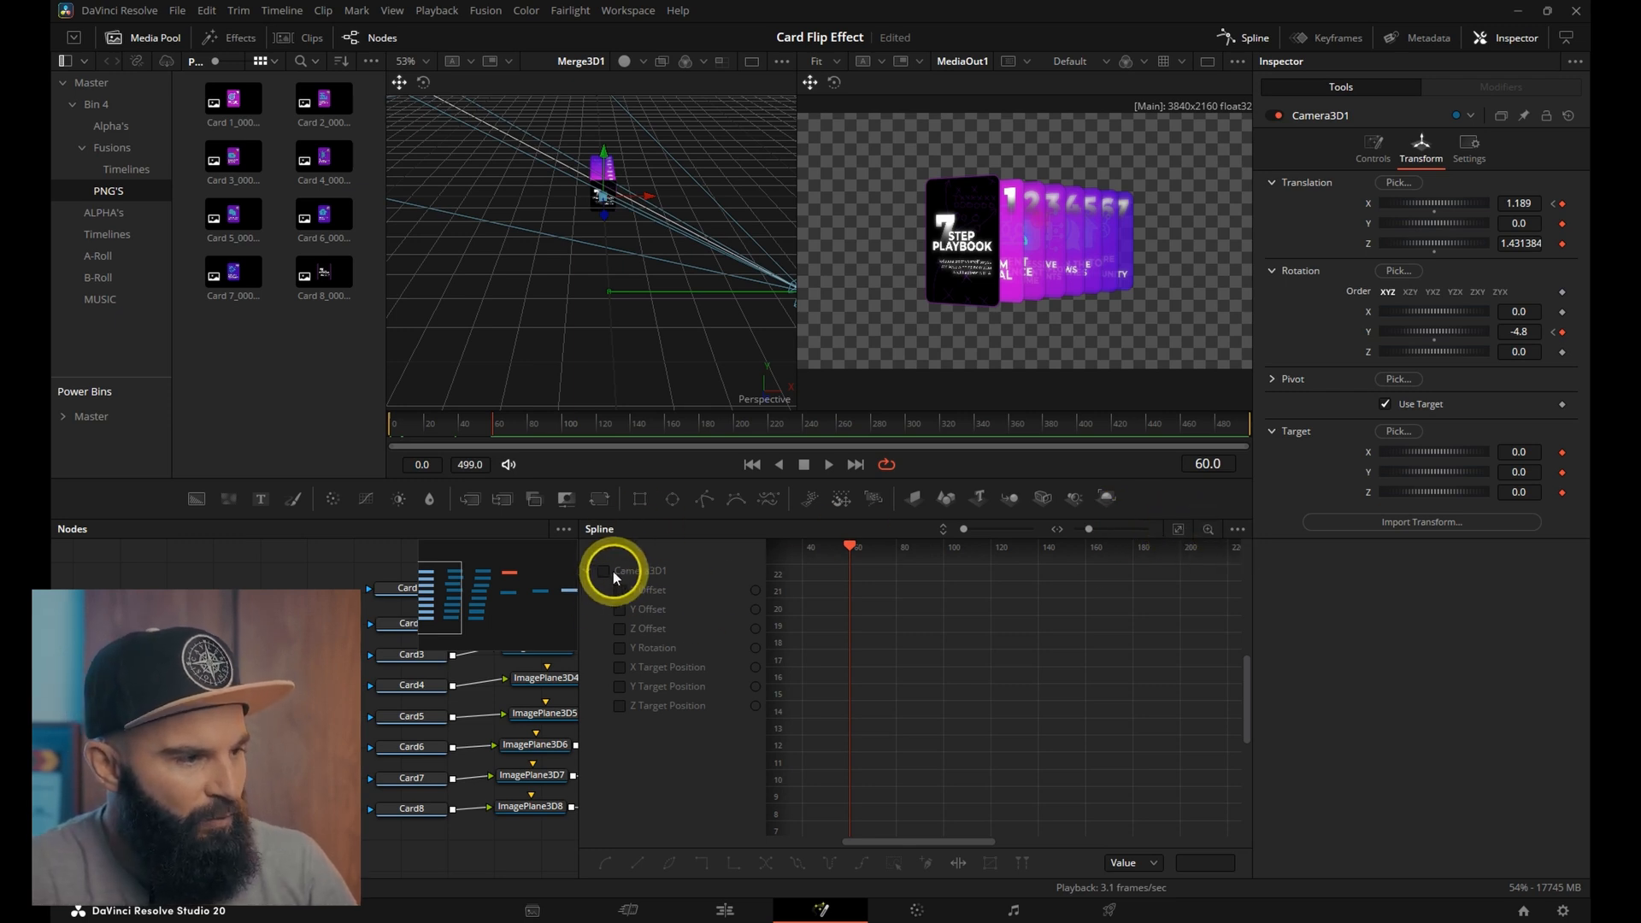
Show Camera3D1's curves in the Spline editor and smooth the keyframes
click(605, 571)
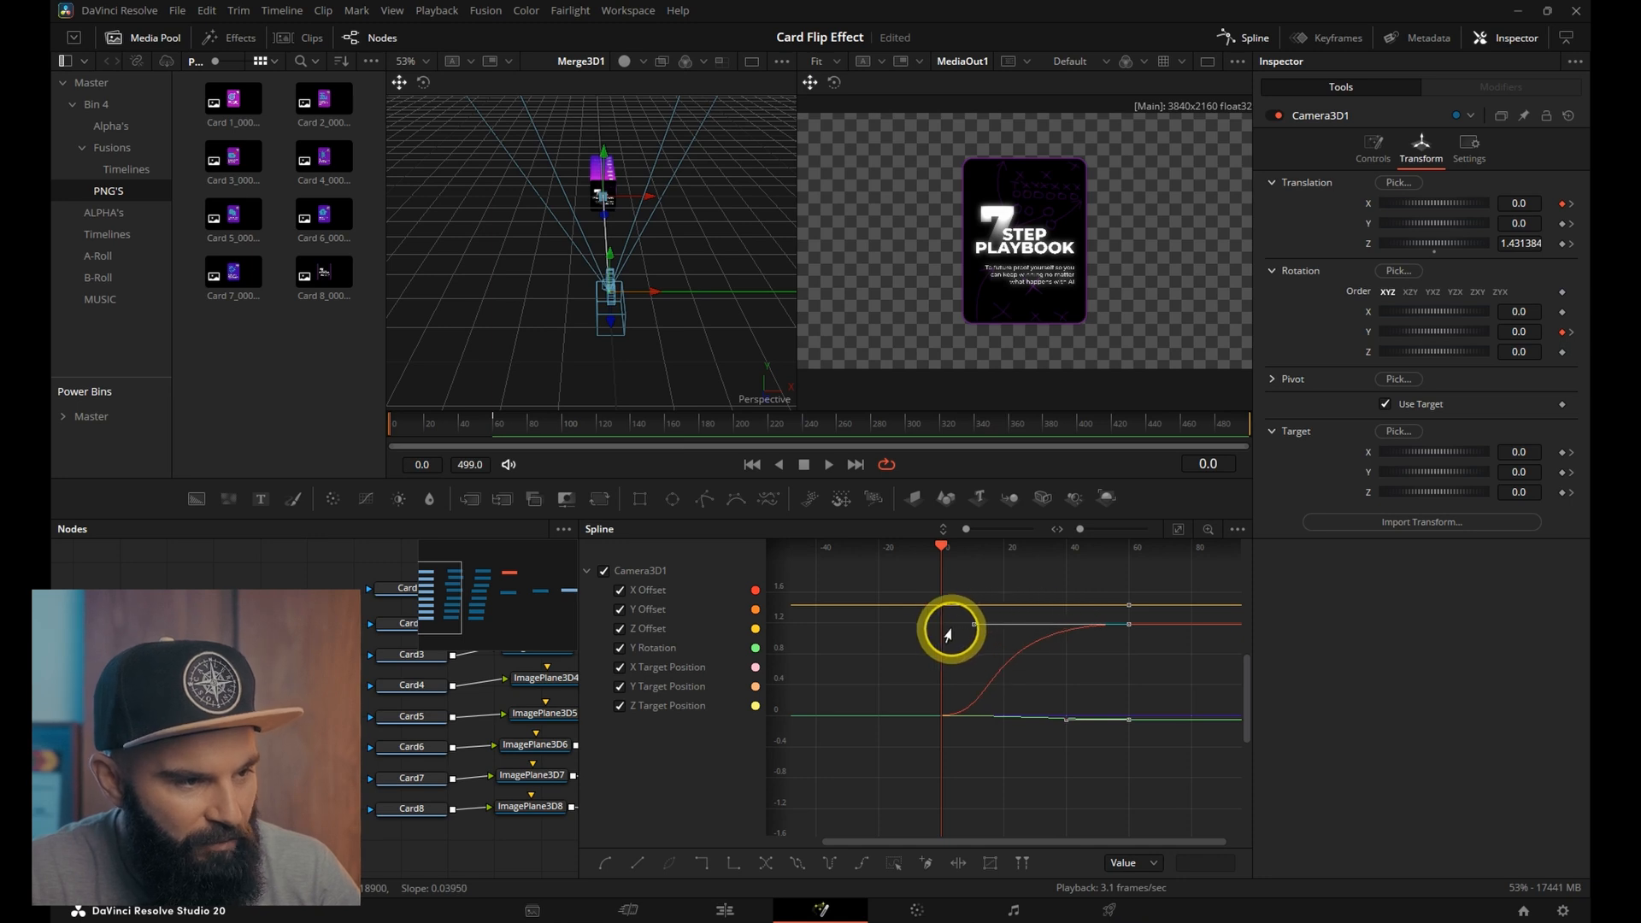
Keyframe Transform3D1 to Y 0.327 and rotation 31.3 at frame 100, raising the camera target to follow
click(683, 584)
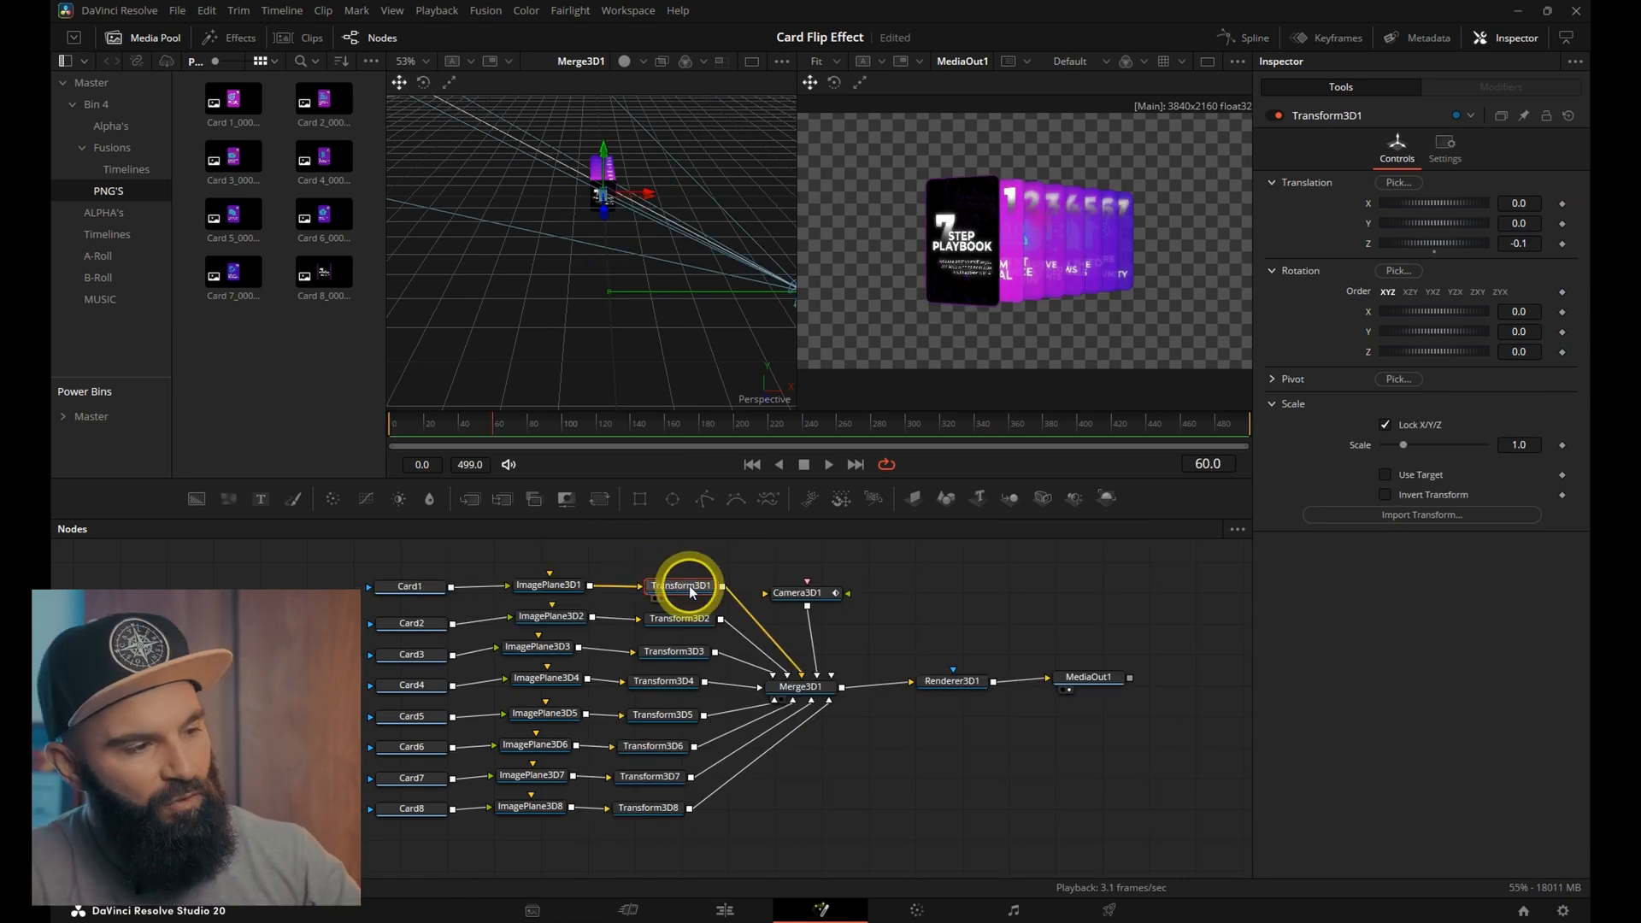
mouse_move(688, 590)
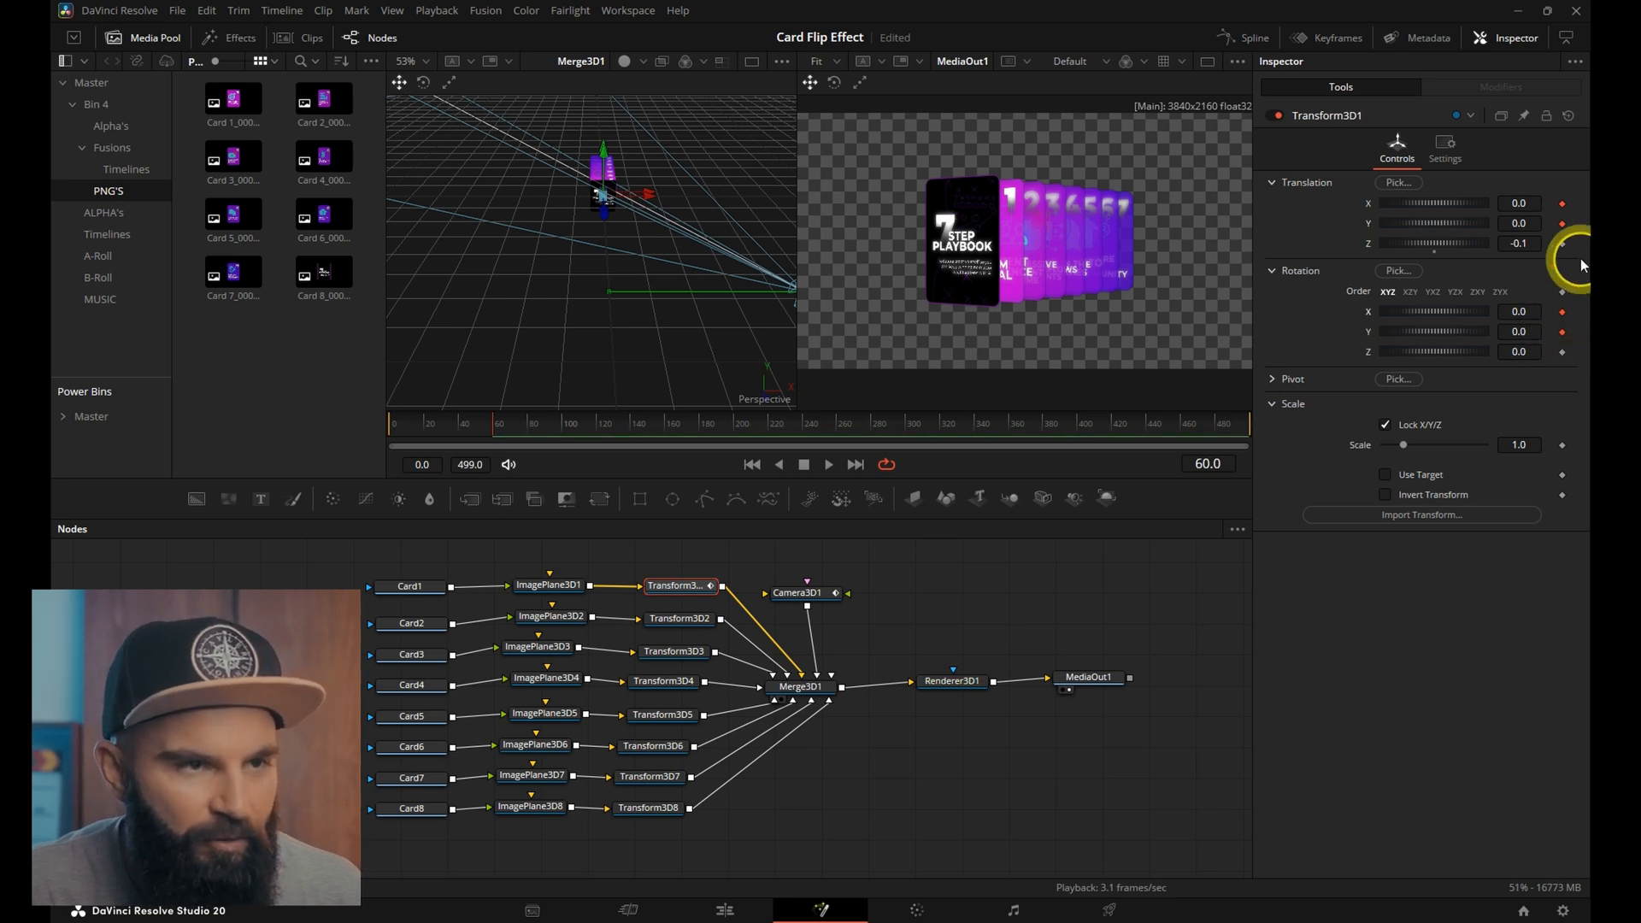
click(523, 434)
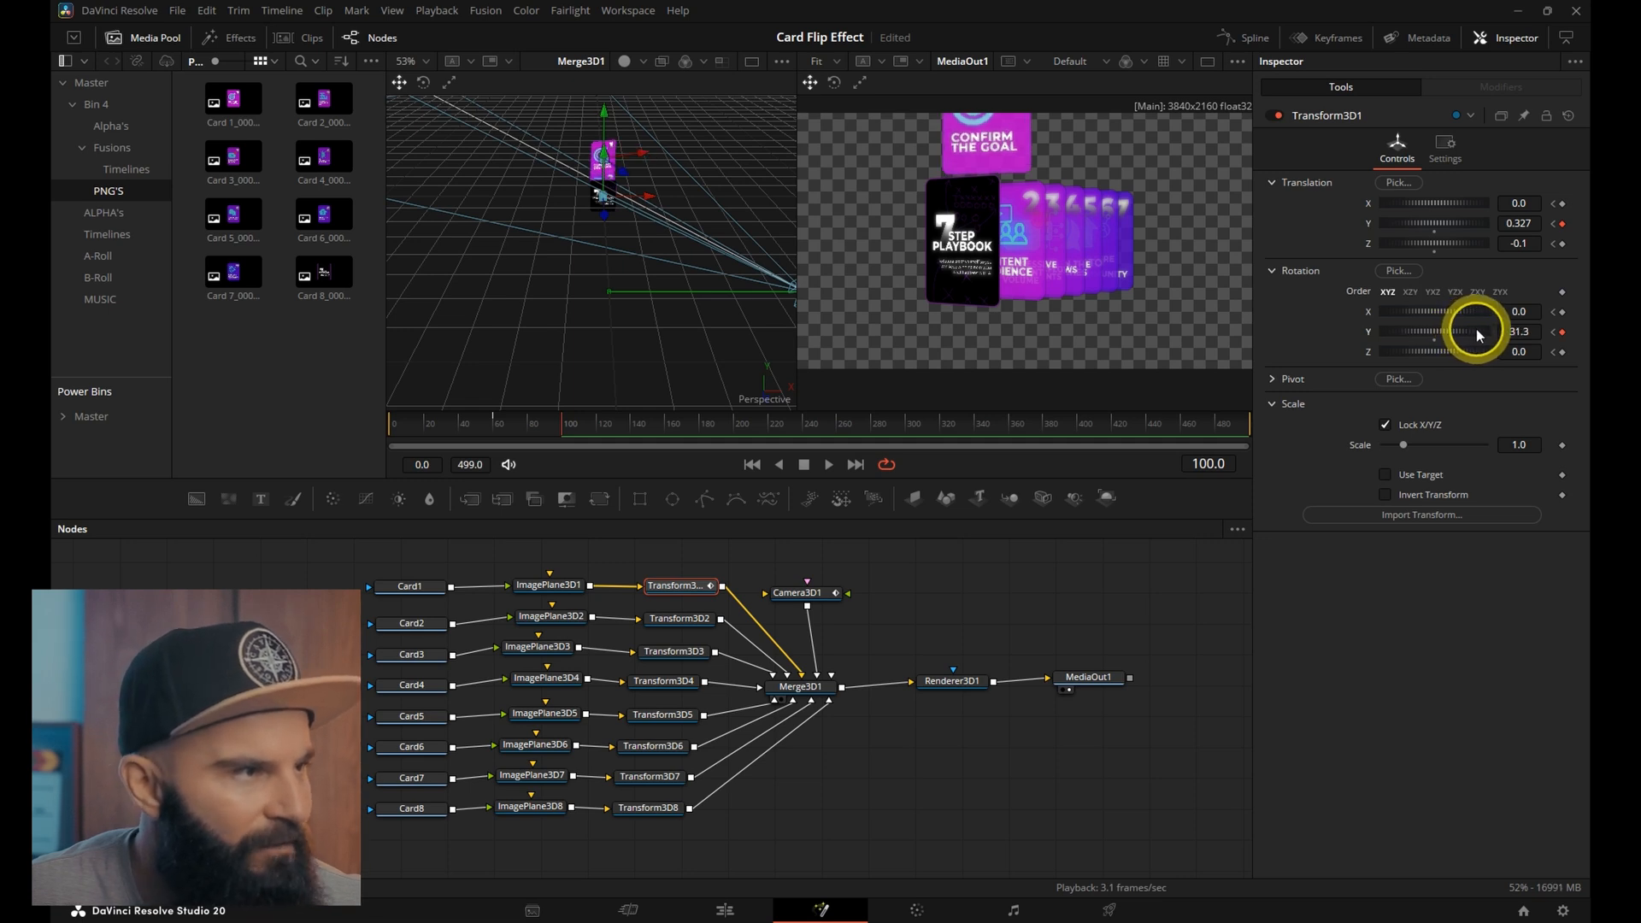
click(798, 593)
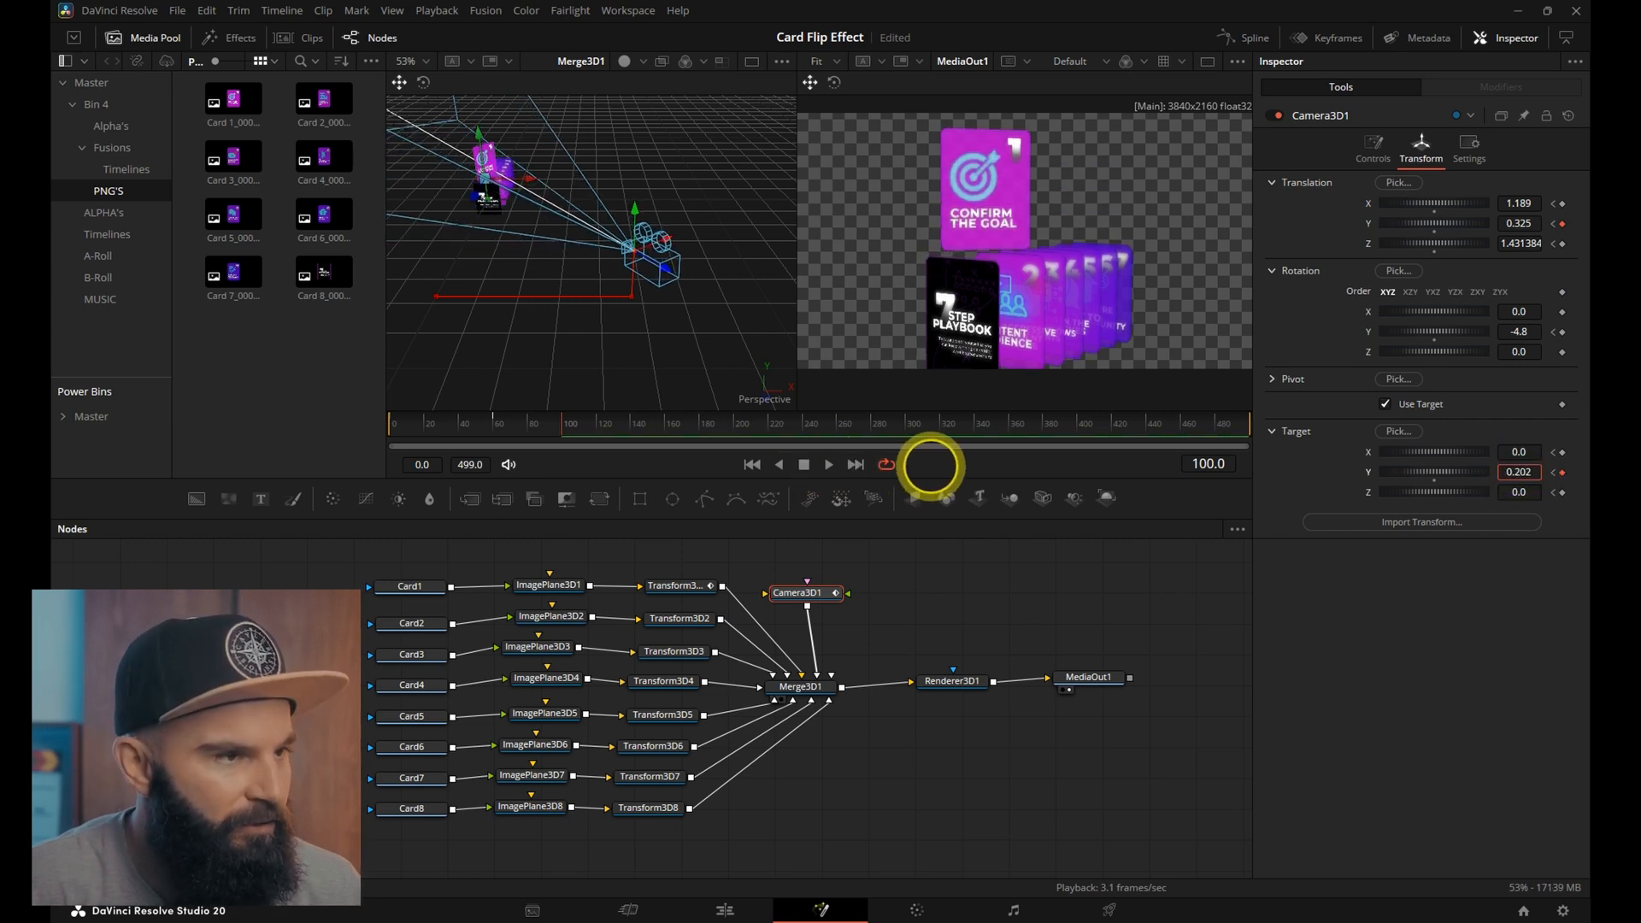
click(1253, 37)
text(shake)
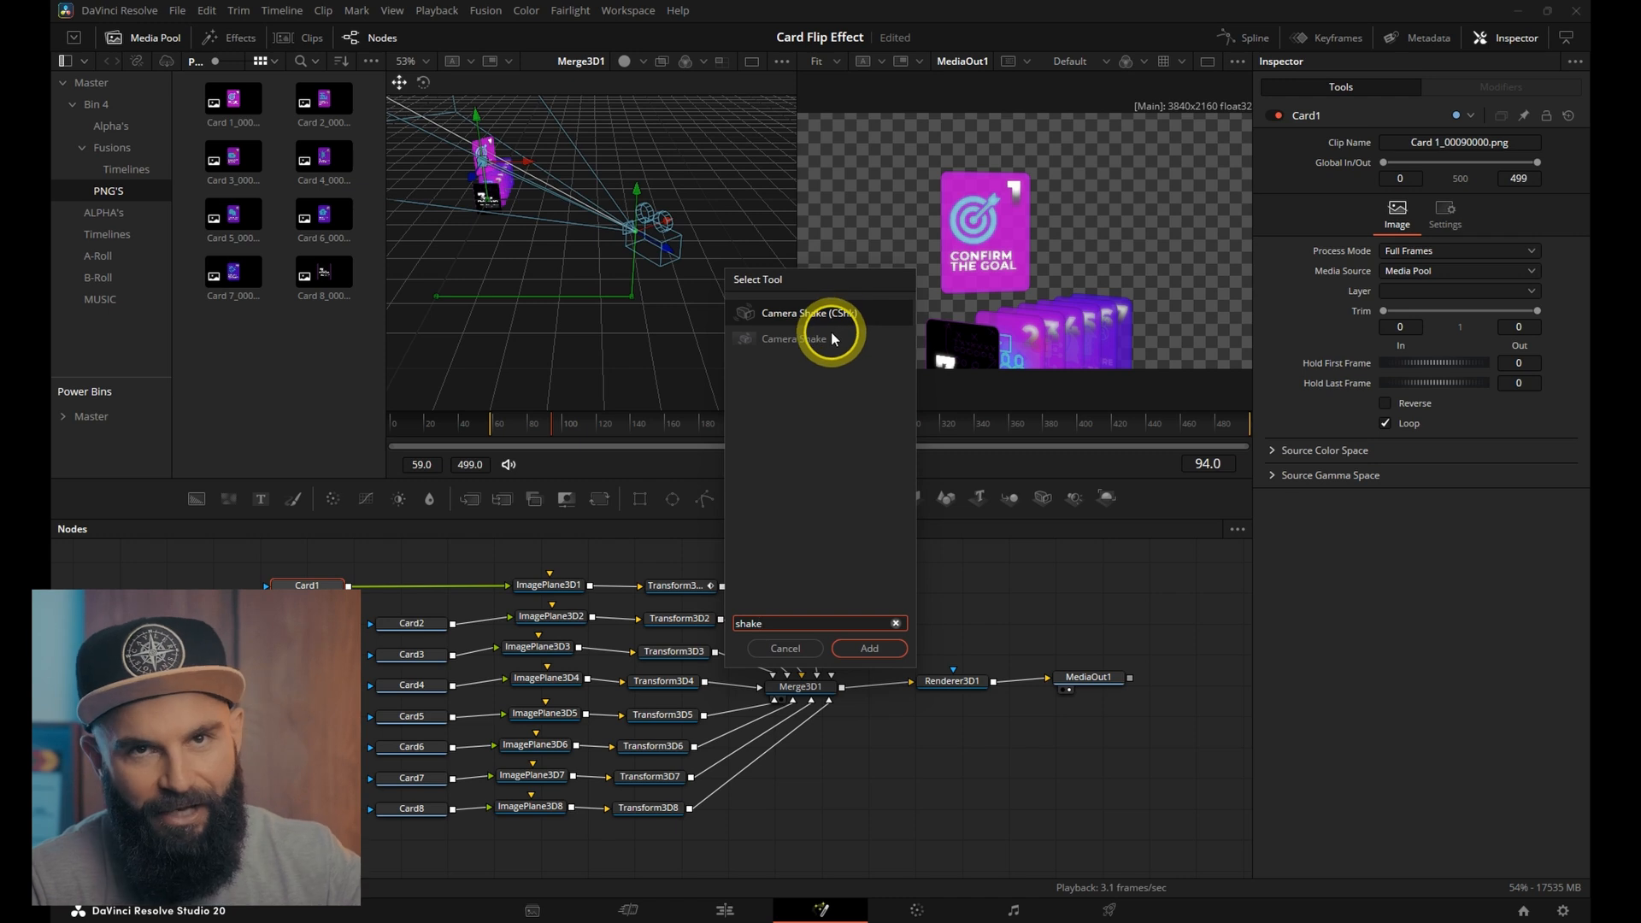
Insert a Camera Shake node between Card1 and ImagePlane3D1 and review the rise at frames 60 and 100
click(868, 647)
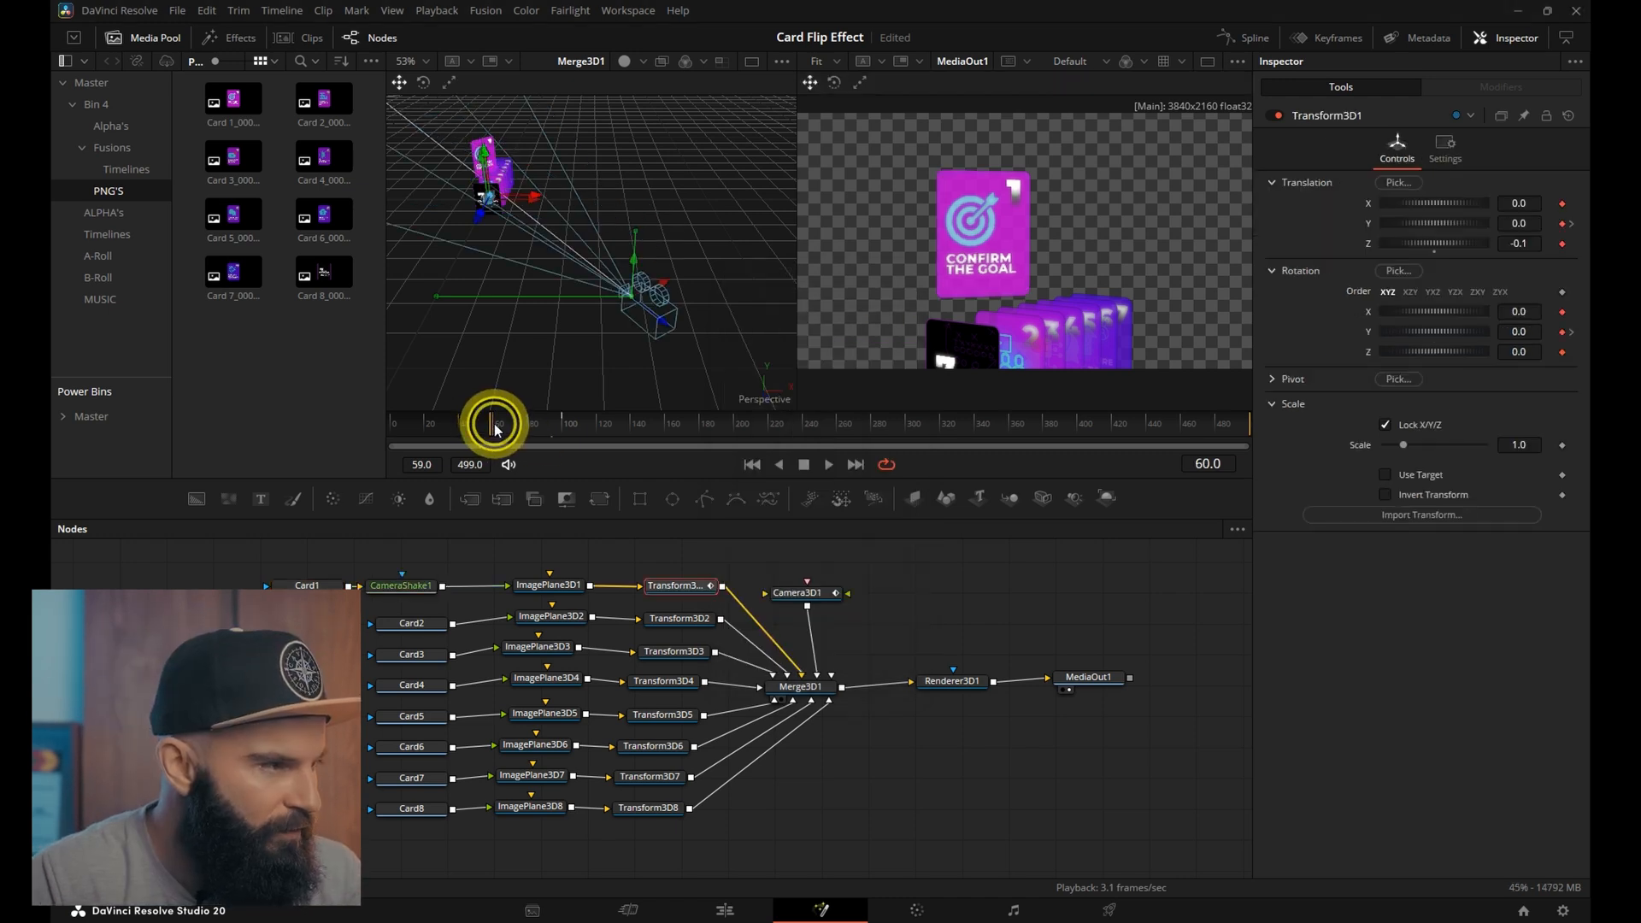
click(400, 585)
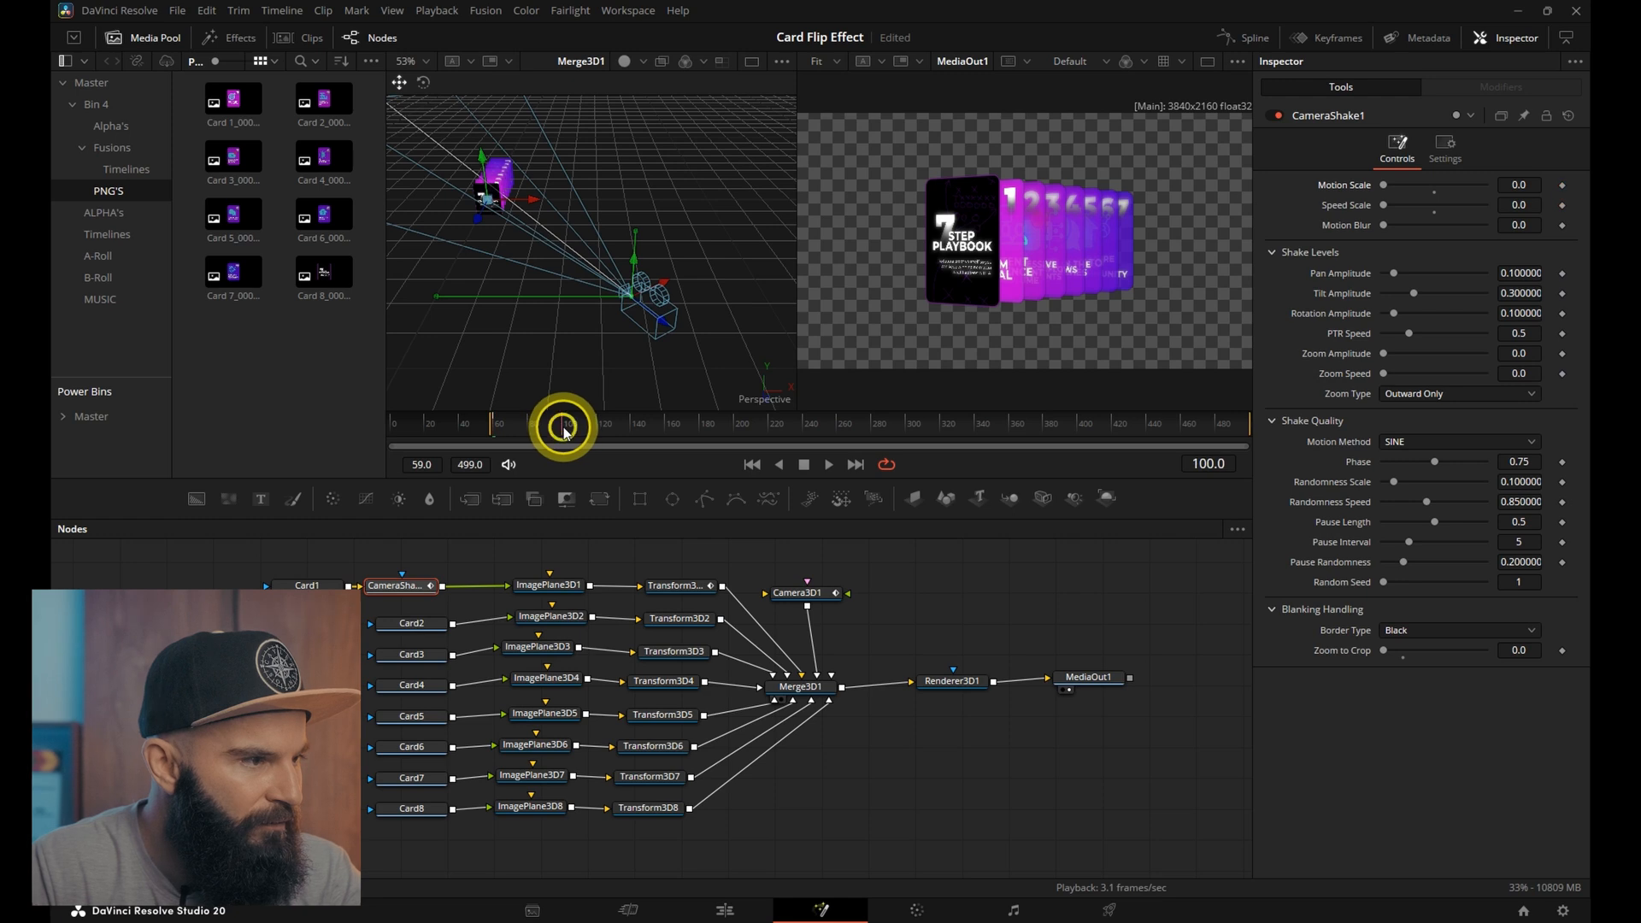
click(677, 585)
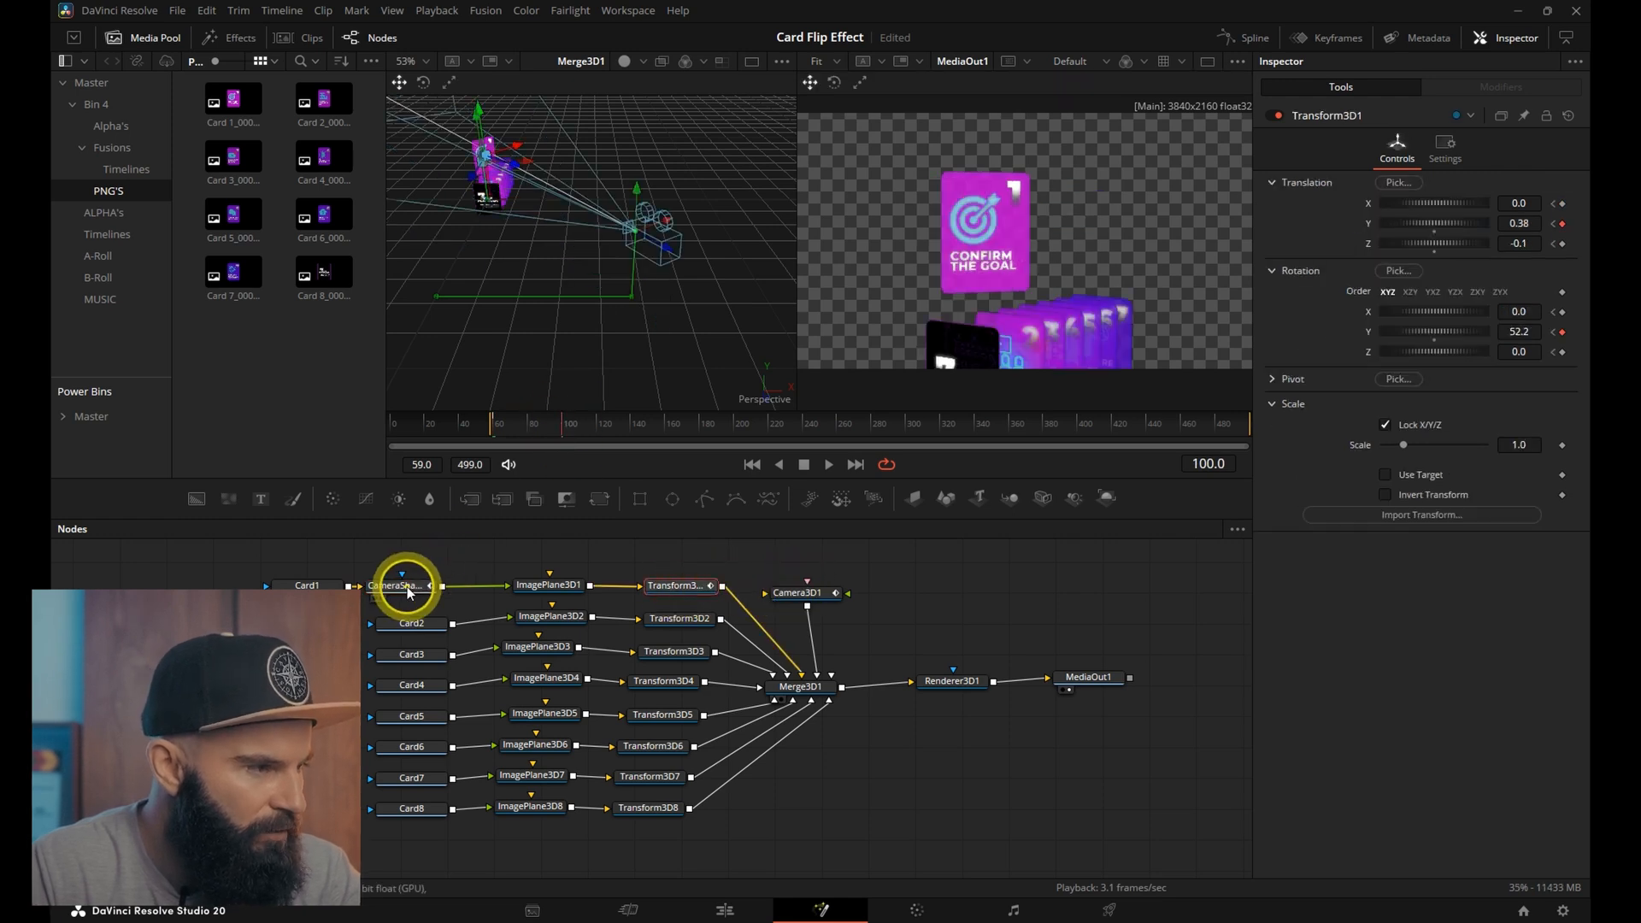
click(398, 584)
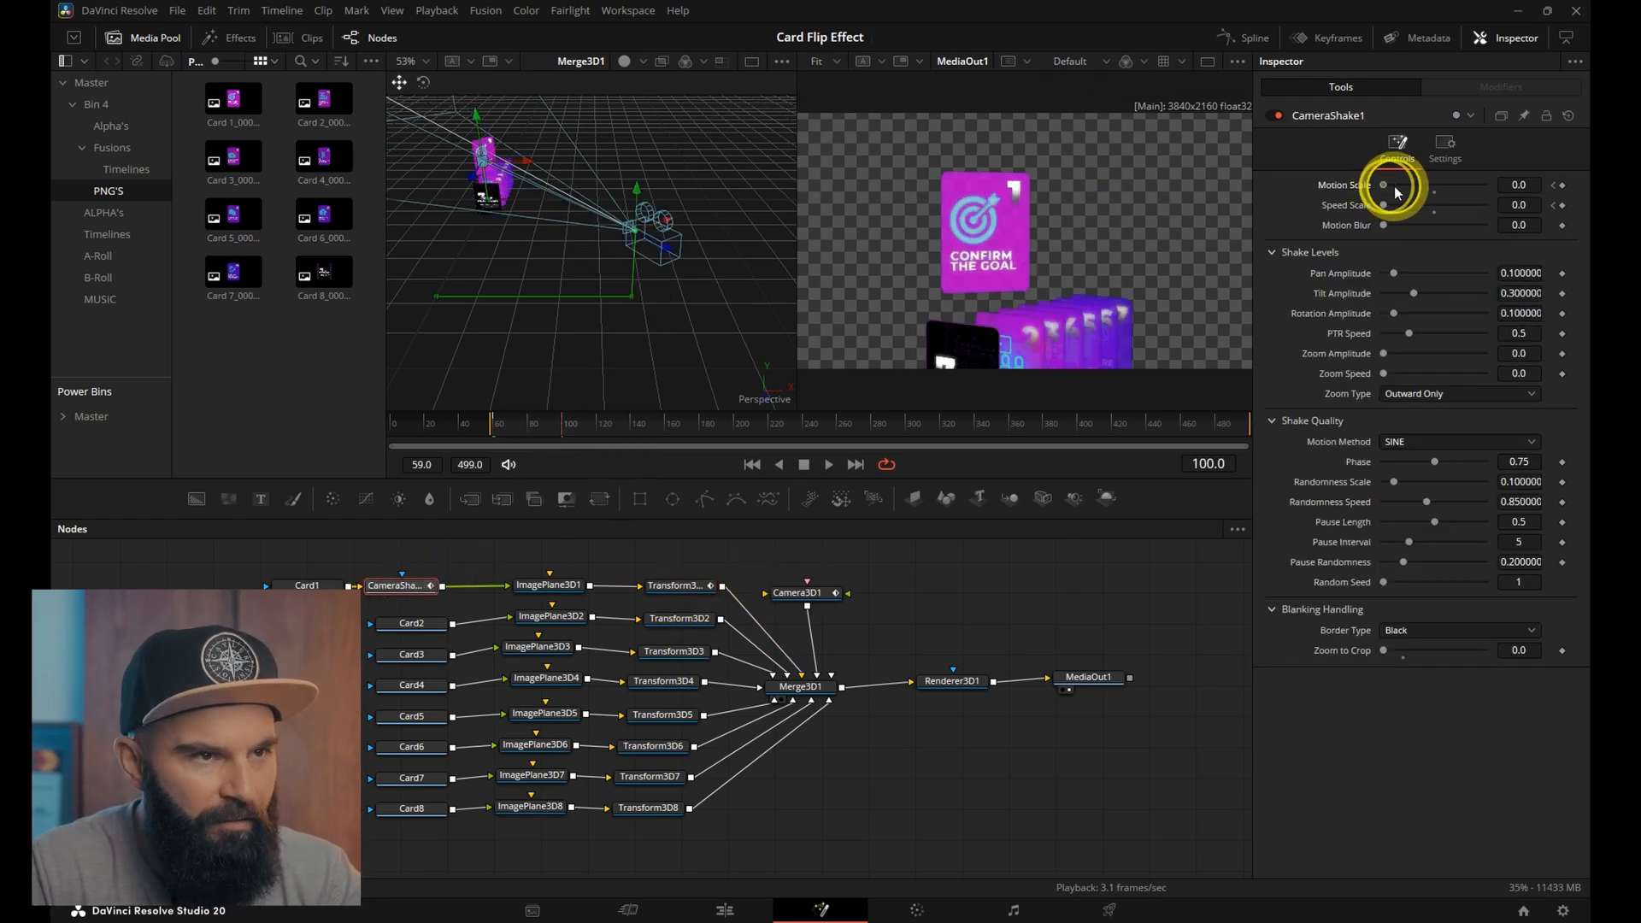